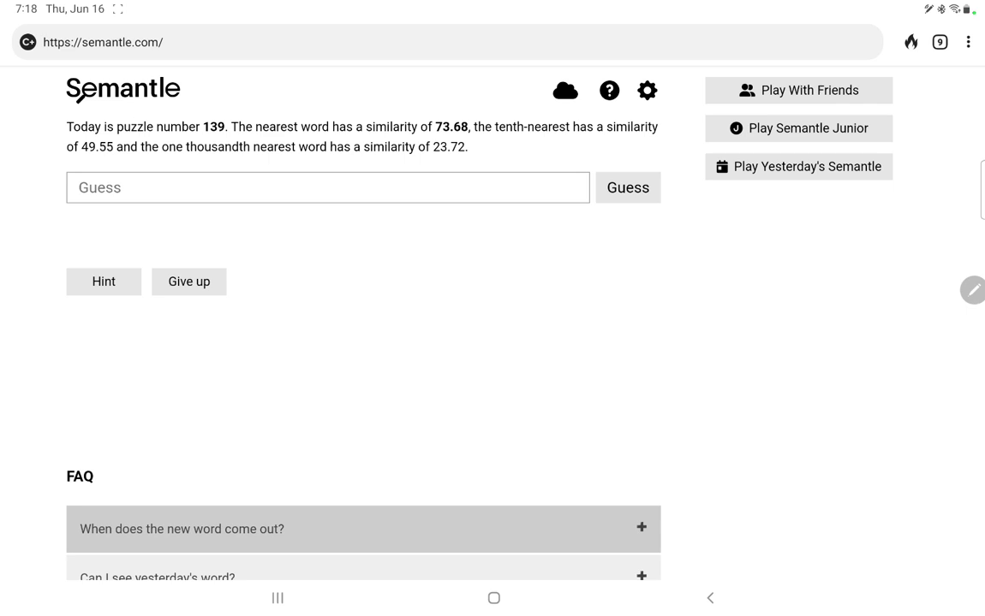
Step: Make the opening guesses, such as inorganic and inhuman, all scoring cold
{"action": "left_click", "coordinate": [328, 187]}
{"action": "type", "text": "inorganic"}
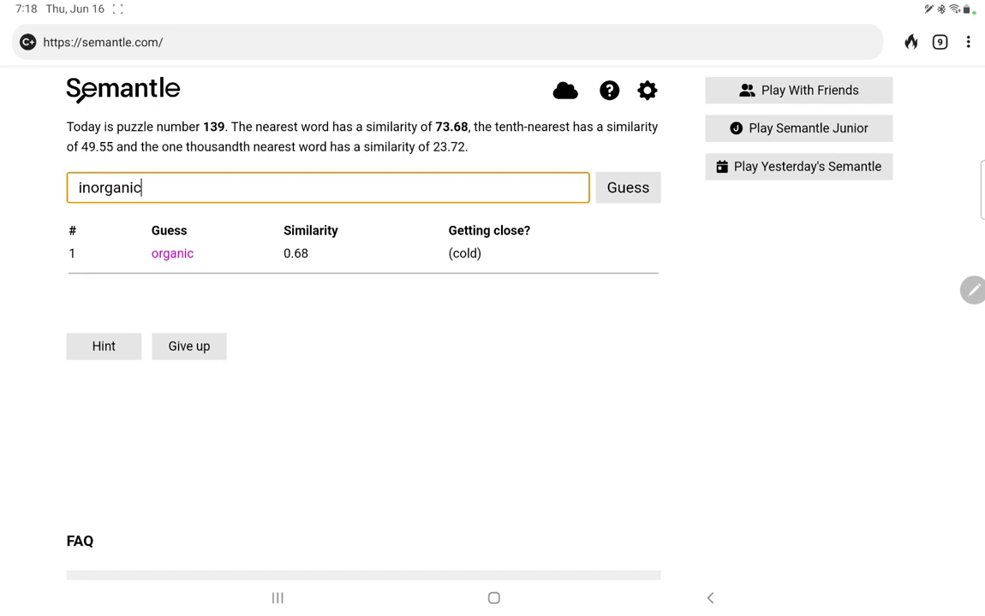
{"action": "left_click", "coordinate": [627, 188]}
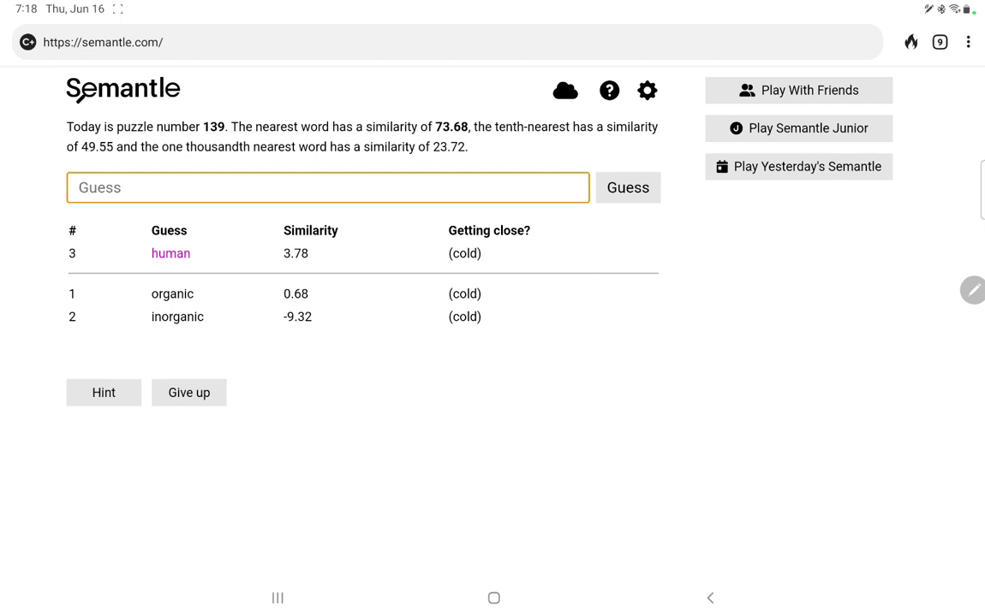
{"action": "type", "text": "inhuman"}
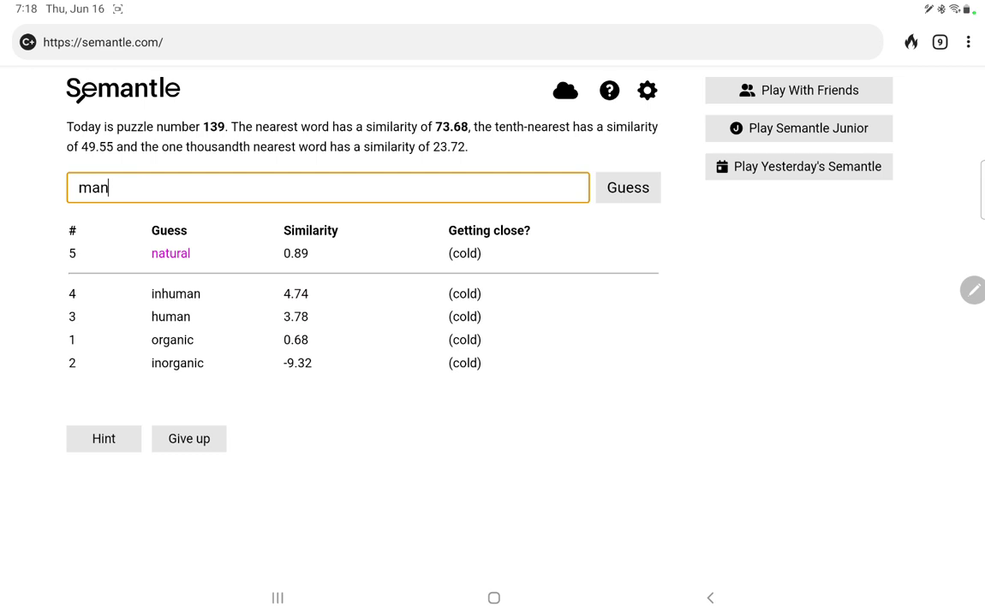
{"action": "left_click", "coordinate": [628, 187]}
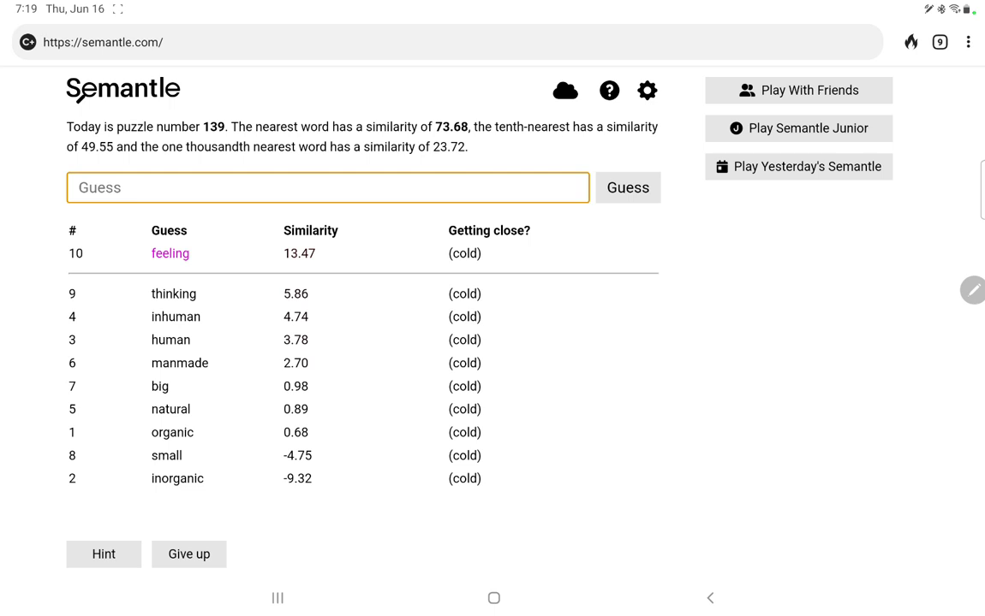
Step: Guess brain, body, good, touch and similar words, all cold, with feeling still at 13.47
{"action": "type", "text": "brain"}
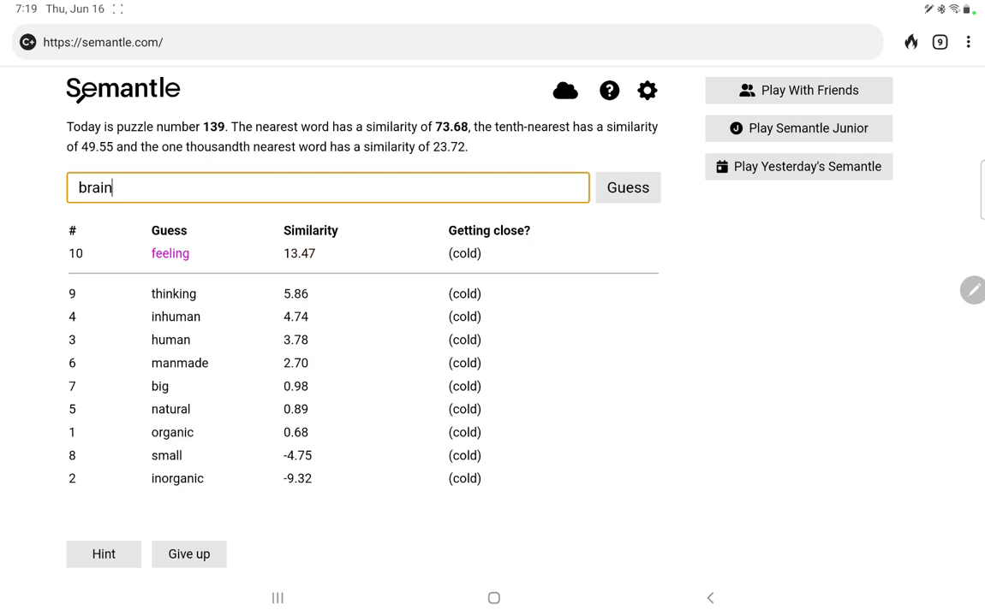
{"action": "left_click", "coordinate": [628, 187]}
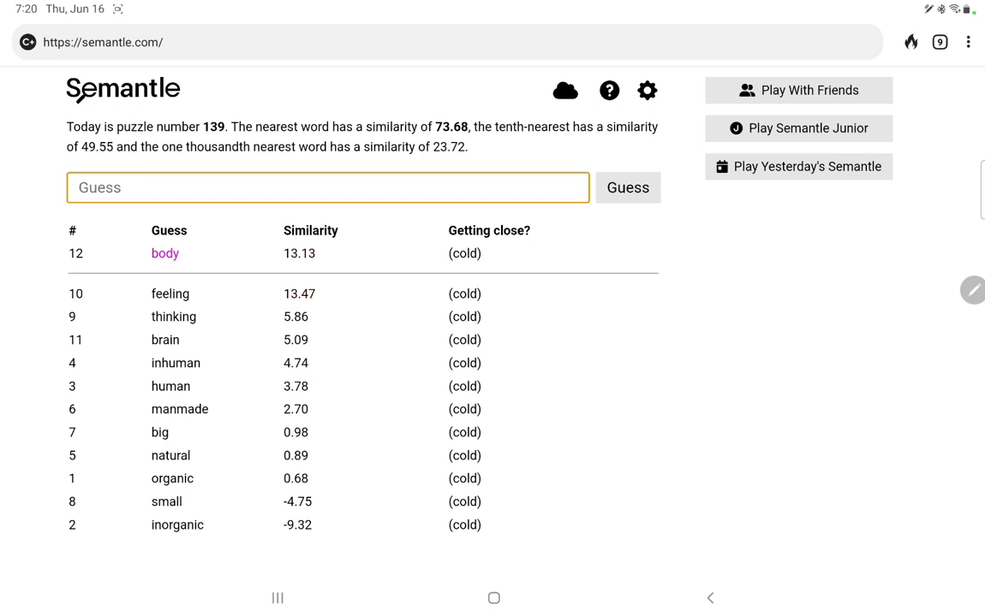
{"action": "left_click", "coordinate": [328, 188]}
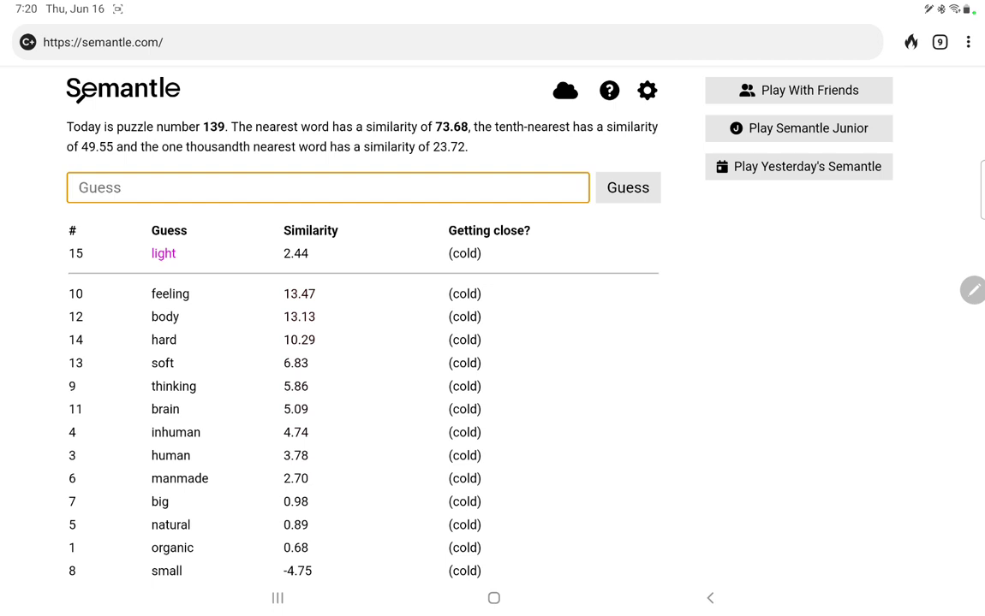
{"action": "type", "text": "g"}
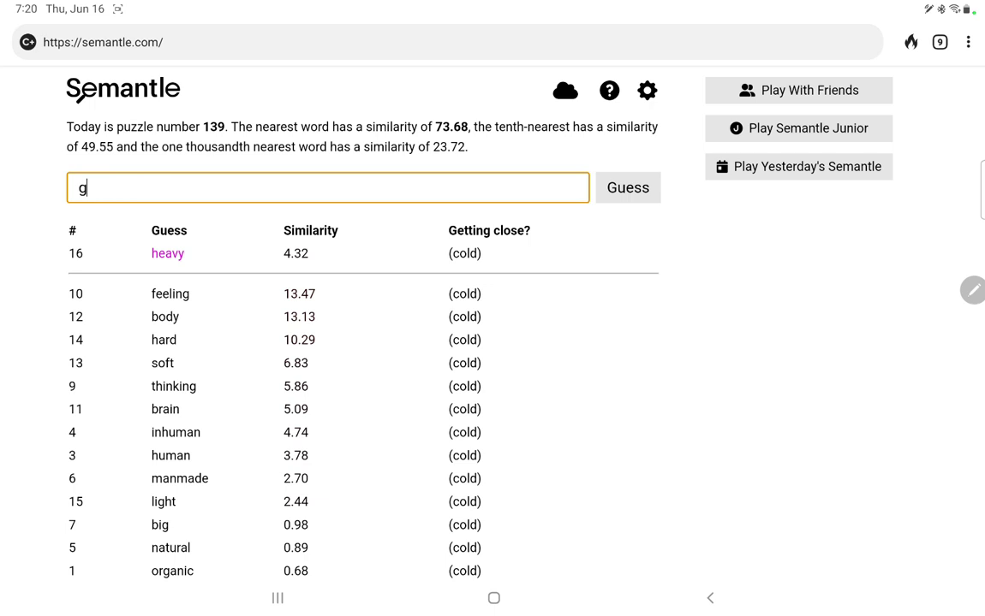
{"action": "left_click", "coordinate": [628, 188]}
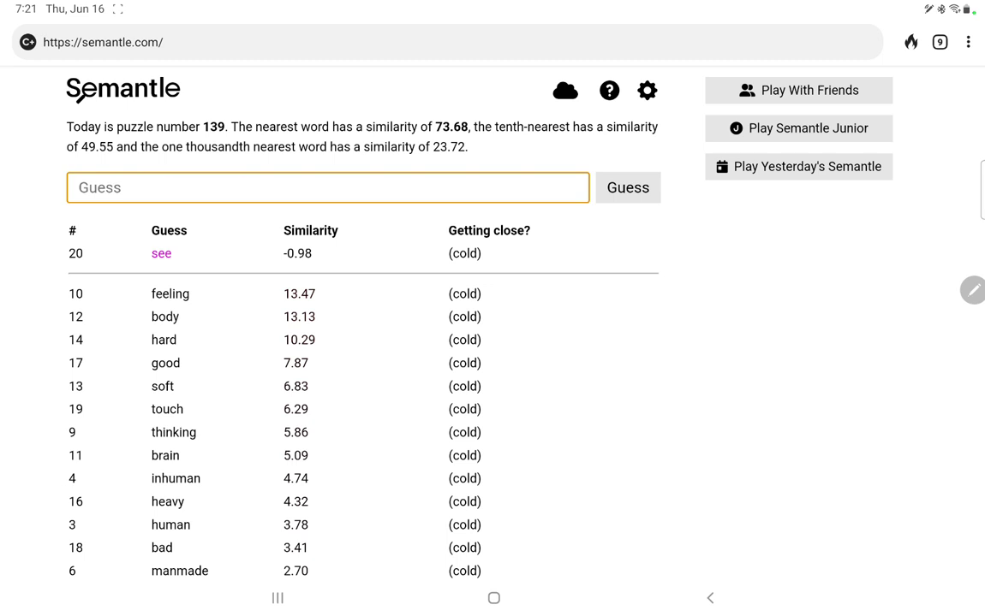
{"action": "left_click", "coordinate": [328, 188]}
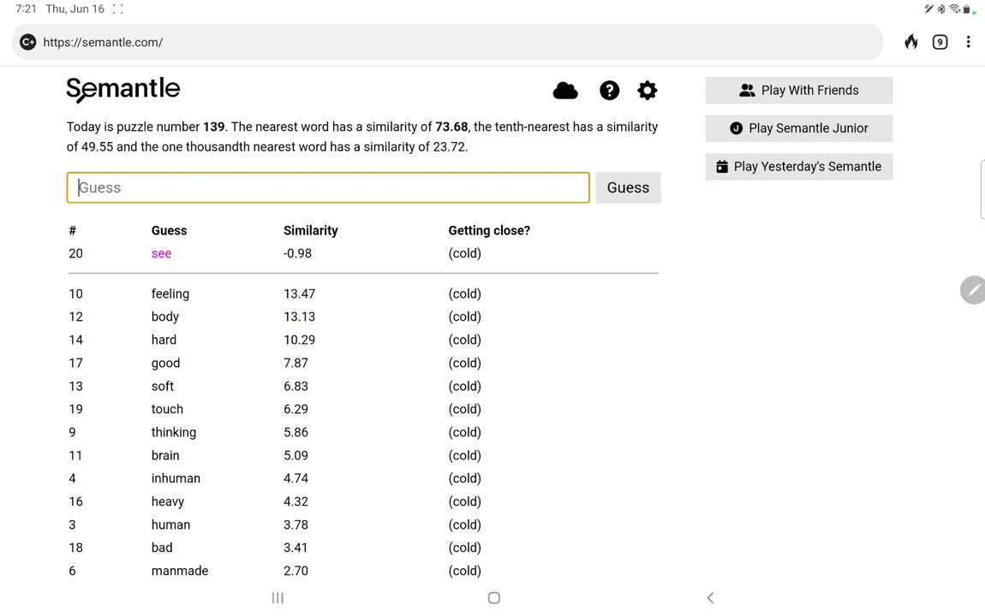
Step: Guess sports, slow, tortoise, hare and cat, with cat leading at 15.74
{"action": "type", "text": "sports"}
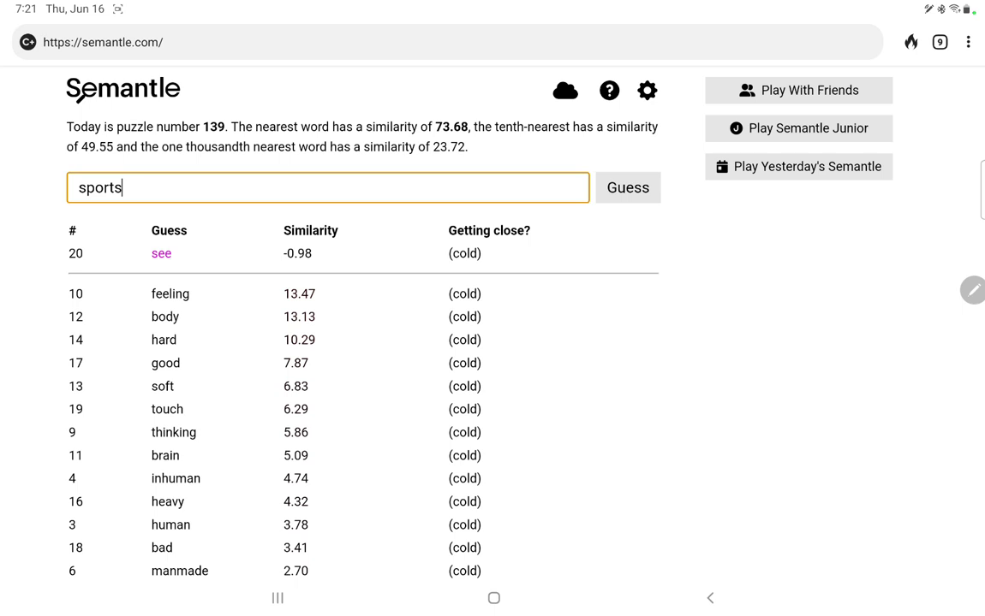
{"action": "left_click", "coordinate": [627, 187]}
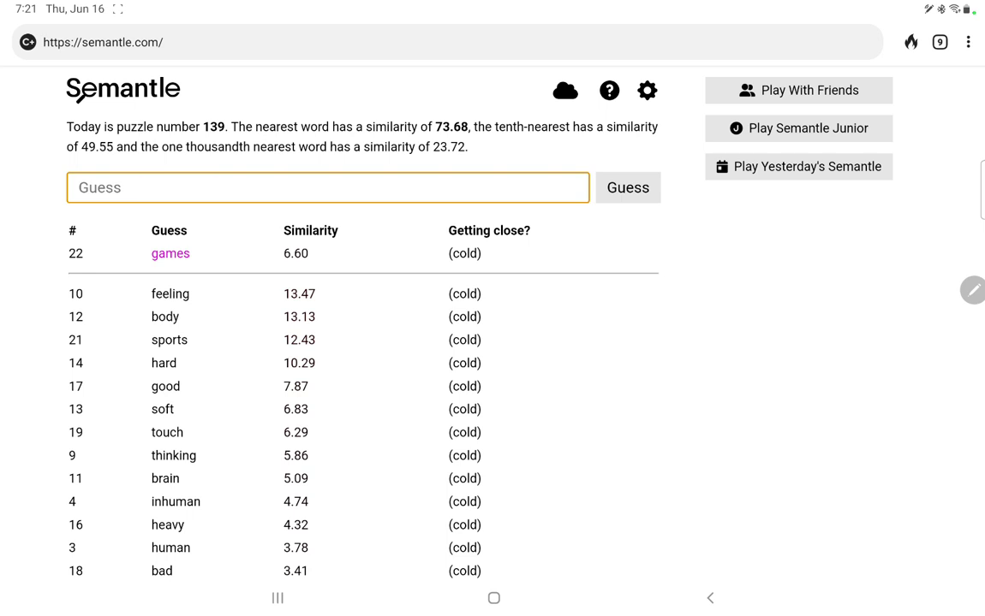
{"action": "left_click", "coordinate": [328, 187]}
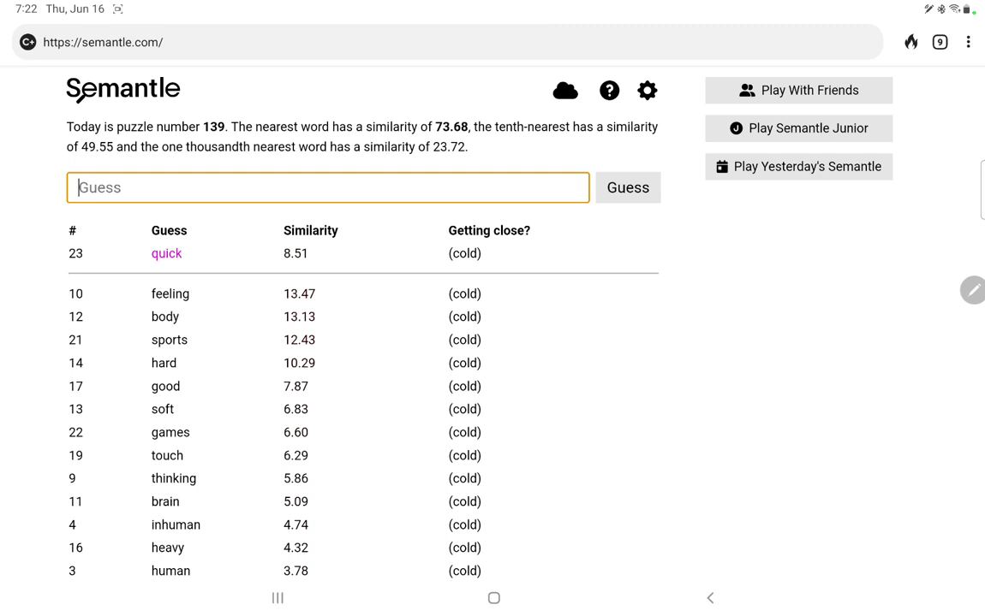
{"action": "type", "text": "slow"}
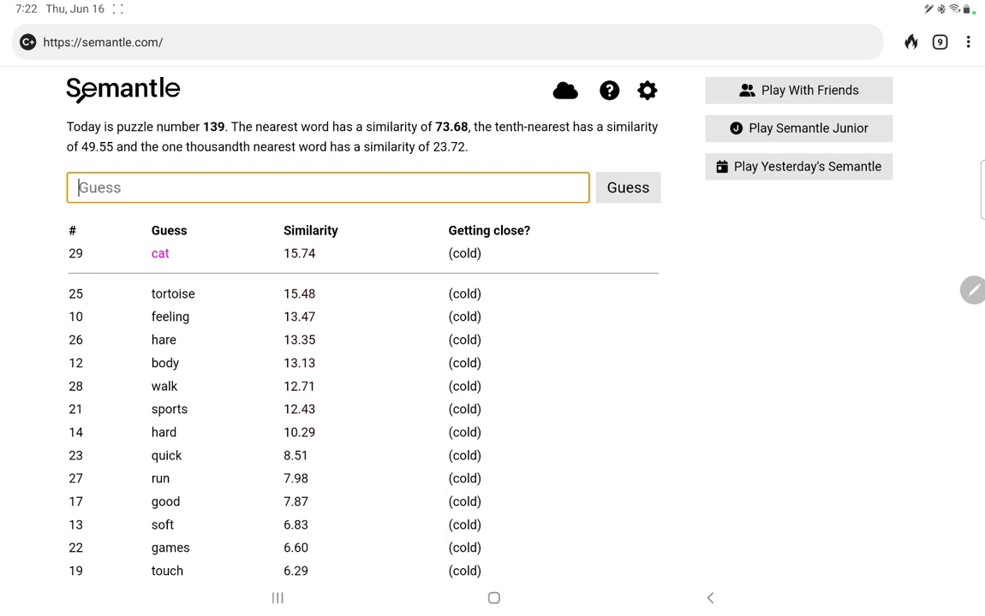
Step: Guess dog (411/1000), tame and kennel (31.41, 726/1000)
{"action": "type", "text": "dog"}
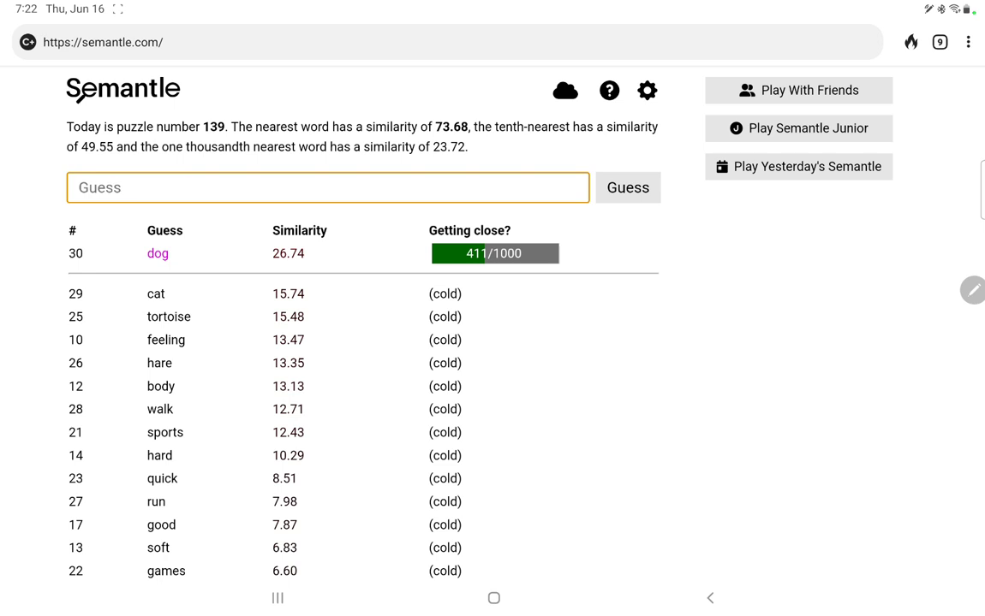
{"action": "left_click", "coordinate": [327, 187]}
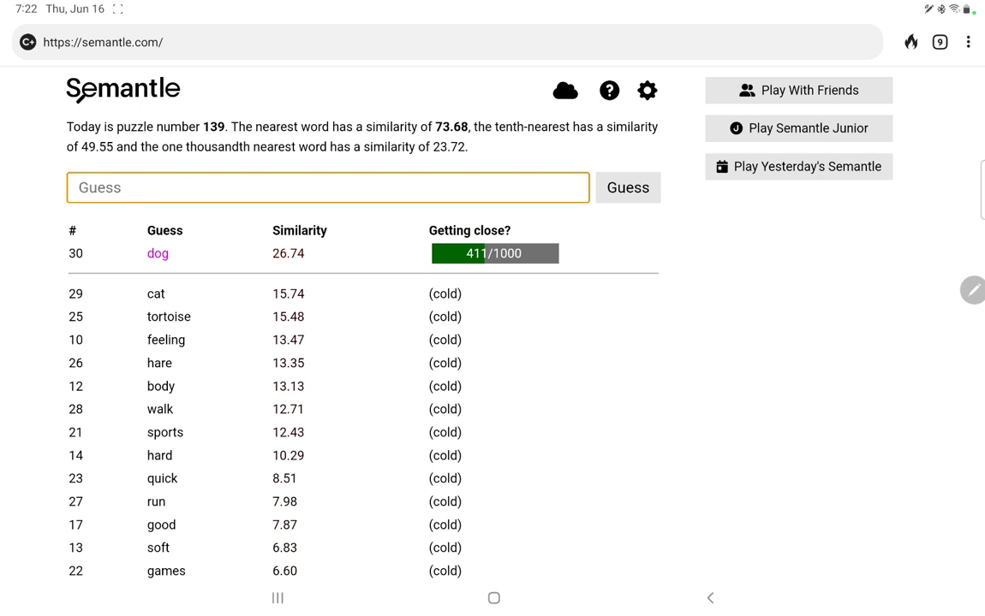
{"action": "type", "text": "tame"}
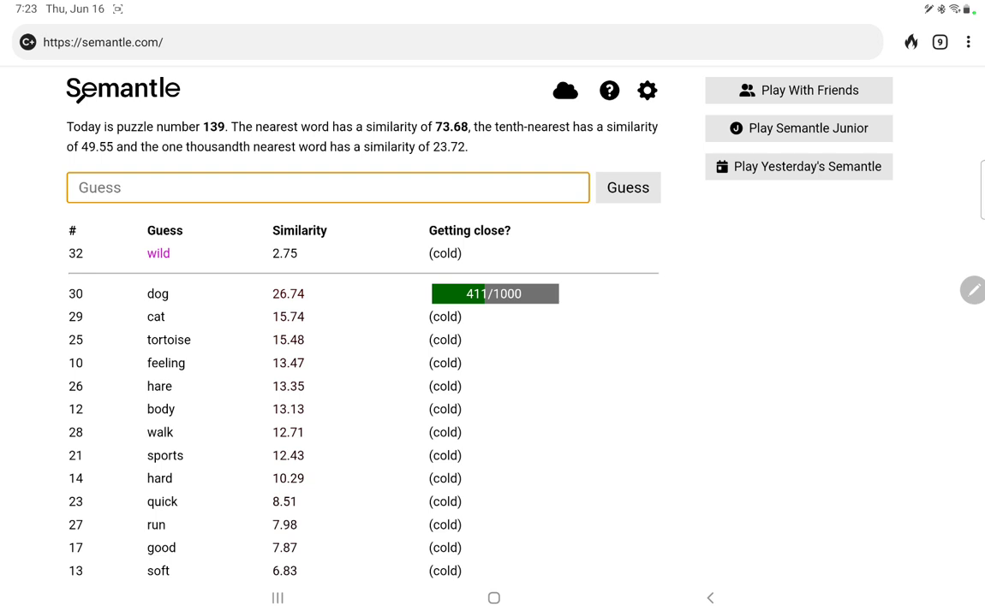
{"action": "type", "text": "kennel"}
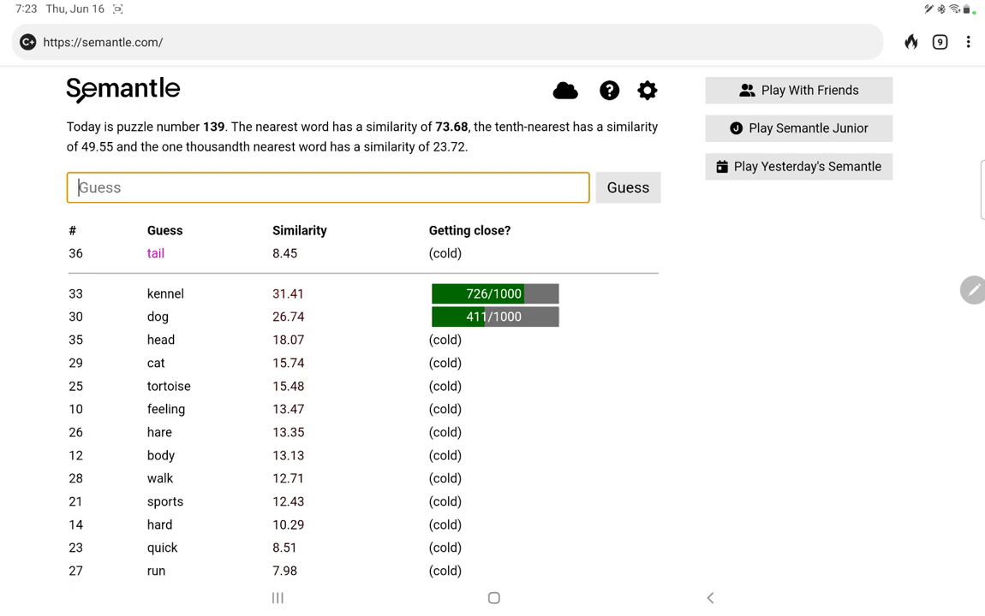
Step: Guess bark, hound, poodle and chihuahua, which scores a tepid 21.27
{"action": "left_click", "coordinate": [628, 188]}
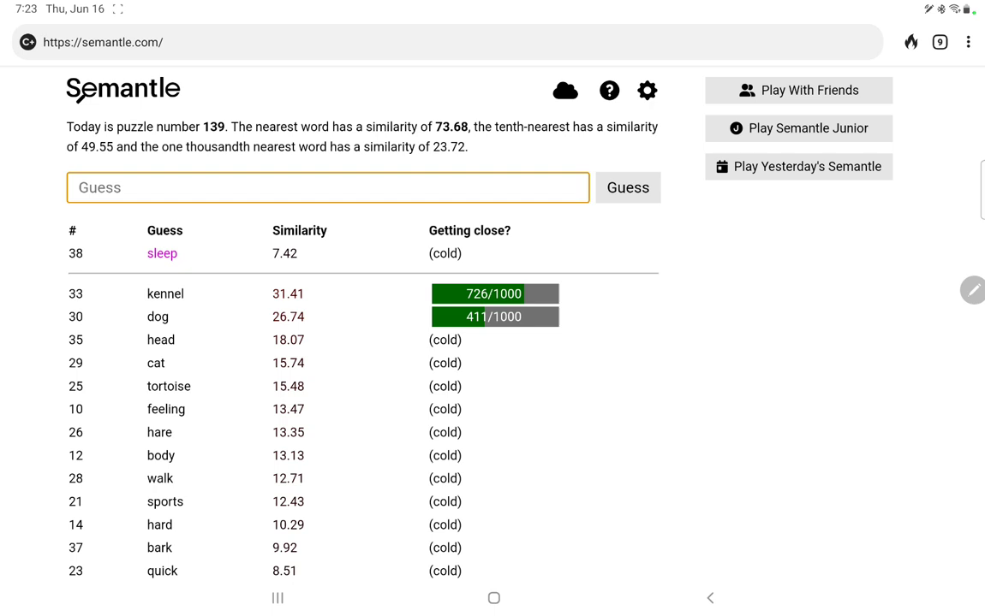
{"action": "type", "text": "hound"}
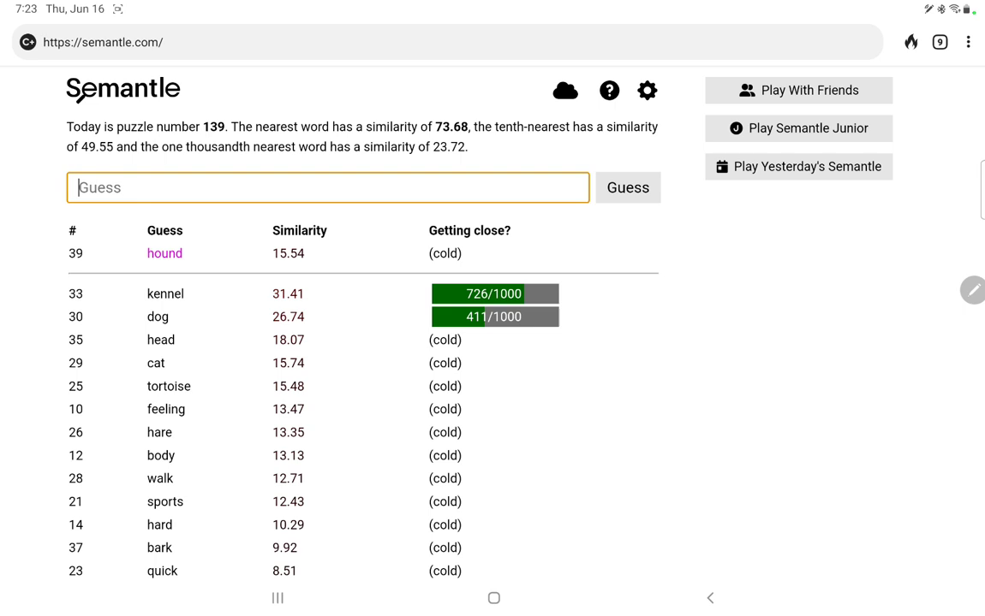
{"action": "type", "text": "poodle"}
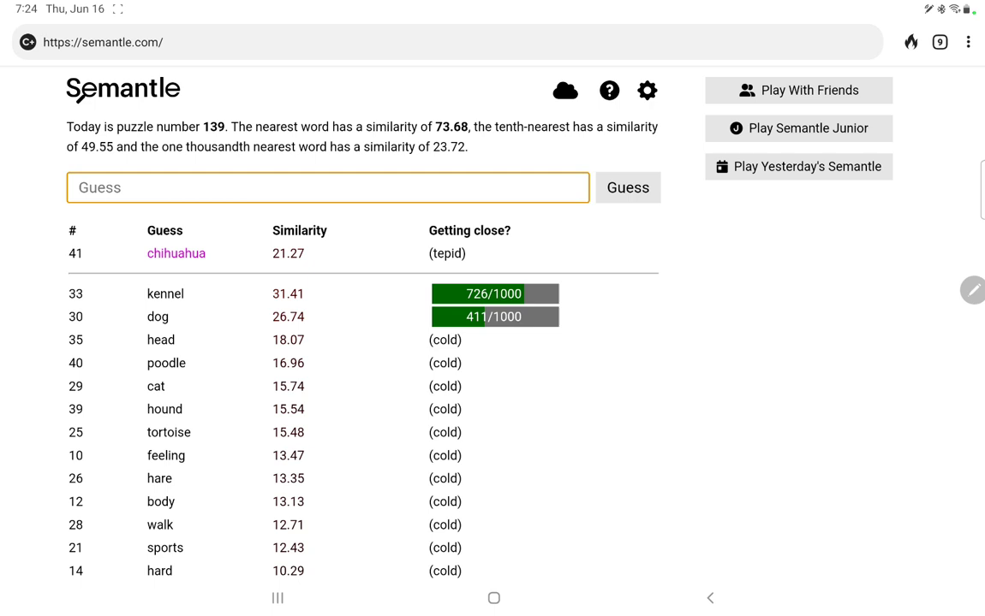
Step: Guess dog breeds alsatian, terrier, retriever and labrador
{"action": "type", "text": "alsation"}
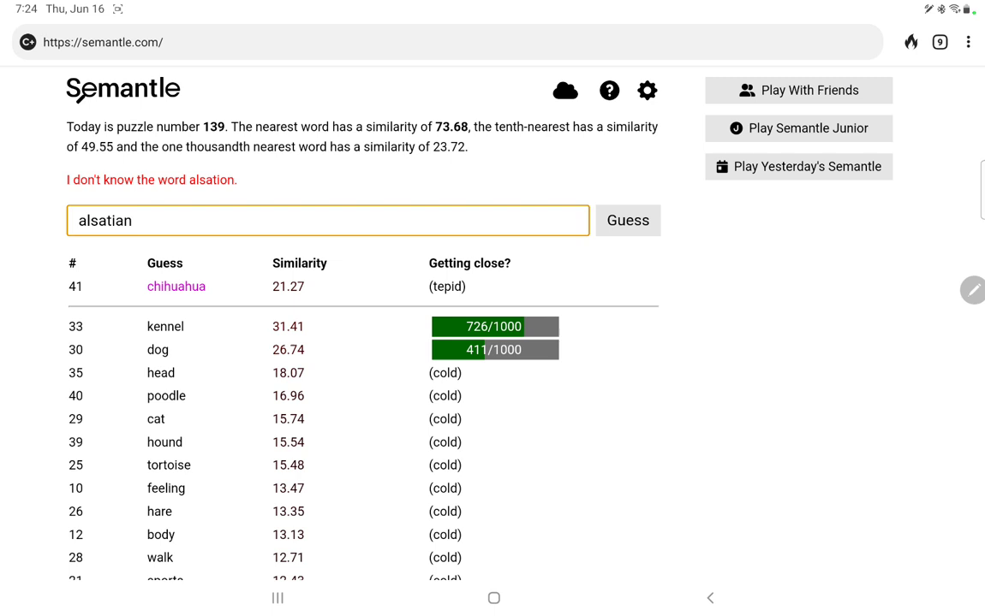
{"action": "type", "text": "terr"}
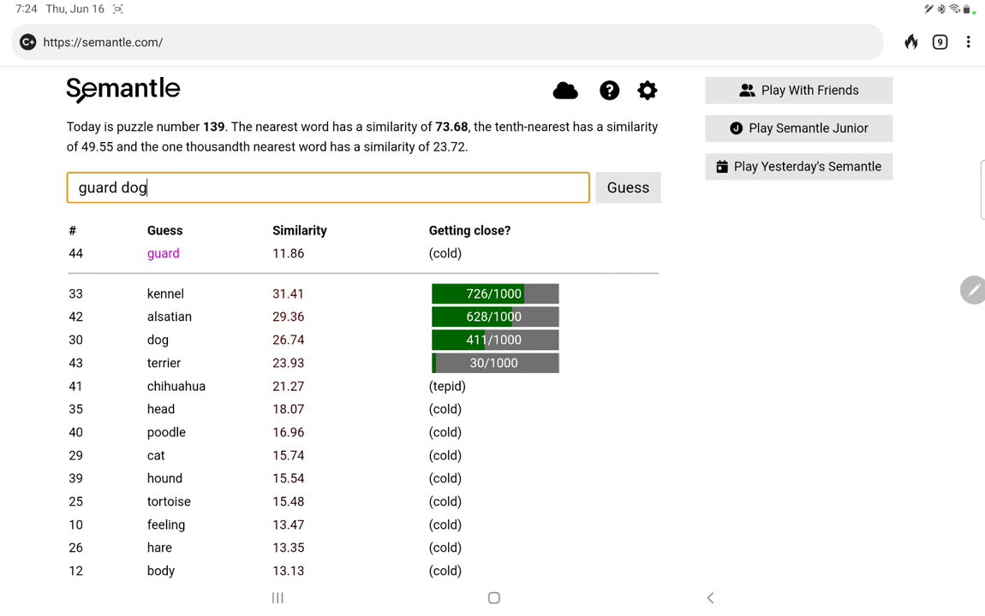
{"action": "type", "text": "retr"}
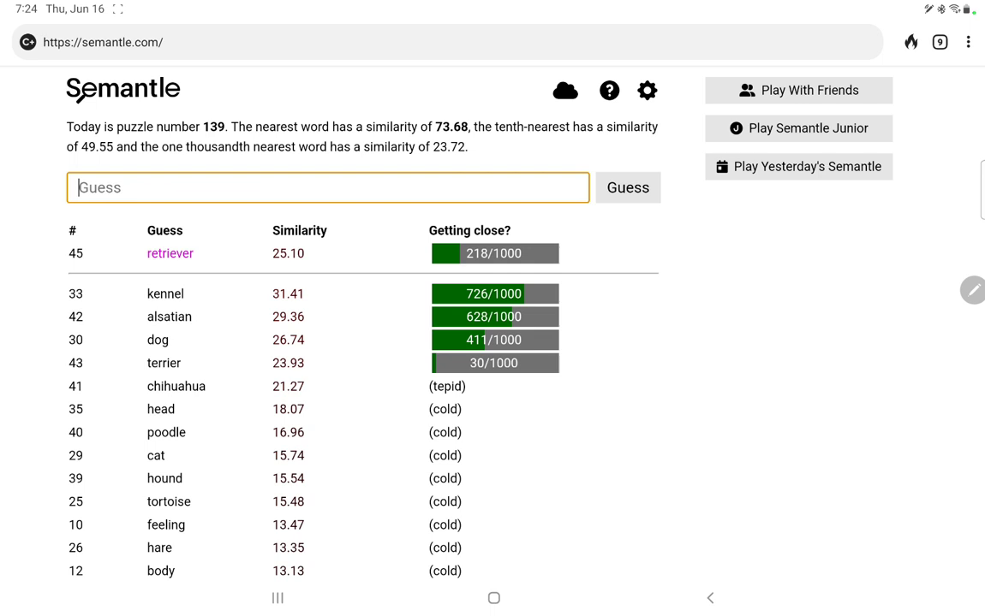
{"action": "type", "text": "labrador"}
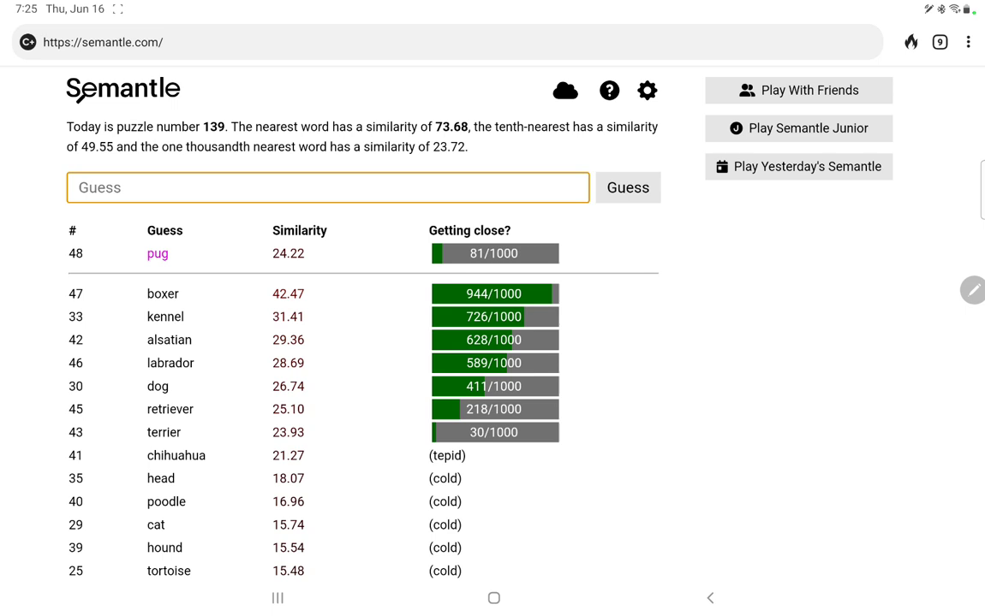
Step: Guess pup, bulldog, Rottweiler and wolf, with boxer leading at 42.47
{"action": "left_click", "coordinate": [327, 187]}
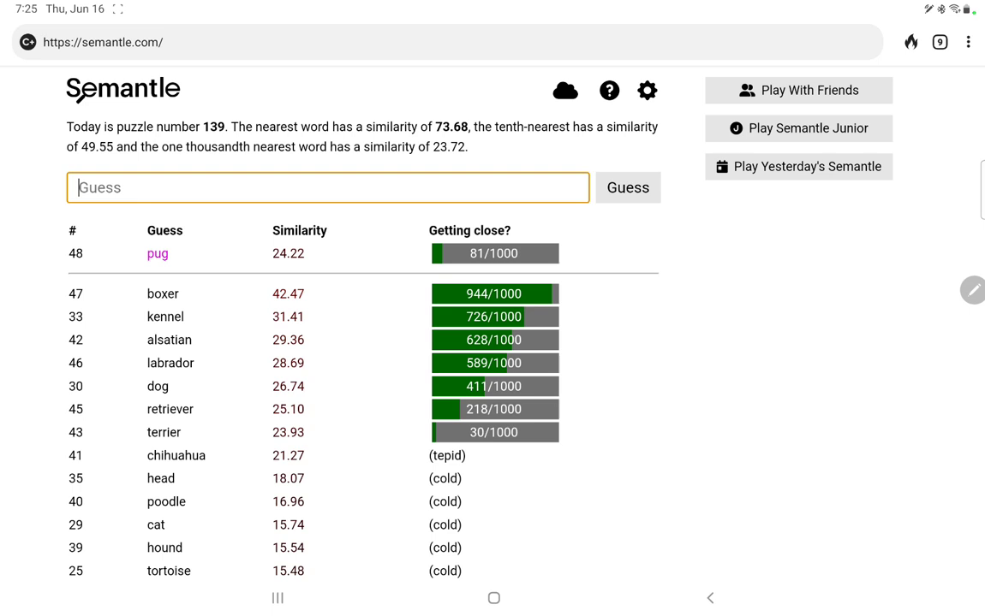
{"action": "type", "text": "pup"}
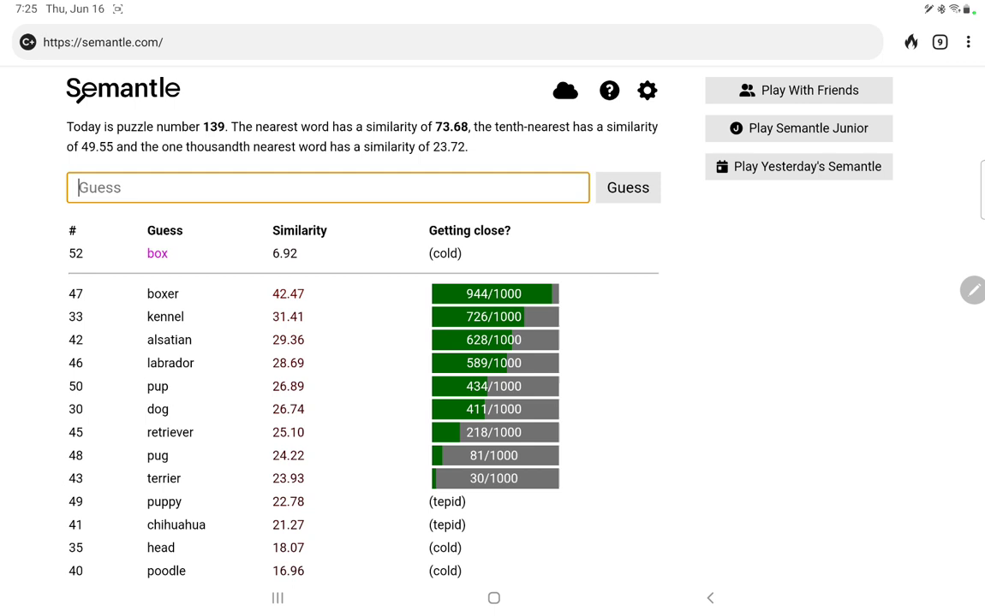
{"action": "left_click", "coordinate": [627, 188]}
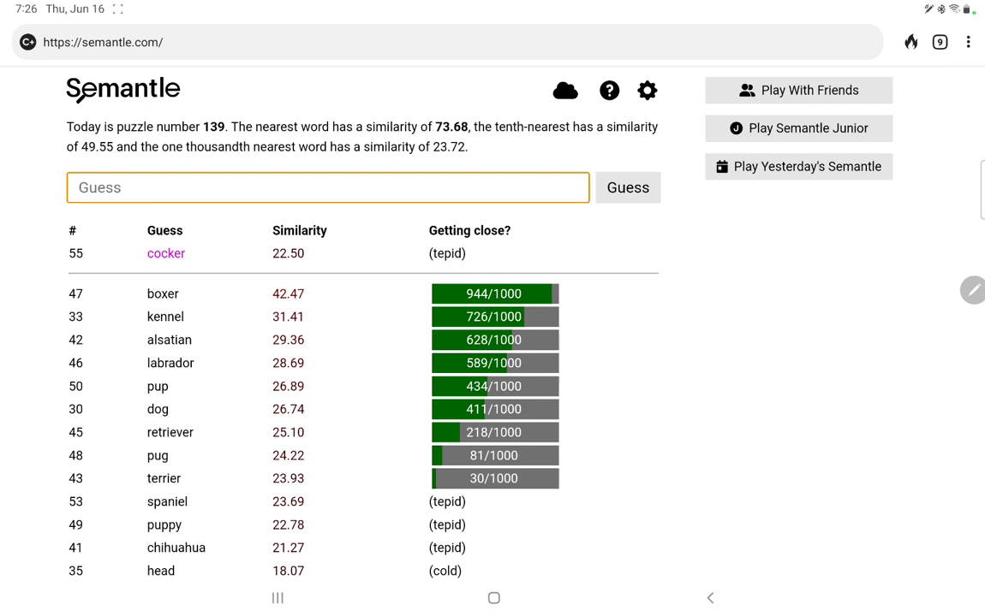
{"action": "type", "text": "bulldog"}
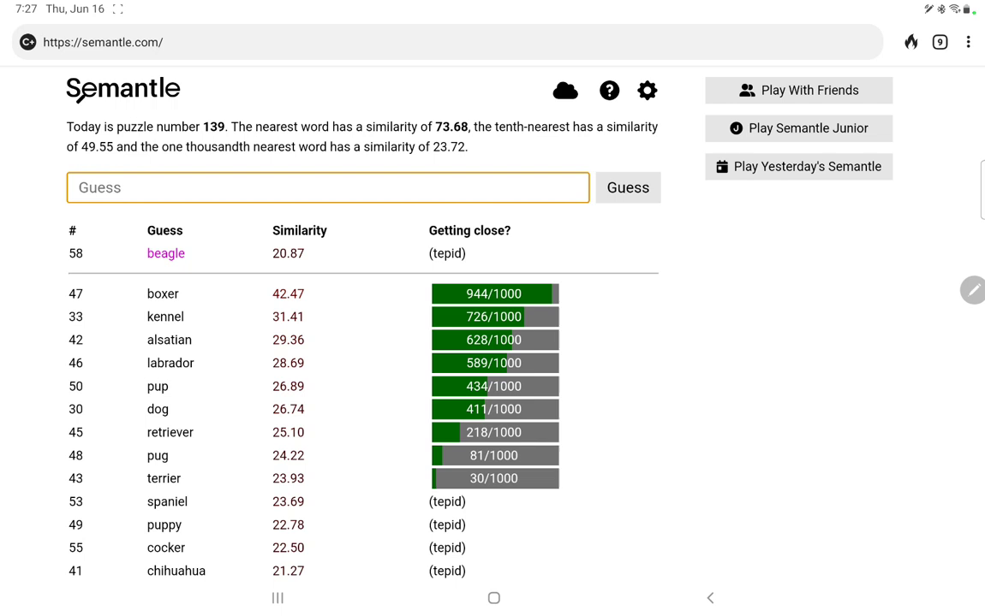
{"action": "type", "text": "rottweiler"}
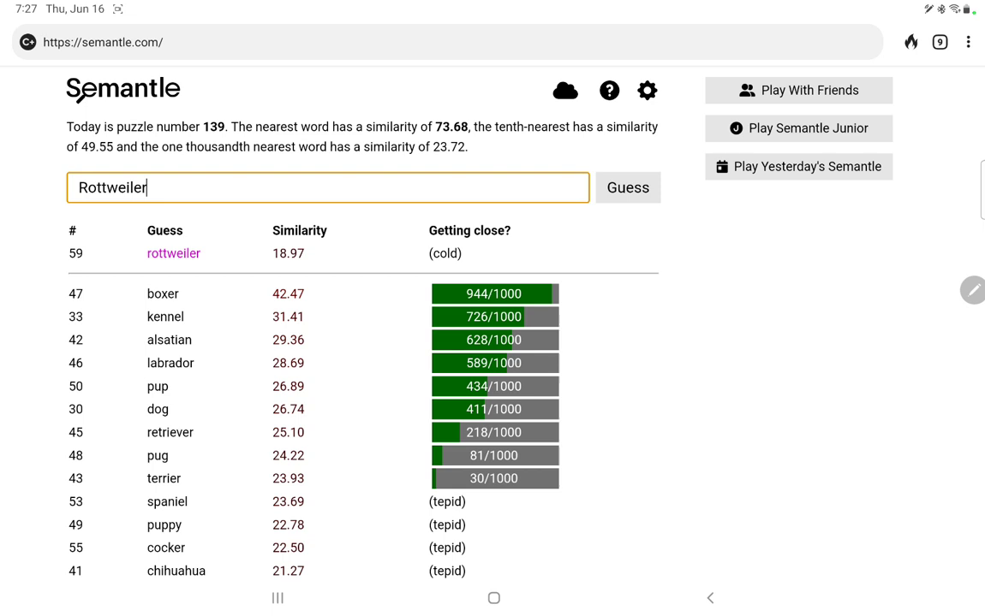
{"action": "left_click", "coordinate": [627, 188]}
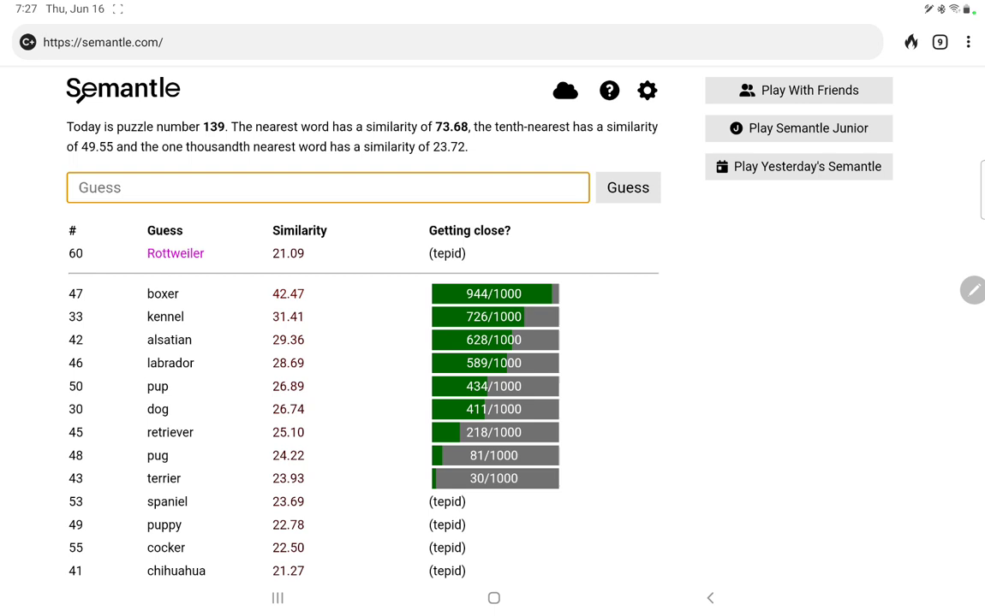
{"action": "type", "text": "B"}
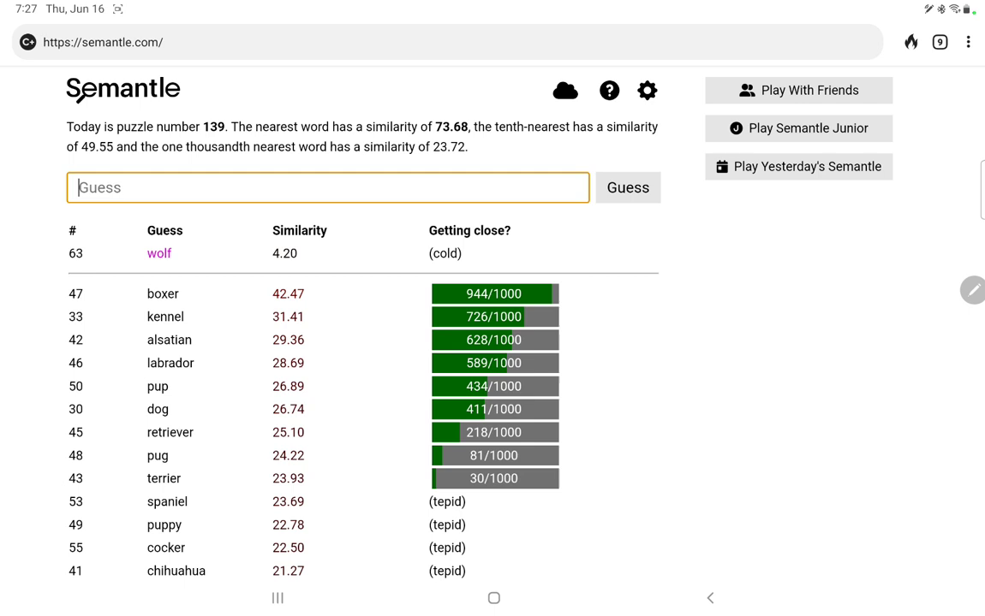
Step: Guess husky and dachshund, which ranks 97/1000
{"action": "left_click", "coordinate": [626, 188]}
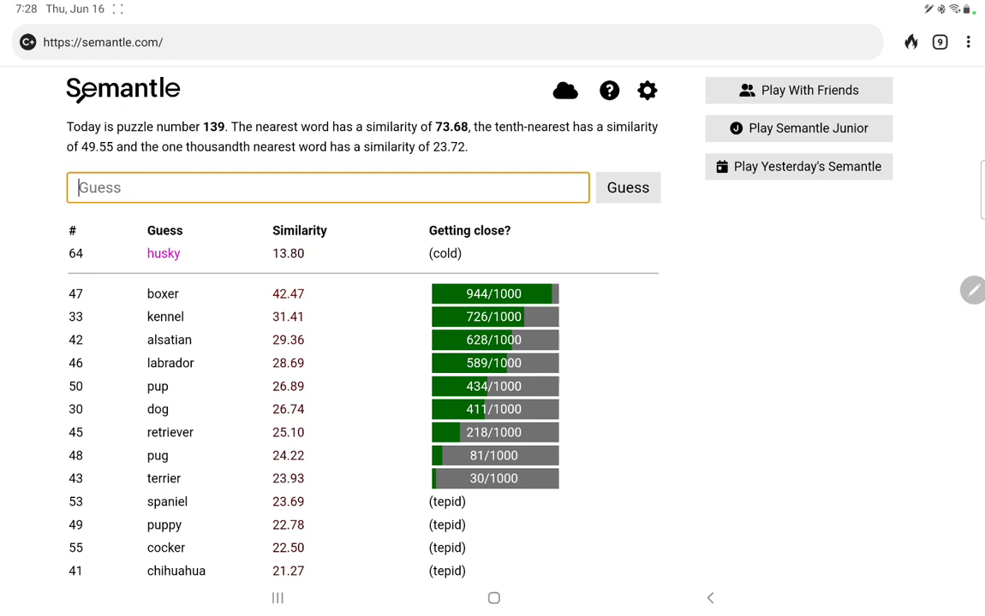
{"action": "type", "text": "Dac"}
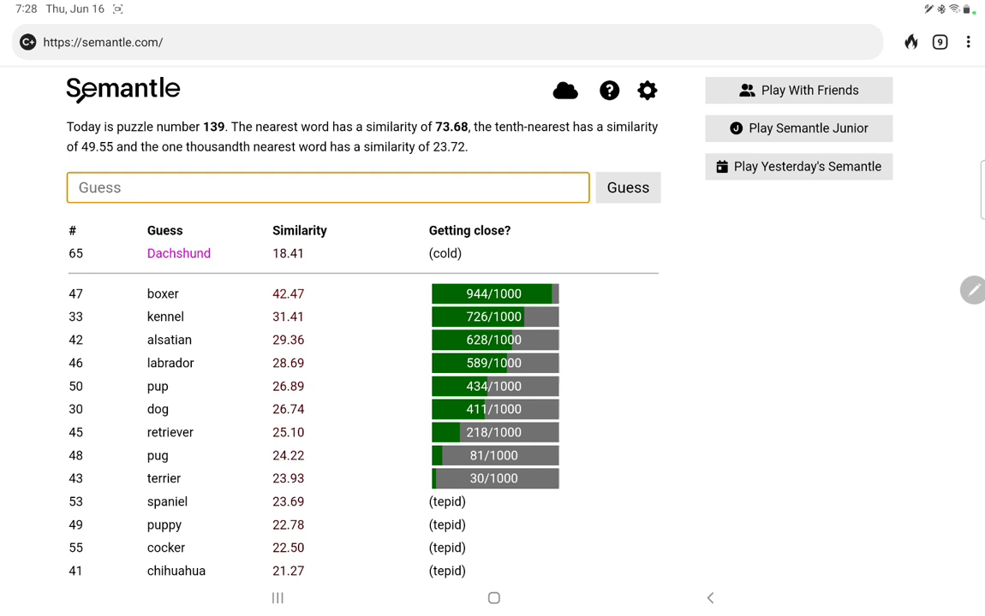
{"action": "type", "text": "dachshun"}
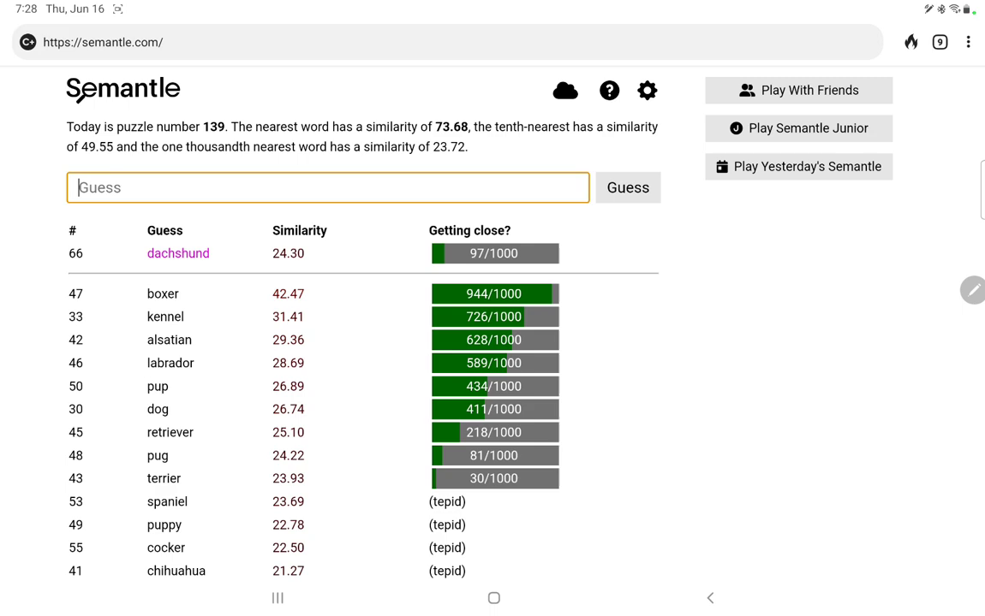
{"action": "scroll", "scroll_direction": "down", "scroll_amount": 3}
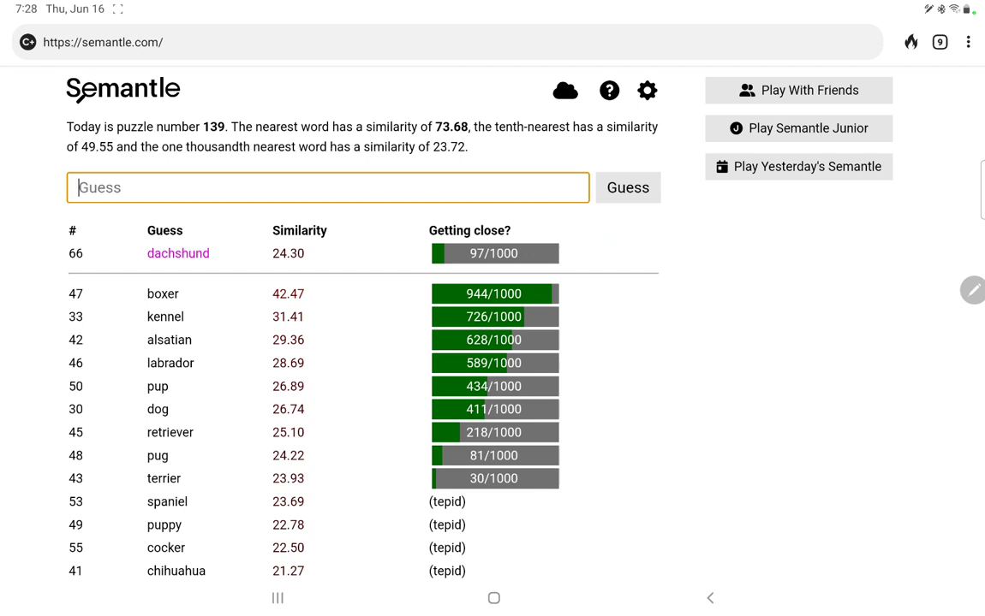
Step: Guess shih tzu, sheepdog and pet, the last scoring cold
{"action": "type", "text": "s"}
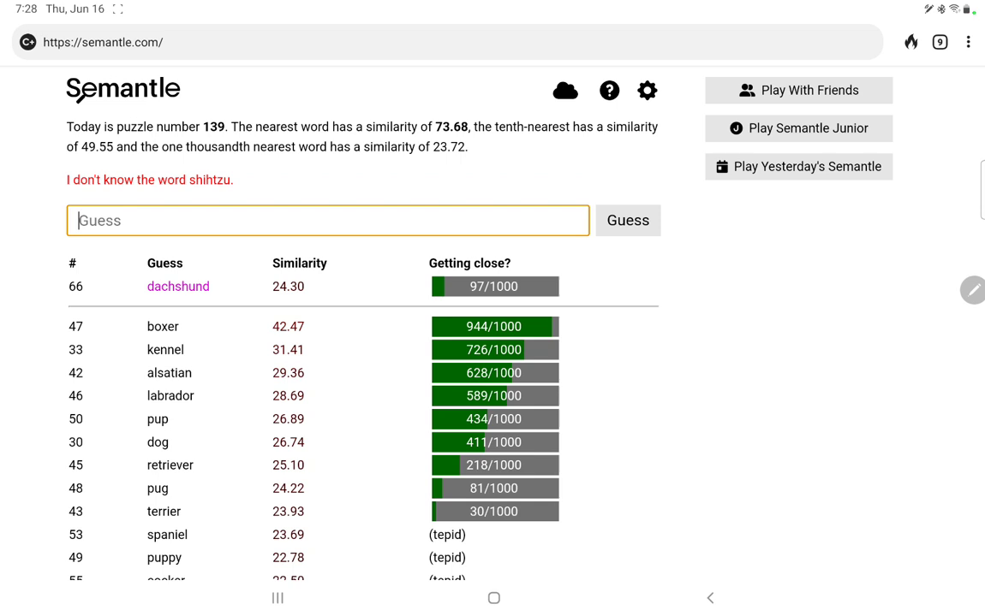
{"action": "type", "text": "shih tzu"}
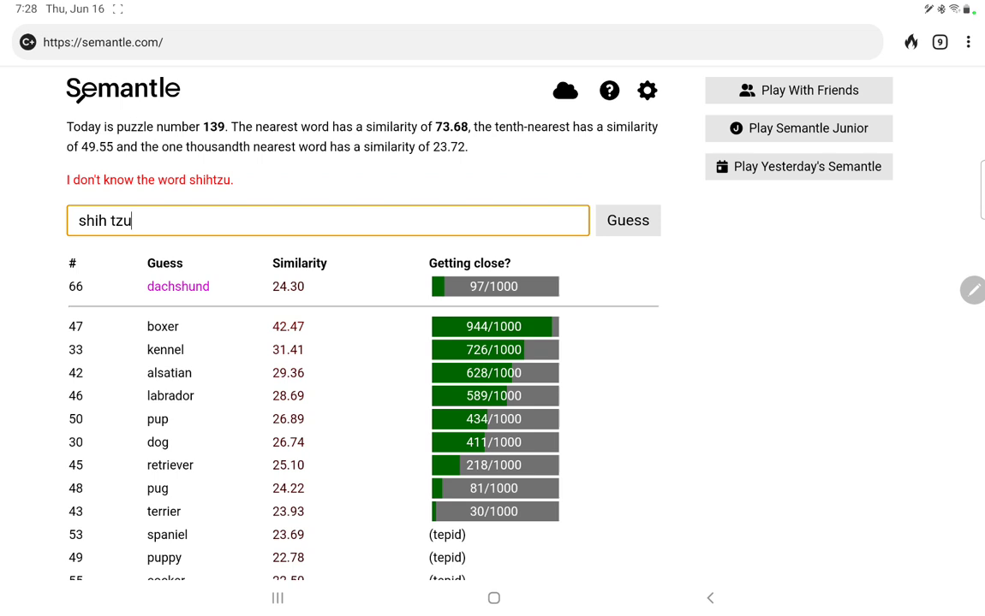
{"action": "left_click", "coordinate": [627, 220]}
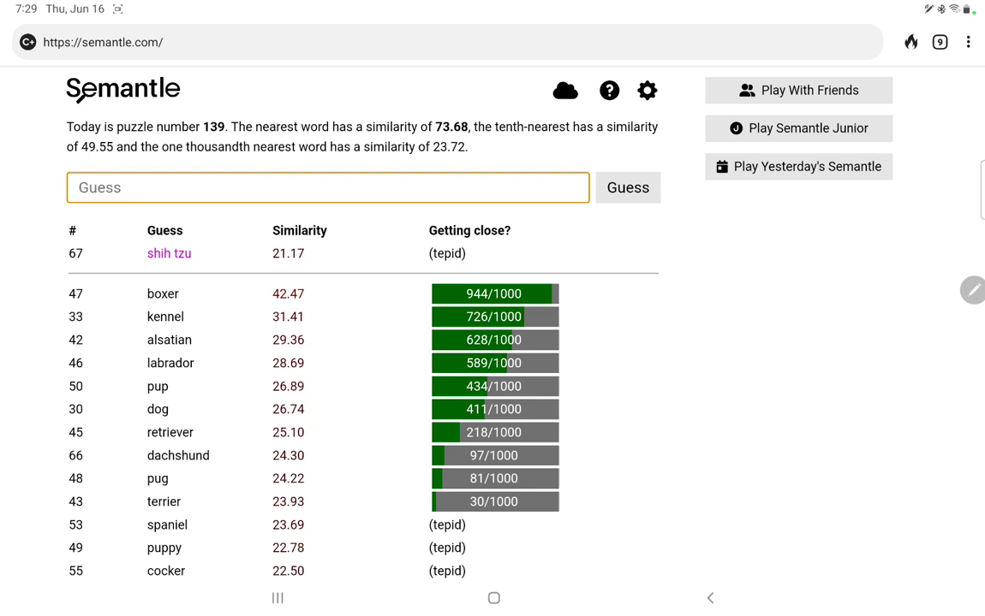
{"action": "type", "text": "shee"}
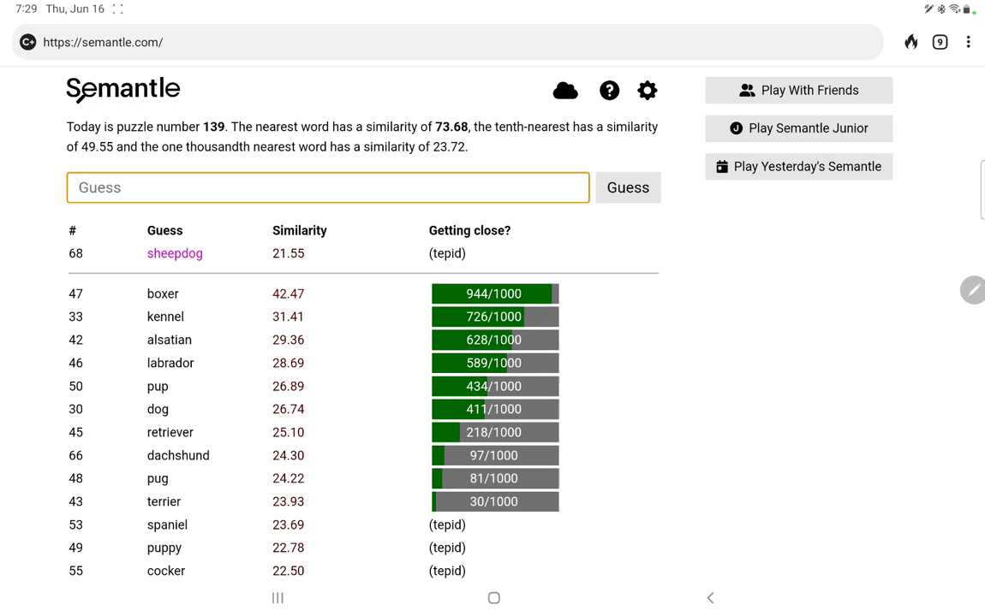
{"action": "type", "text": "p"}
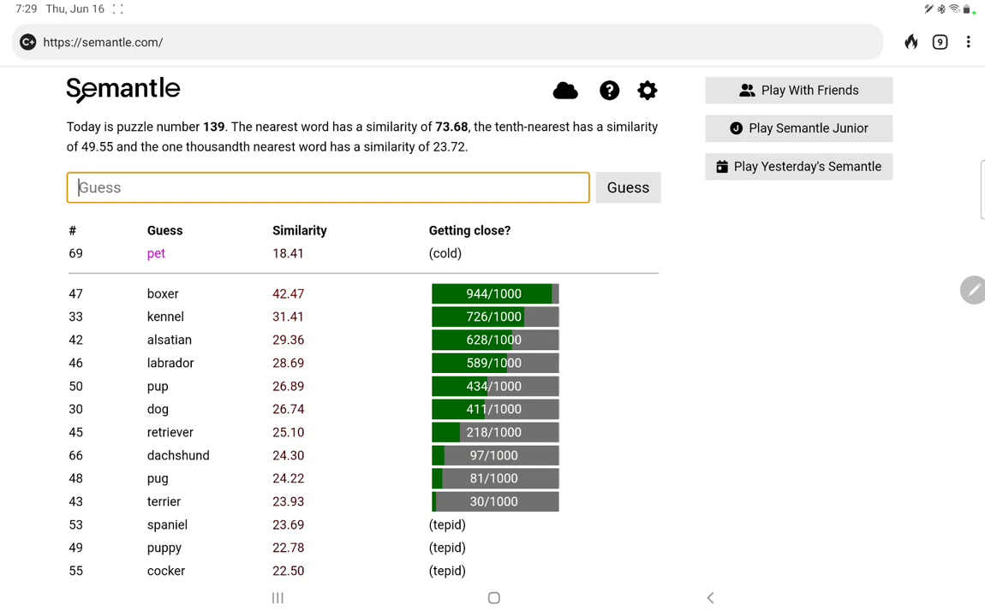
{"action": "scroll", "scroll_direction": "down", "scroll_amount": 3}
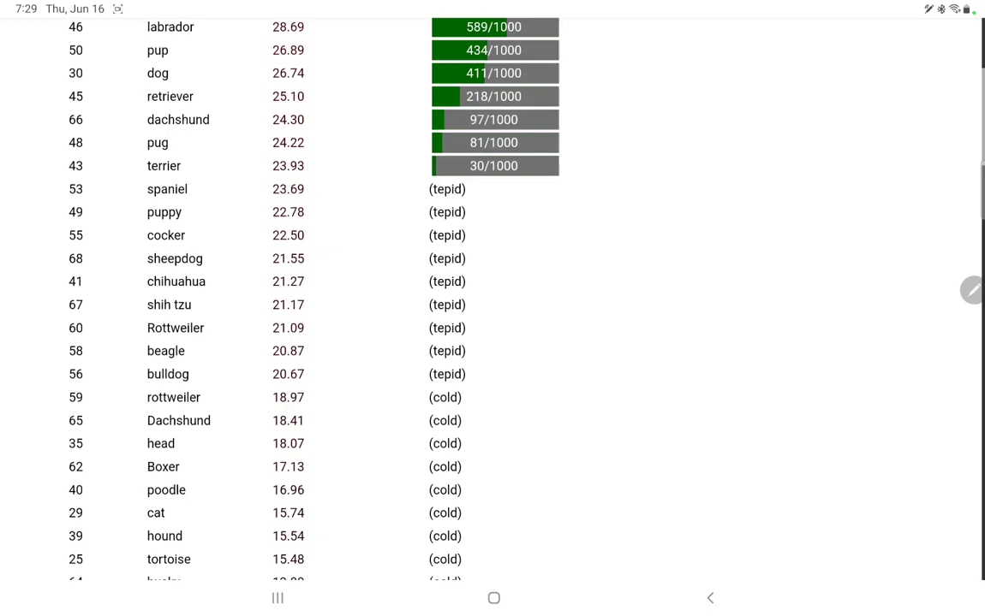
{"action": "scroll", "scroll_direction": "down", "scroll_amount": 3}
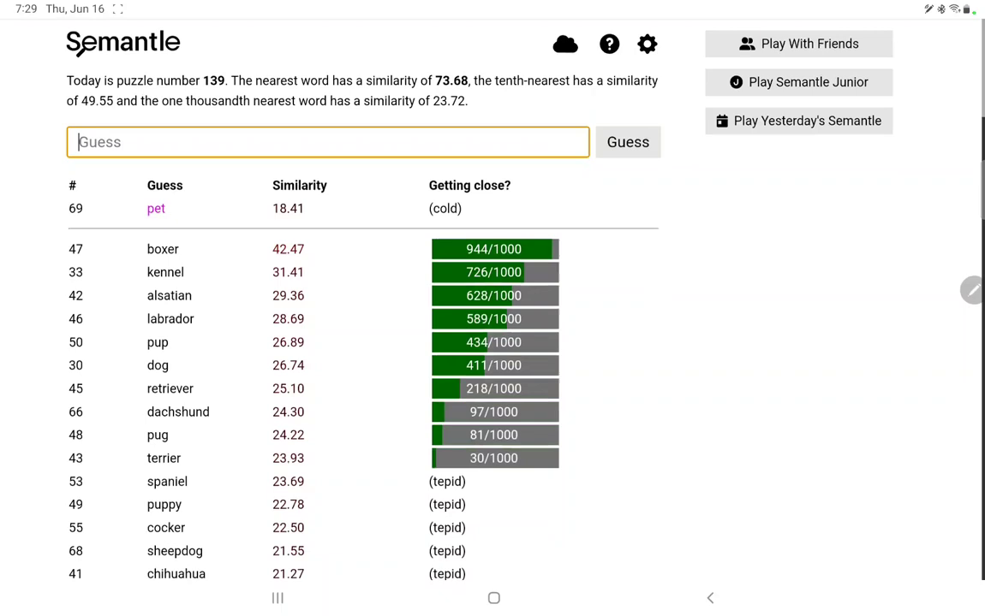
Step: Guess collie, bloodhound, dalmatian (22.07, tepid), canine and tweeter
{"action": "left_click", "coordinate": [628, 142]}
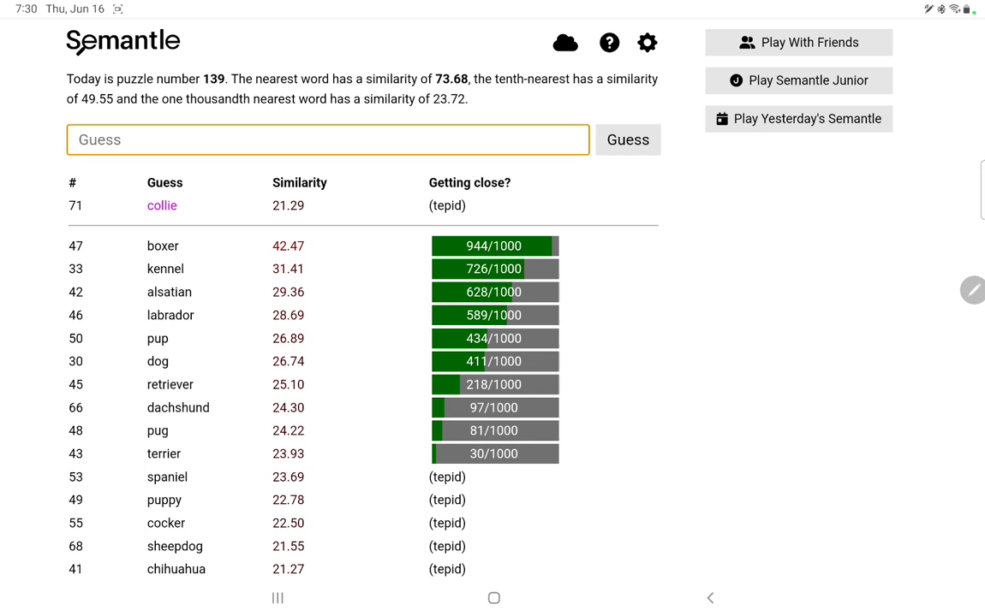
{"action": "type", "text": "bloodhound"}
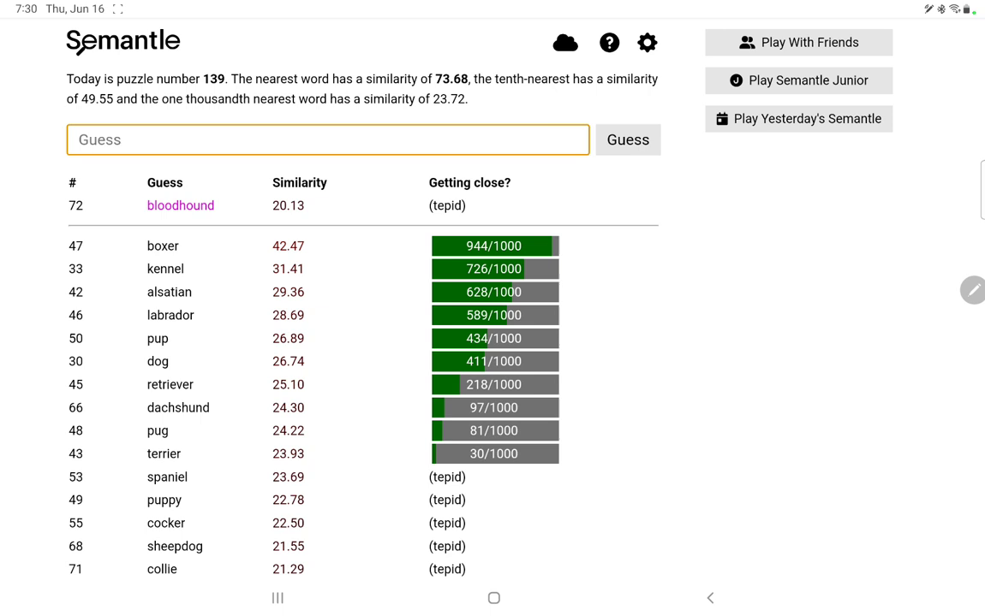
{"action": "type", "text": "dalmat"}
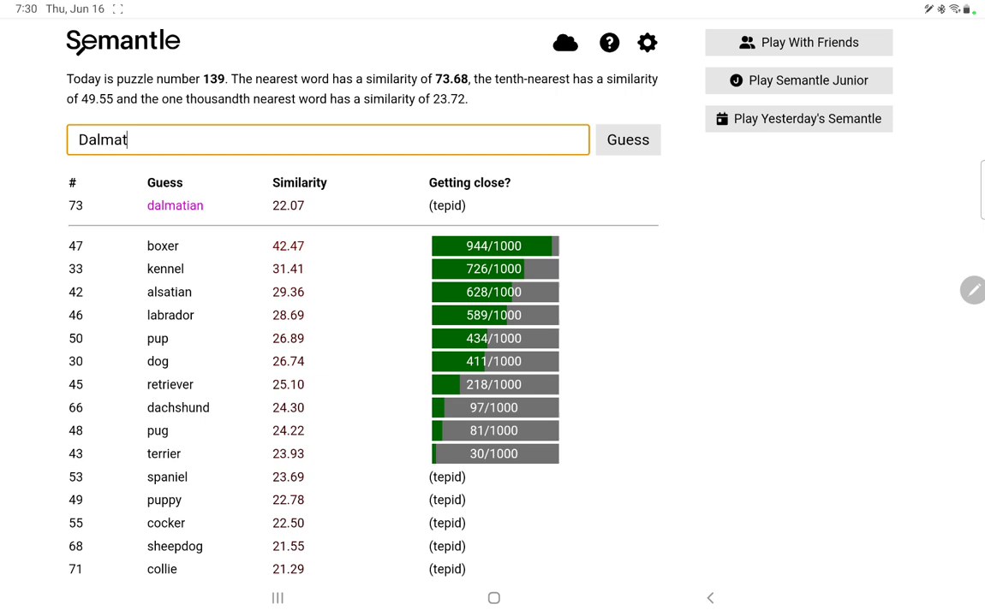
{"action": "left_click", "coordinate": [628, 140]}
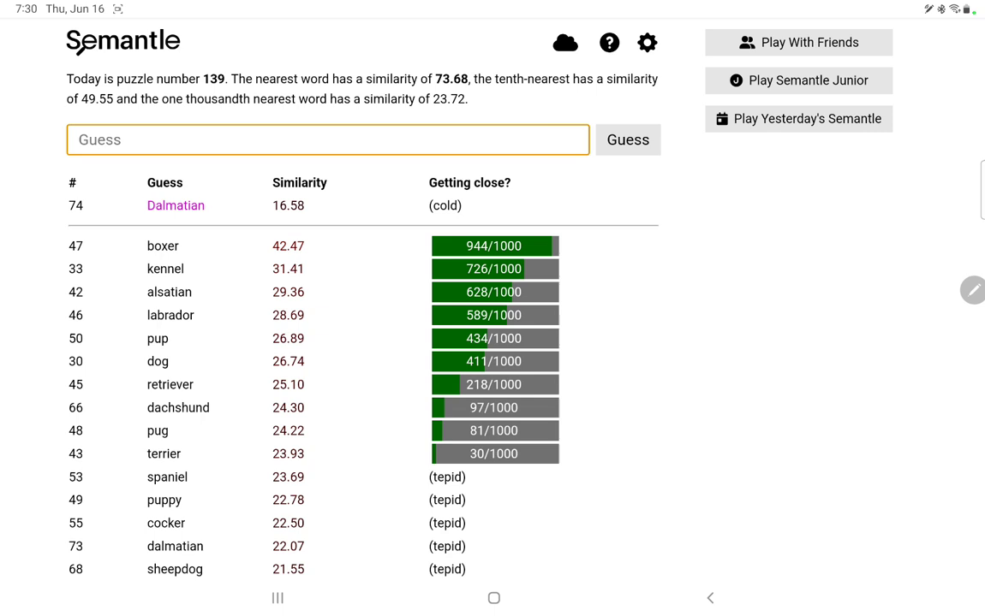
{"action": "left_click", "coordinate": [328, 139]}
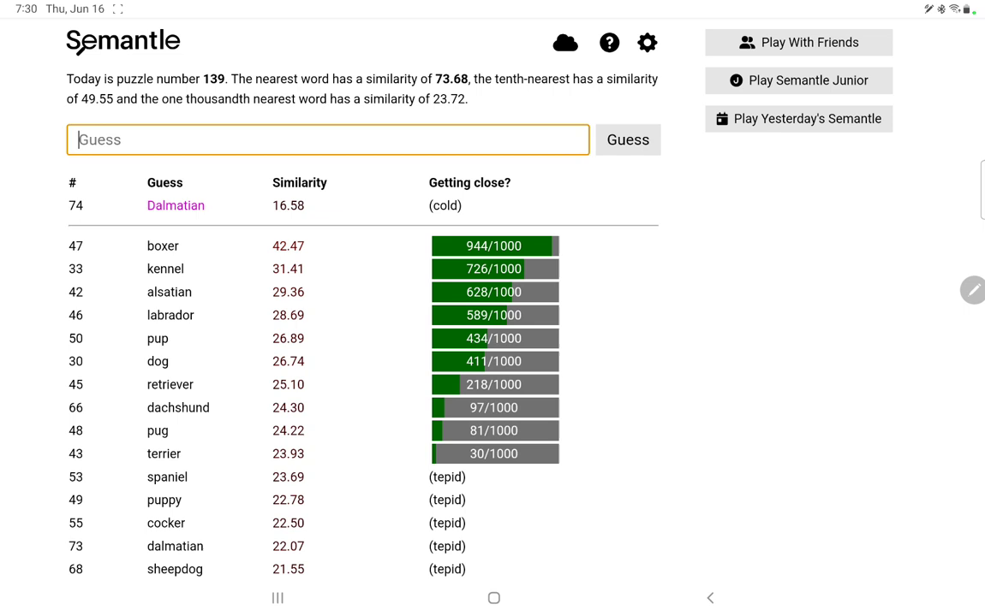
{"action": "type", "text": "canine"}
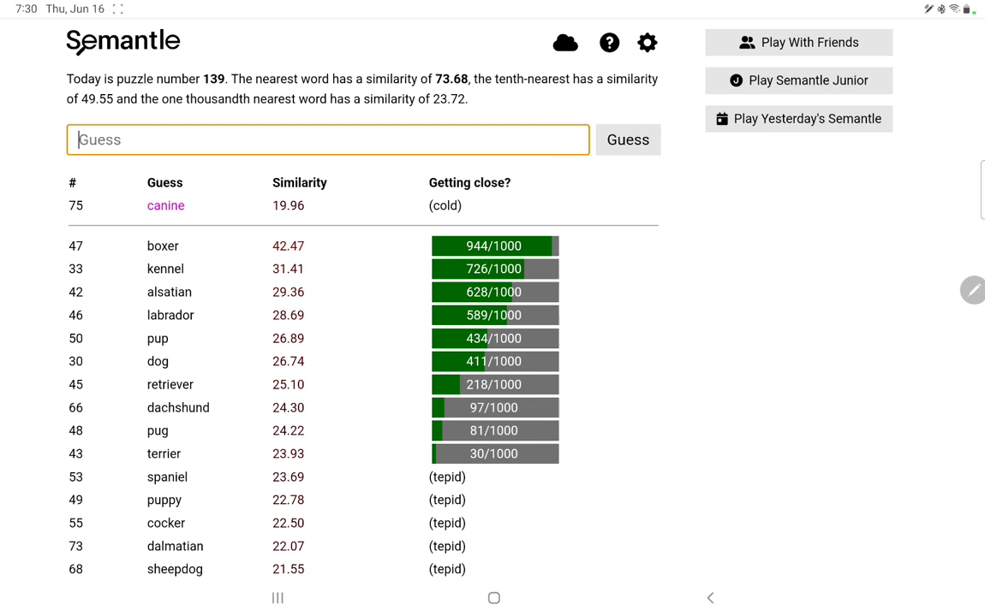
{"action": "type", "text": "tweet"}
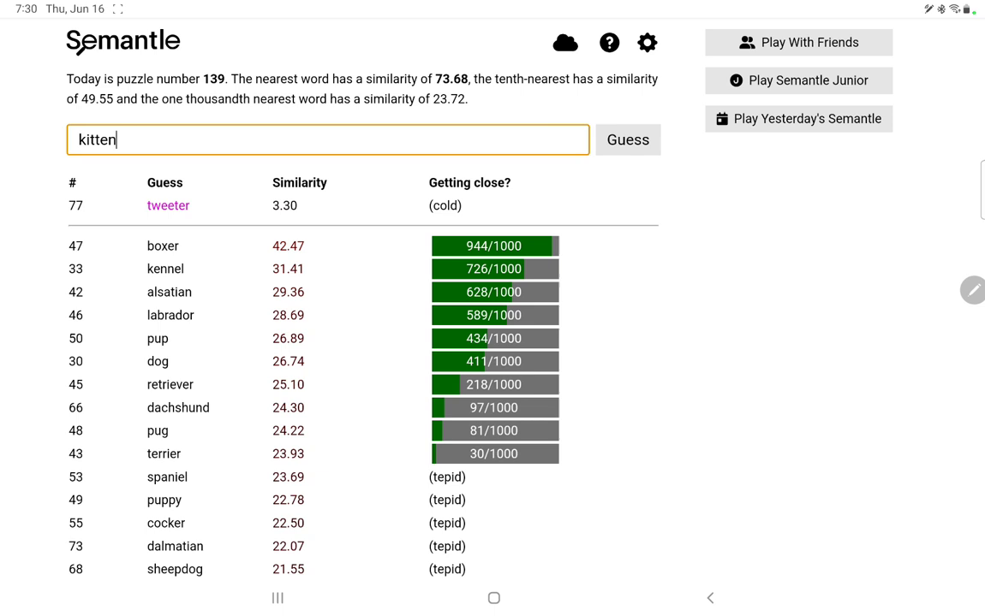
Step: Guess walkies and greyhound, which ranks 776/1000
{"action": "scroll", "scroll_direction": "down", "scroll_amount": 3}
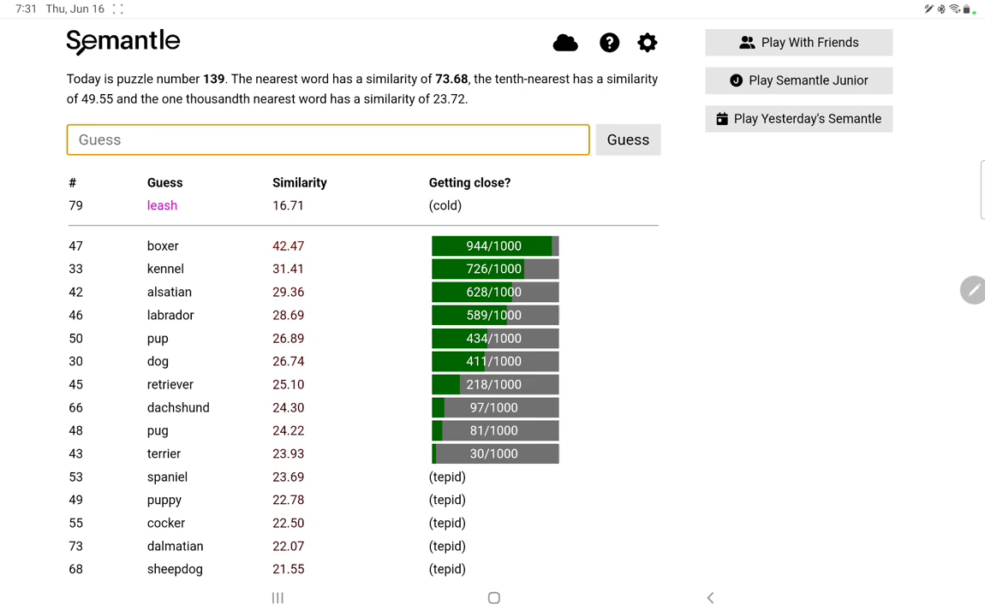
{"action": "type", "text": "walkies"}
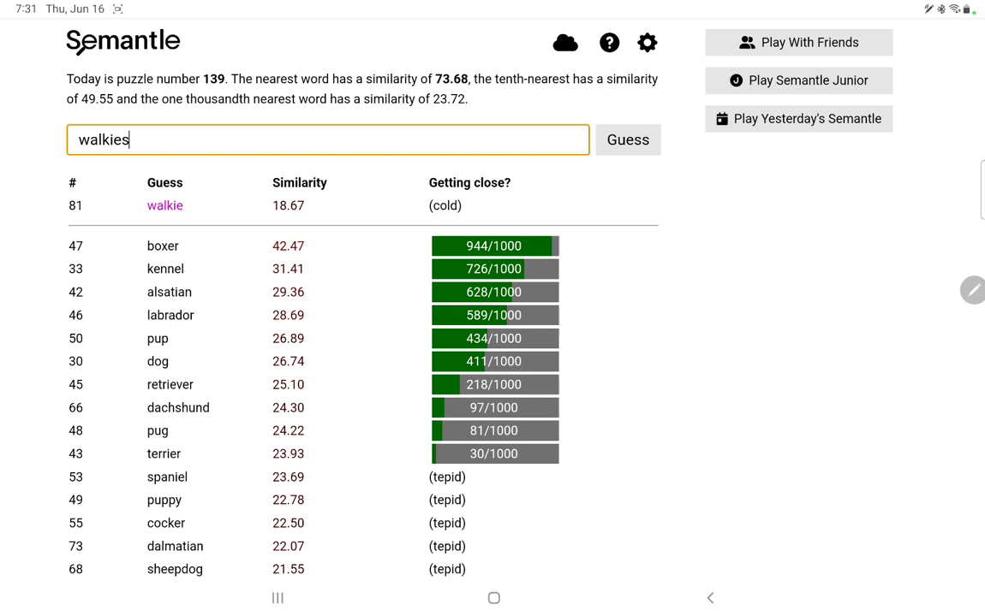
{"action": "left_click", "coordinate": [627, 140]}
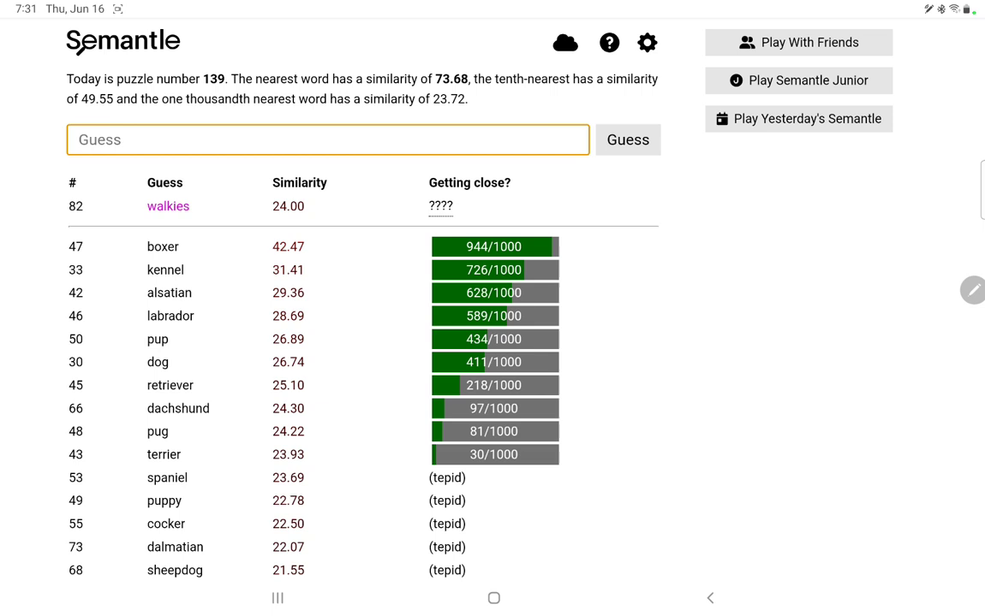
{"action": "left_click", "coordinate": [191, 139]}
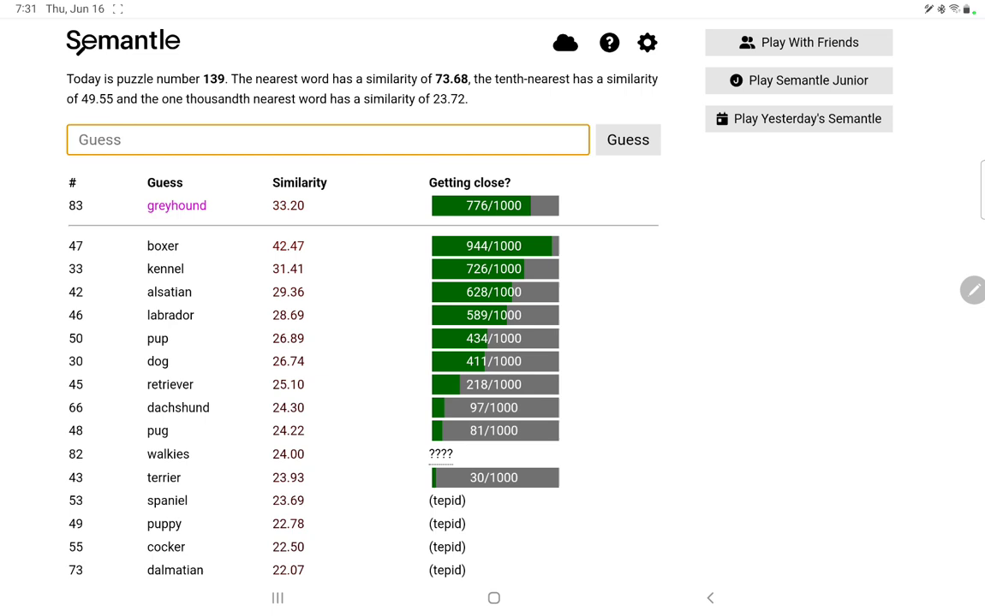
Step: Guess whippet, Wolfhound (678/1000), hunter and pointer
{"action": "left_click", "coordinate": [327, 140]}
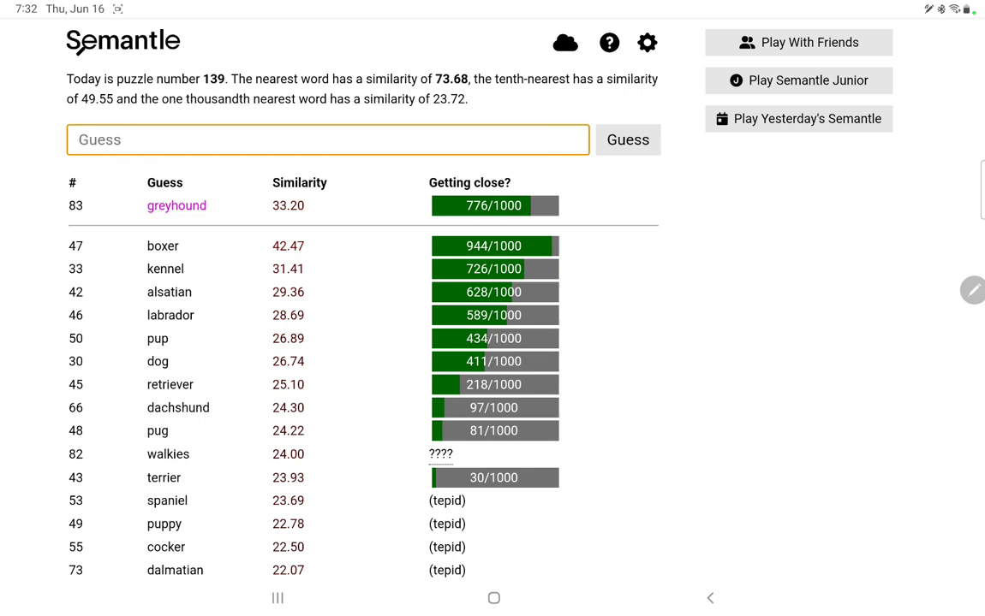
{"action": "type", "text": "whippet"}
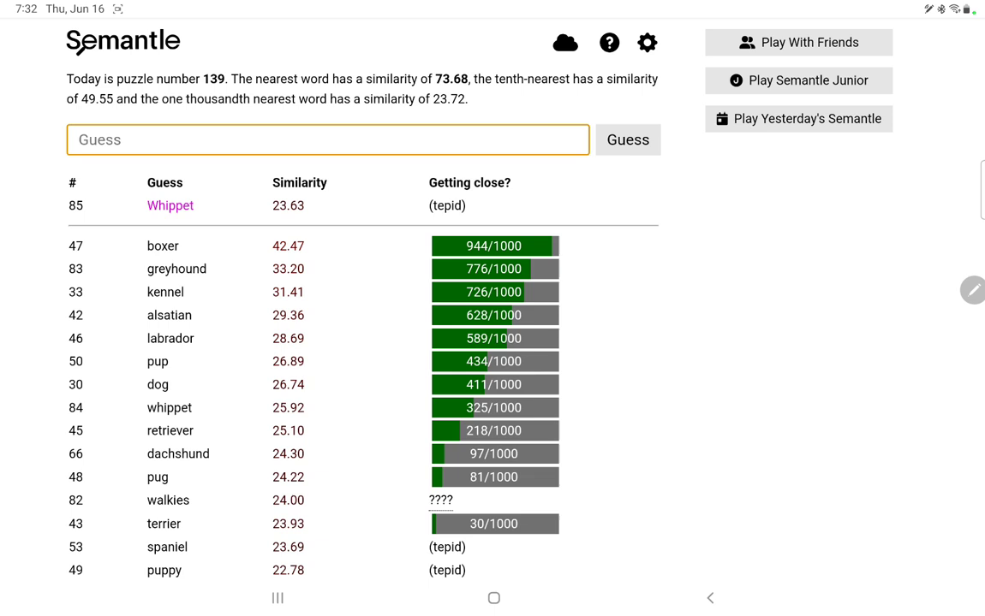
{"action": "left_click", "coordinate": [328, 139]}
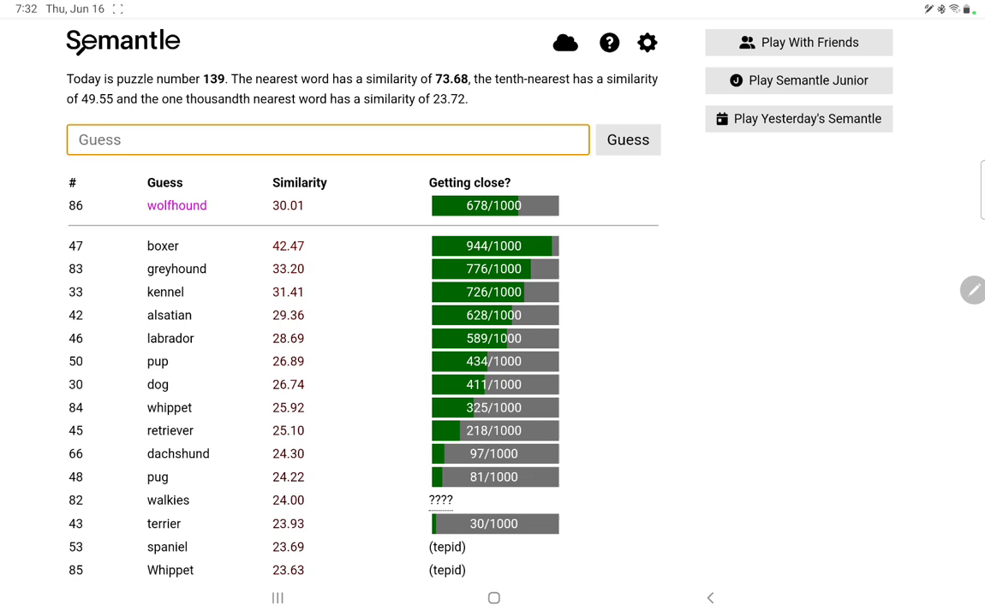
{"action": "type", "text": "Wolfhound"}
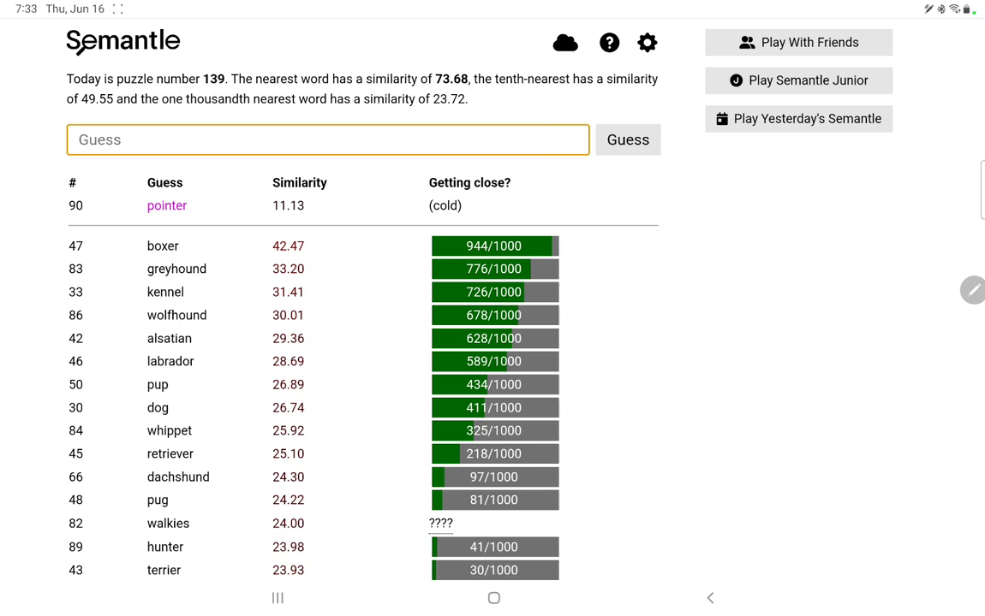
Step: Guess chow, Pekinese (25.11), Pekingese and mutt, and re-check spaniel
{"action": "left_click", "coordinate": [328, 140]}
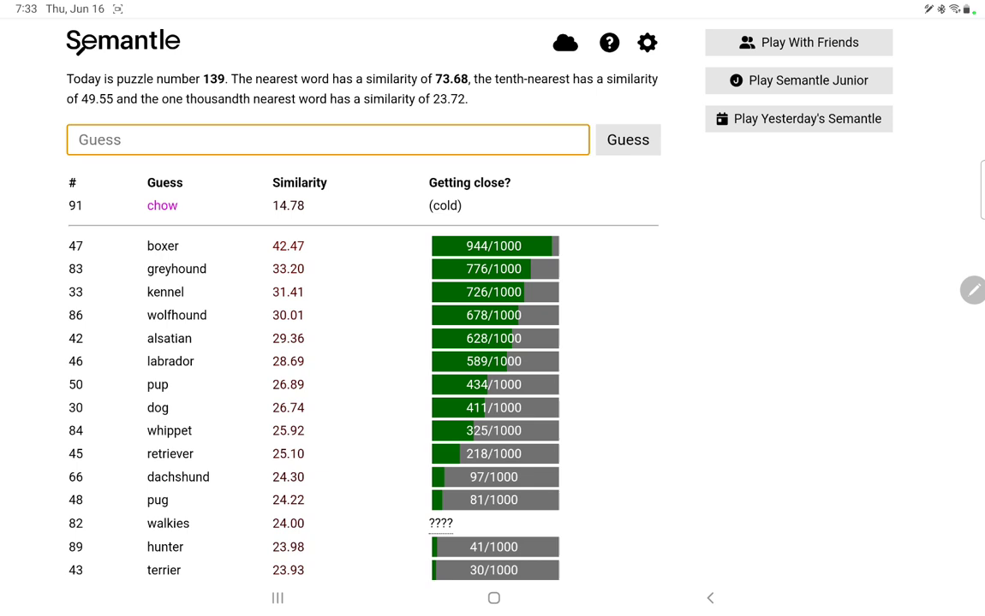
{"action": "left_click", "coordinate": [328, 139]}
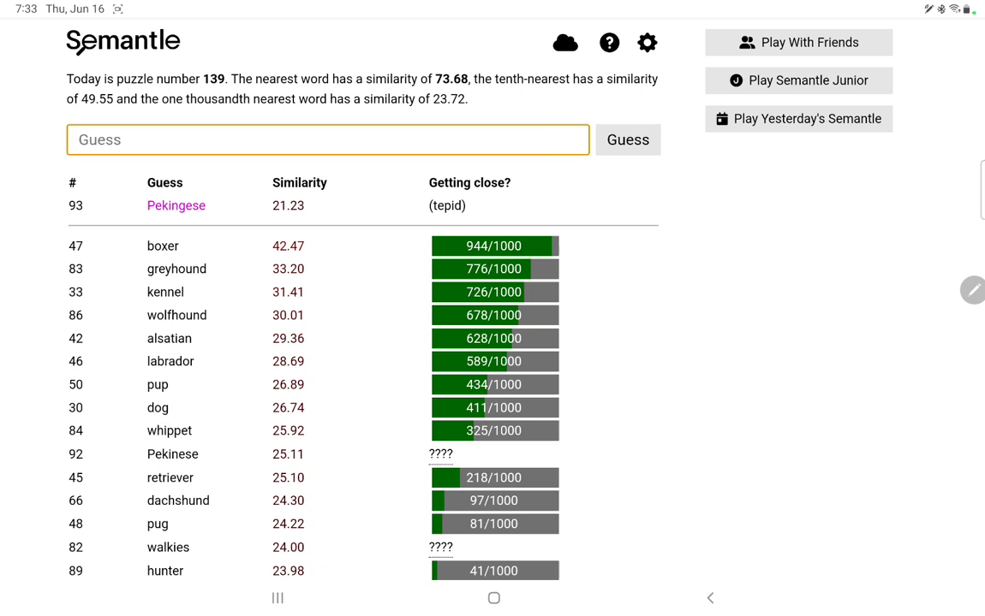
{"action": "left_click", "coordinate": [328, 139]}
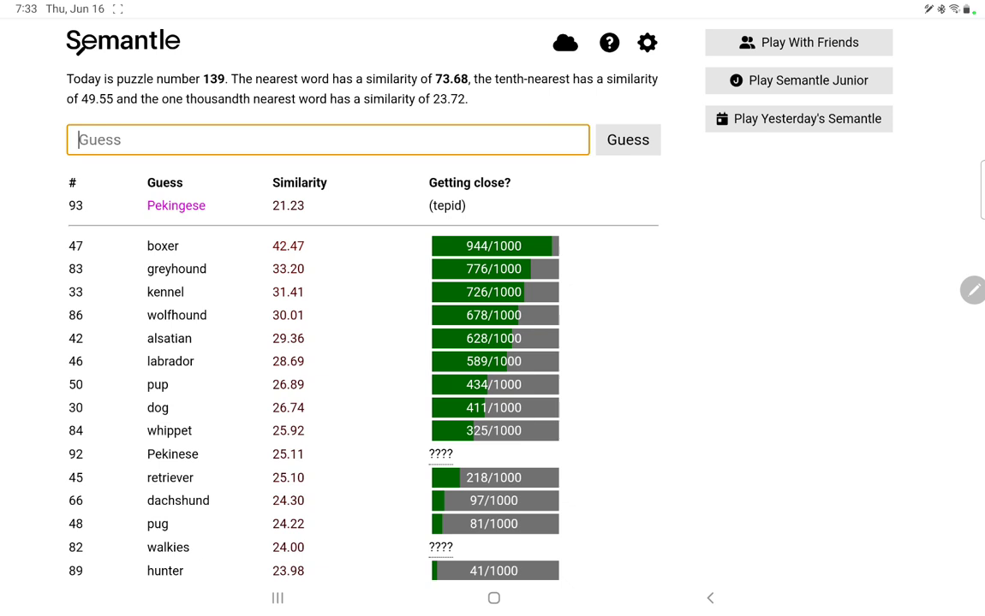
{"action": "type", "text": "peking"}
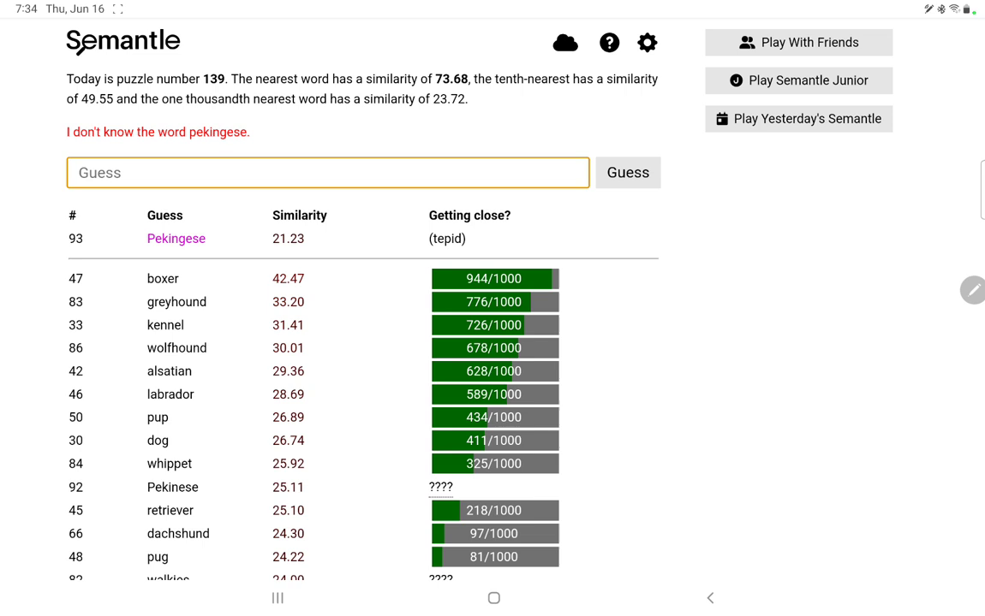
{"action": "left_click", "coordinate": [328, 173]}
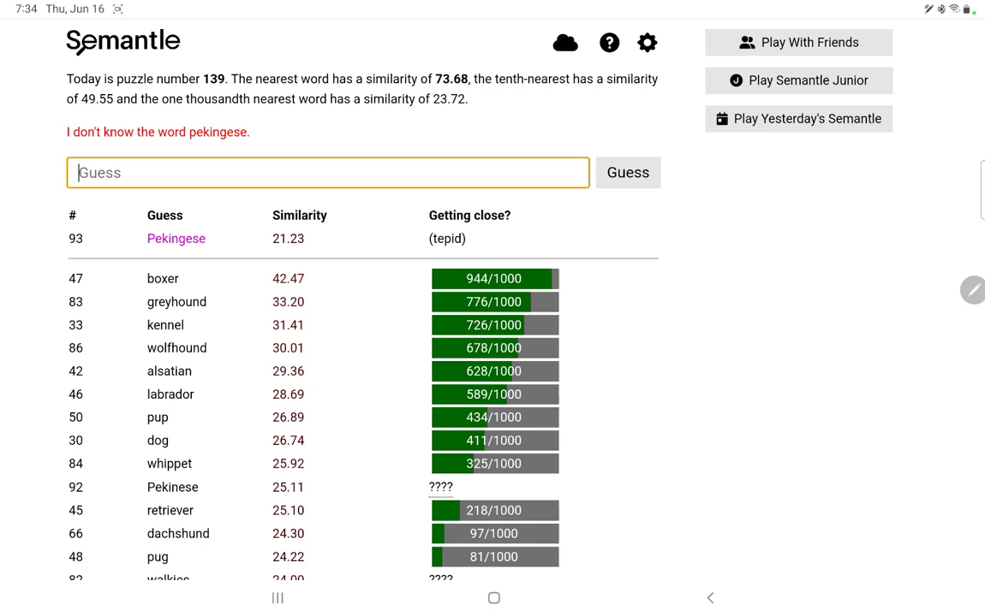
{"action": "type", "text": "mutt"}
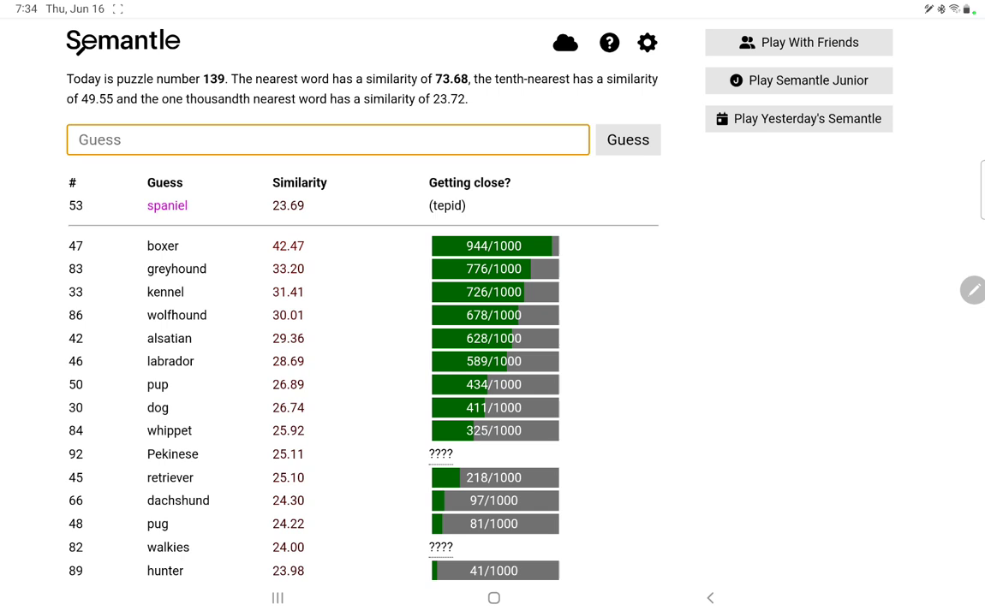
Step: Submit guesses including boxing (407/1000), bout and pack (cold 8.26), reaching guess 99
{"action": "left_click", "coordinate": [327, 139]}
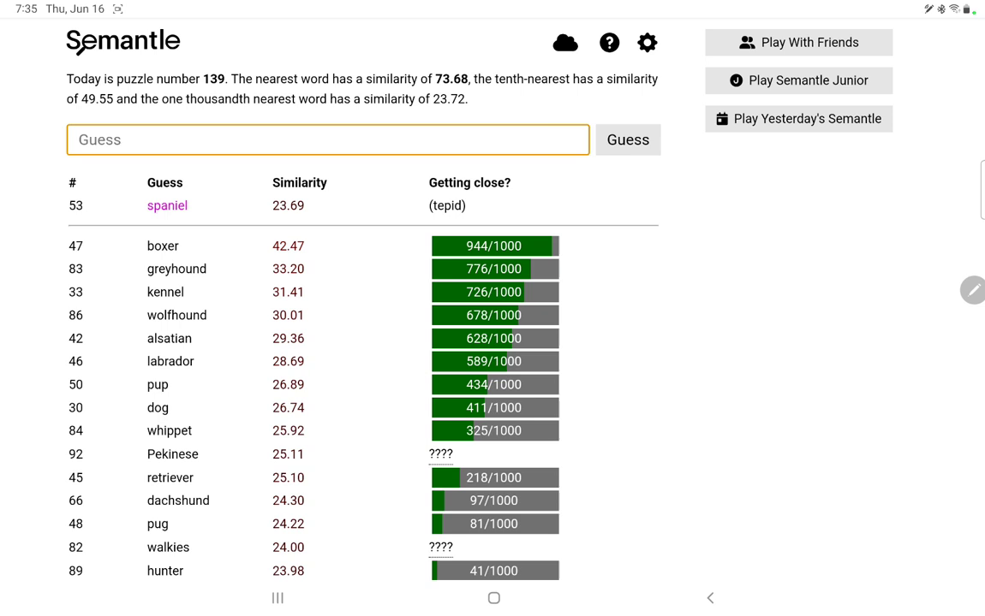
{"action": "left_click", "coordinate": [327, 139]}
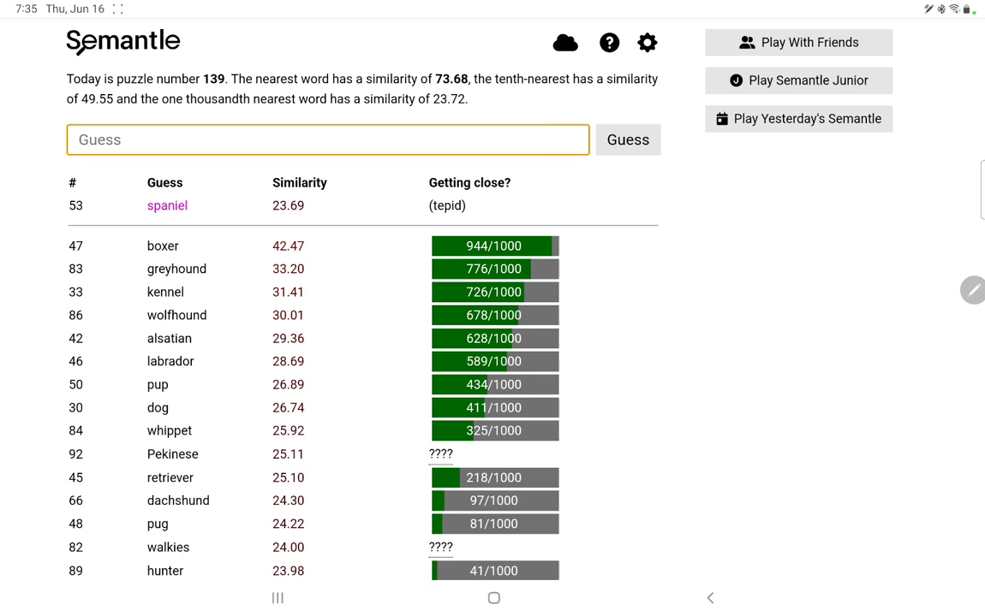
{"action": "left_click", "coordinate": [327, 140]}
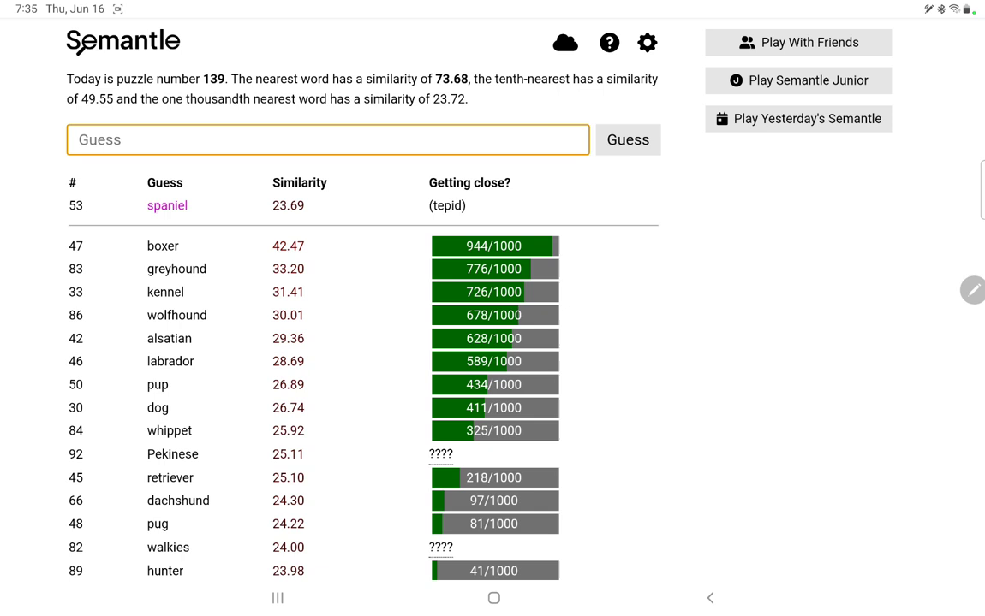
{"action": "left_click", "coordinate": [327, 140]}
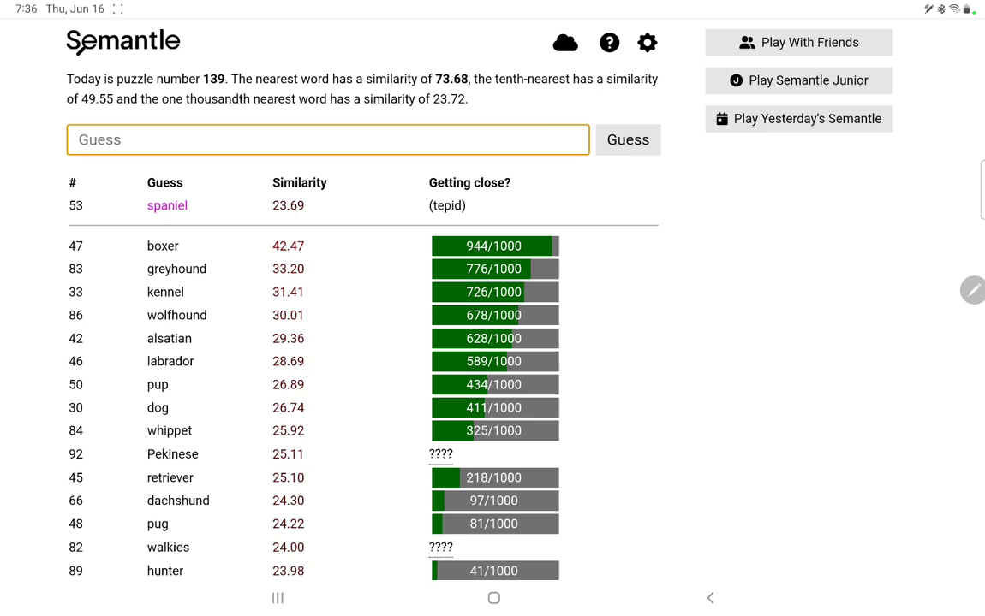
{"action": "type", "text": "bout"}
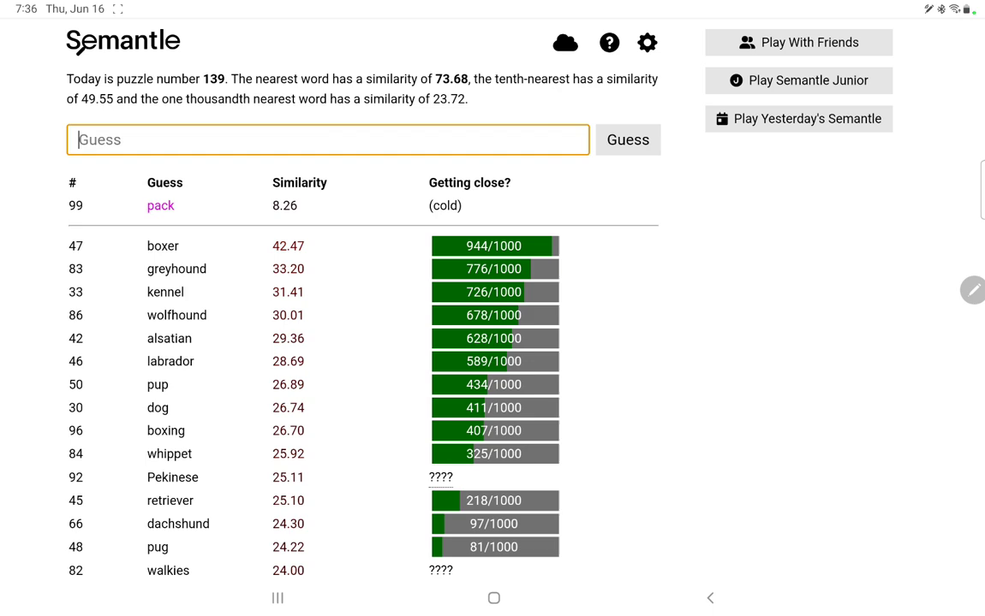
Step: Scroll the guess list and submit breed, wag and training, which leads at 958/1000
{"action": "scroll", "scroll_direction": "down", "scroll_amount": 3}
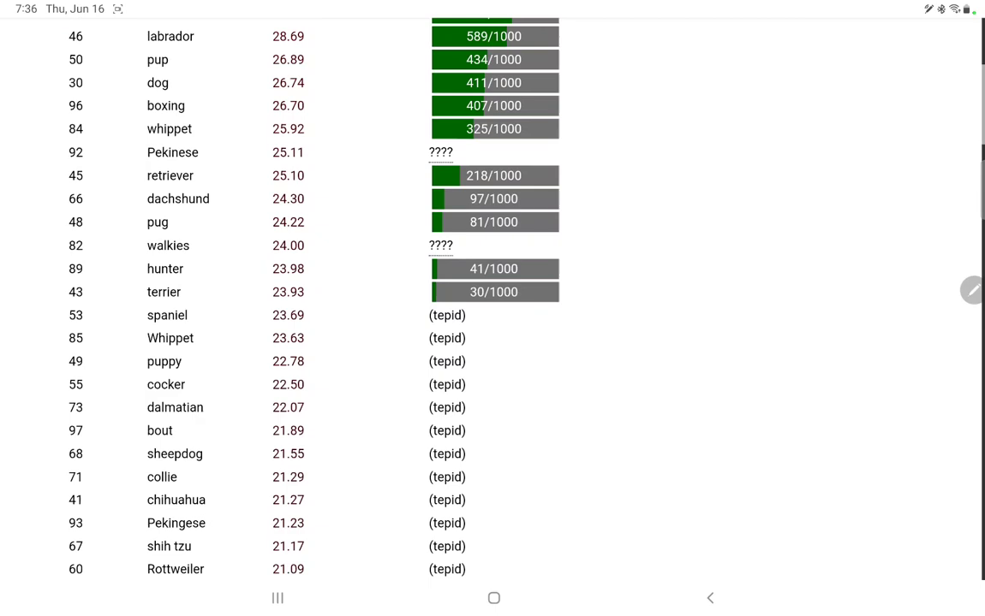
{"action": "scroll", "scroll_direction": "down", "scroll_amount": 3}
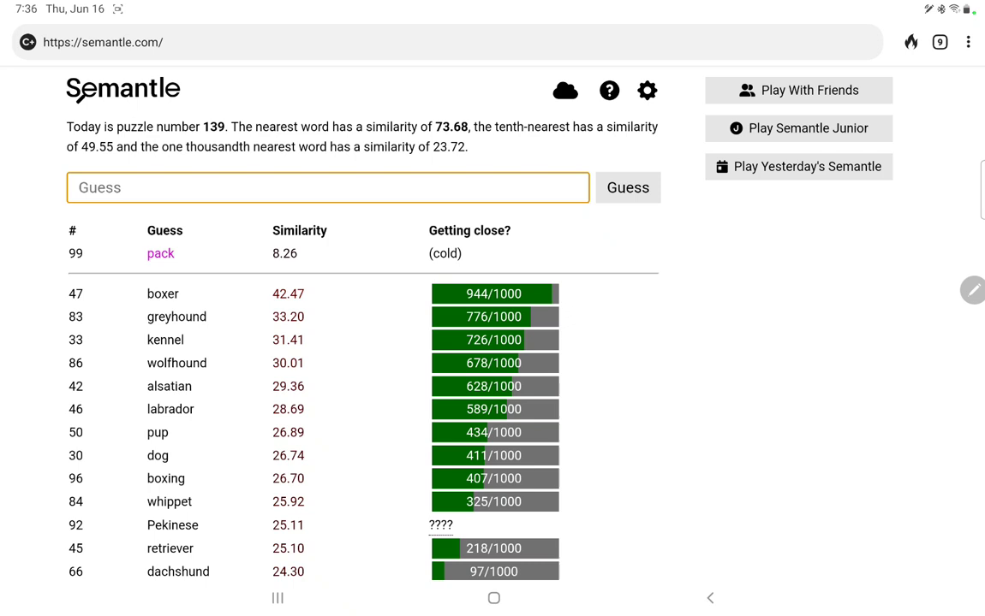
{"action": "type", "text": "br"}
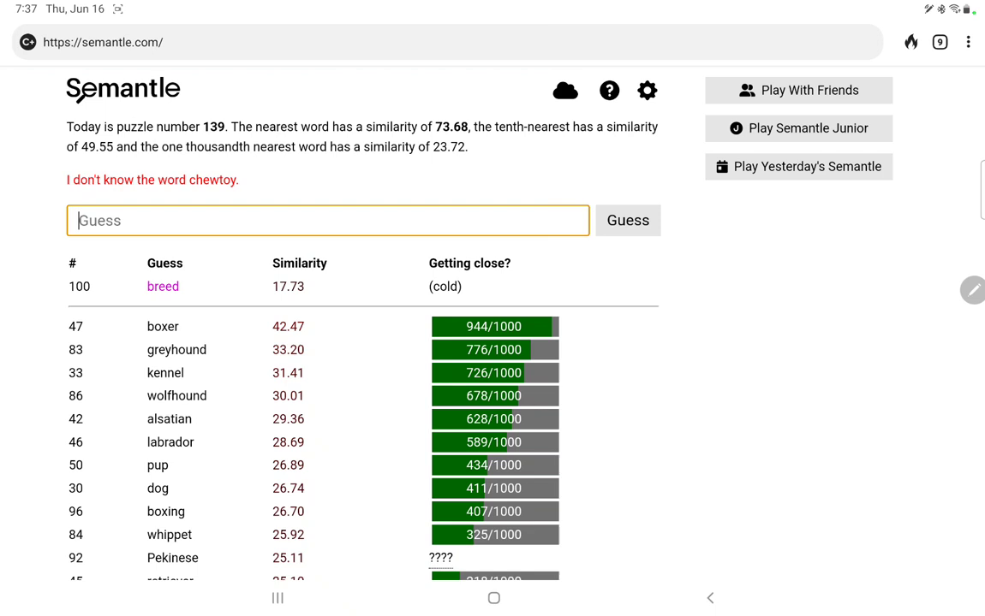
{"action": "type", "text": "chew"}
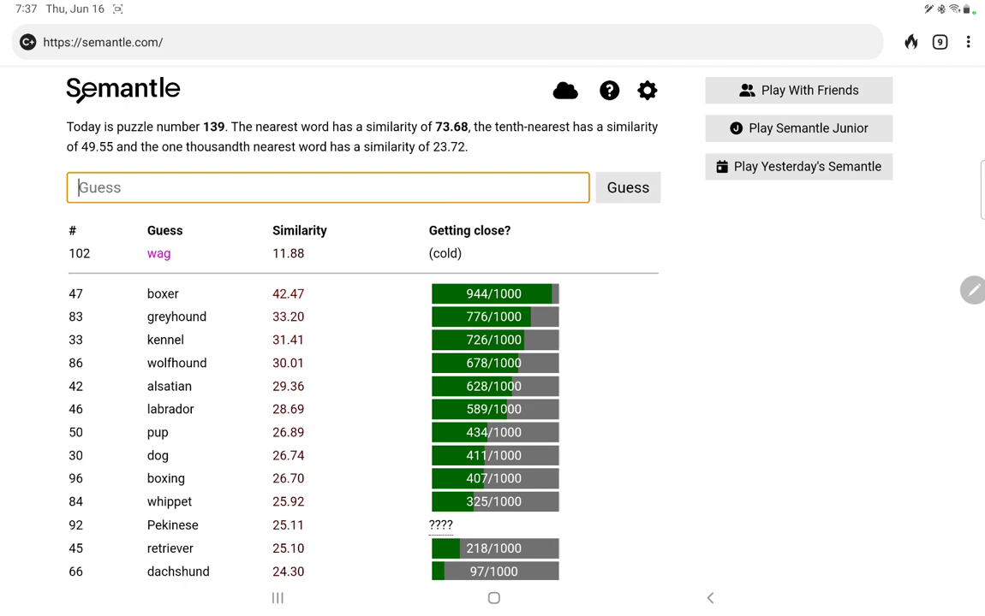
{"action": "scroll", "scroll_direction": "down", "scroll_amount": 3}
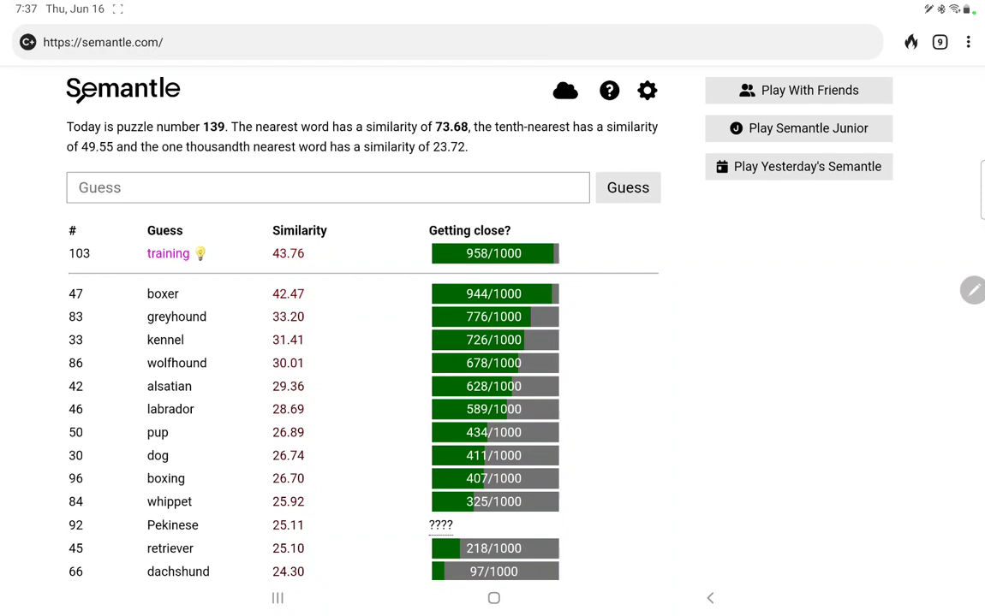
Step: Guess train (398/1000), fetch, then housetrained, which scores 25.88
{"action": "left_click", "coordinate": [327, 187]}
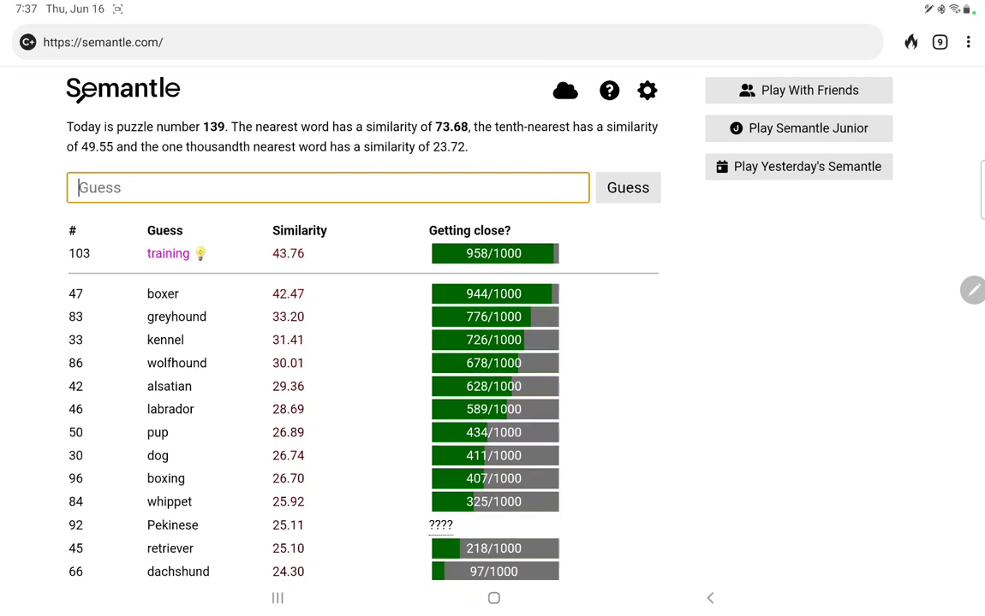
{"action": "type", "text": "train"}
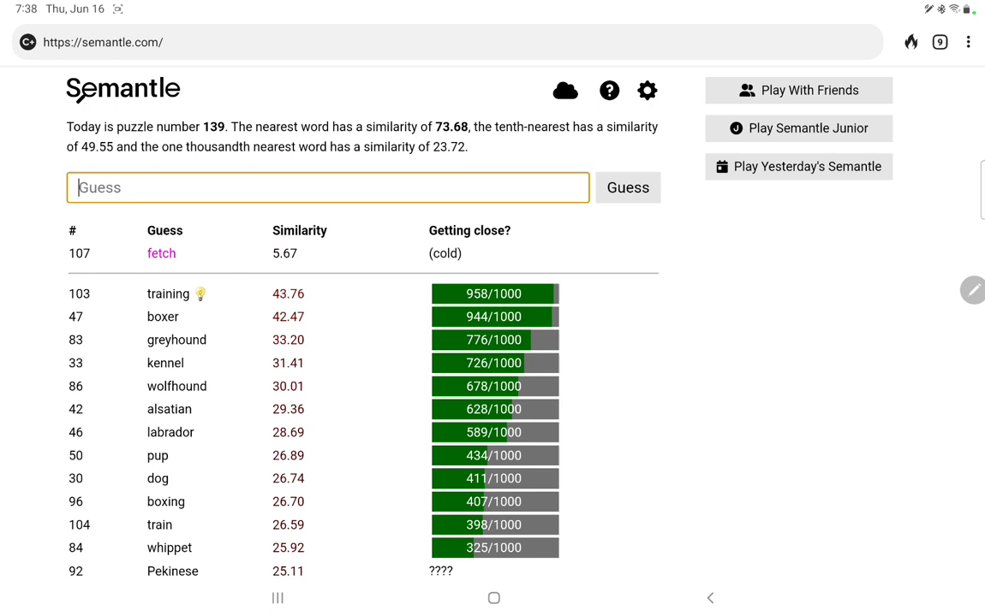
{"action": "type", "text": "housetr"}
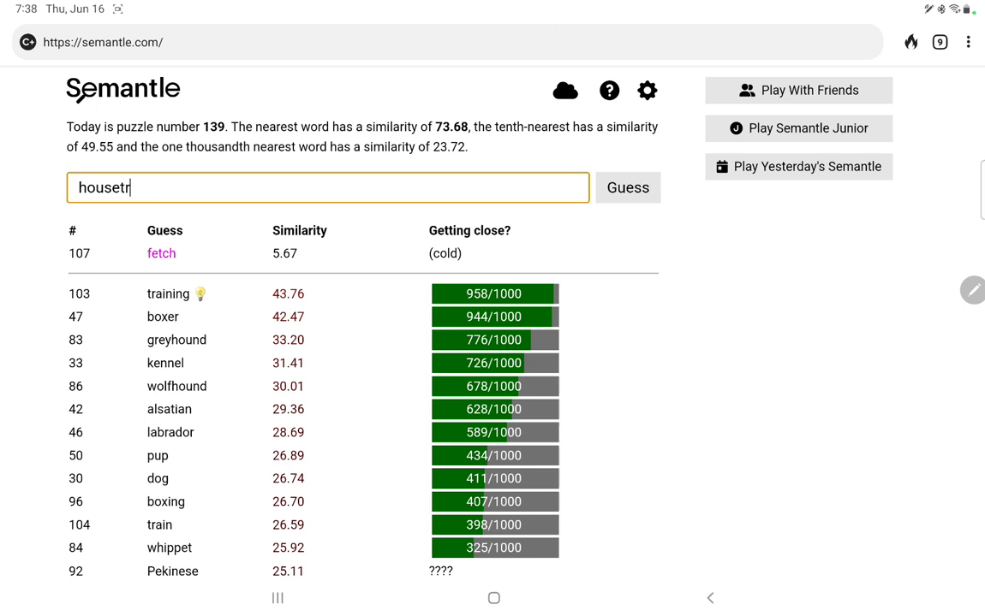
{"action": "left_click", "coordinate": [626, 187]}
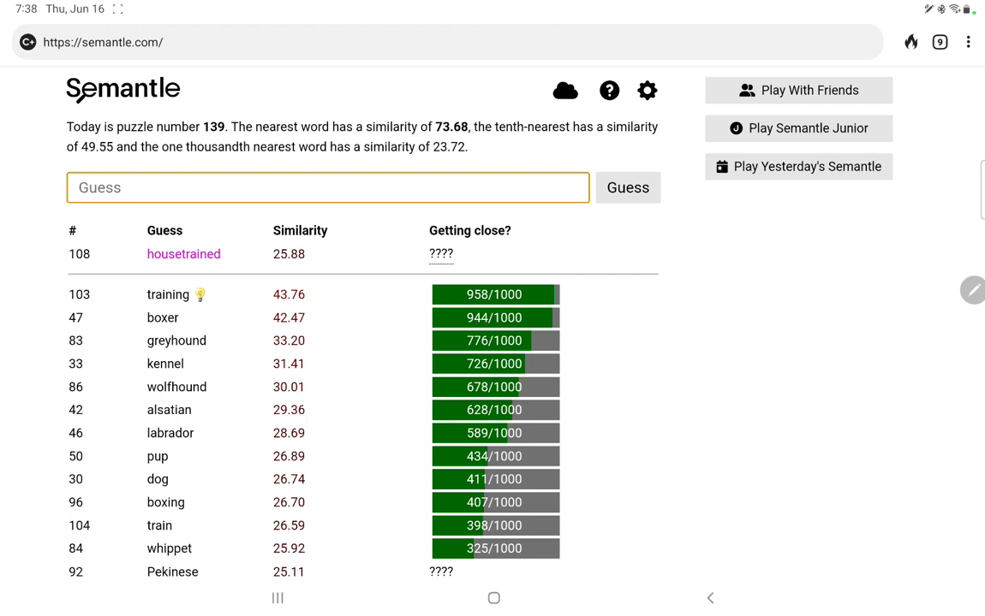
Step: Submit whistle (10.70) and guide (17.09), both rated cold
{"action": "type", "text": "news"}
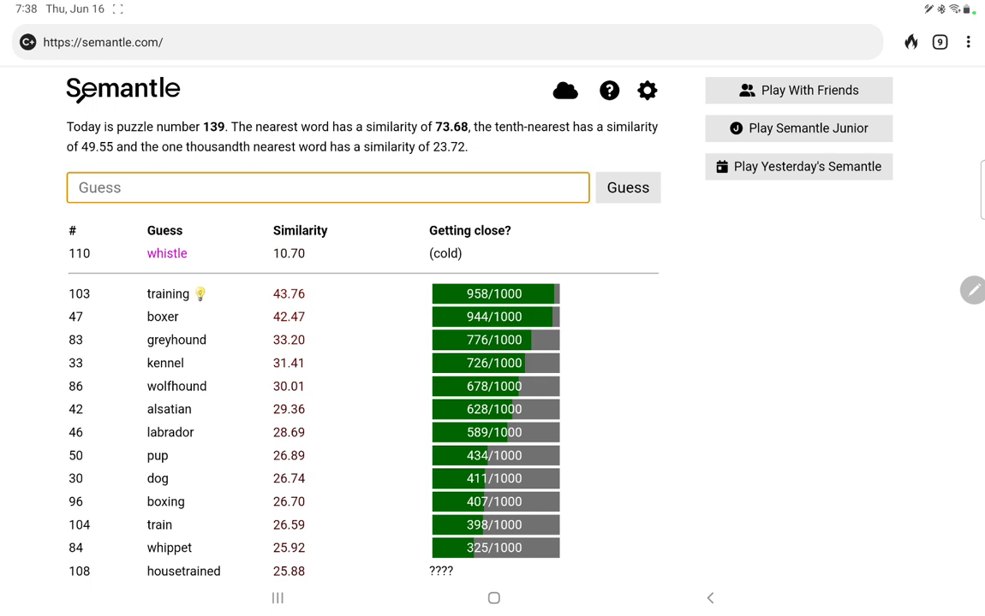
{"action": "type", "text": "guide"}
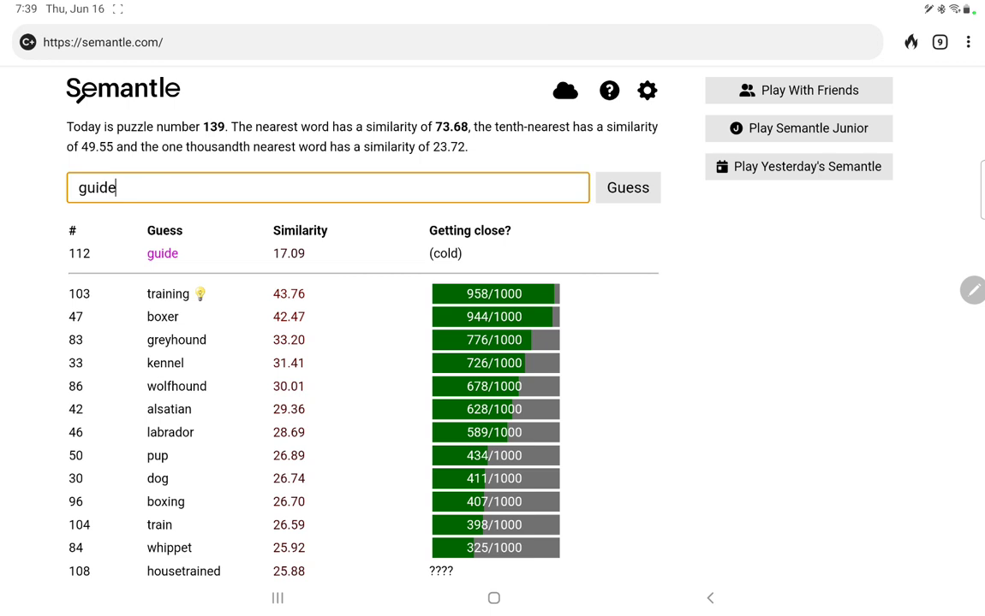
{"action": "left_click", "coordinate": [627, 188]}
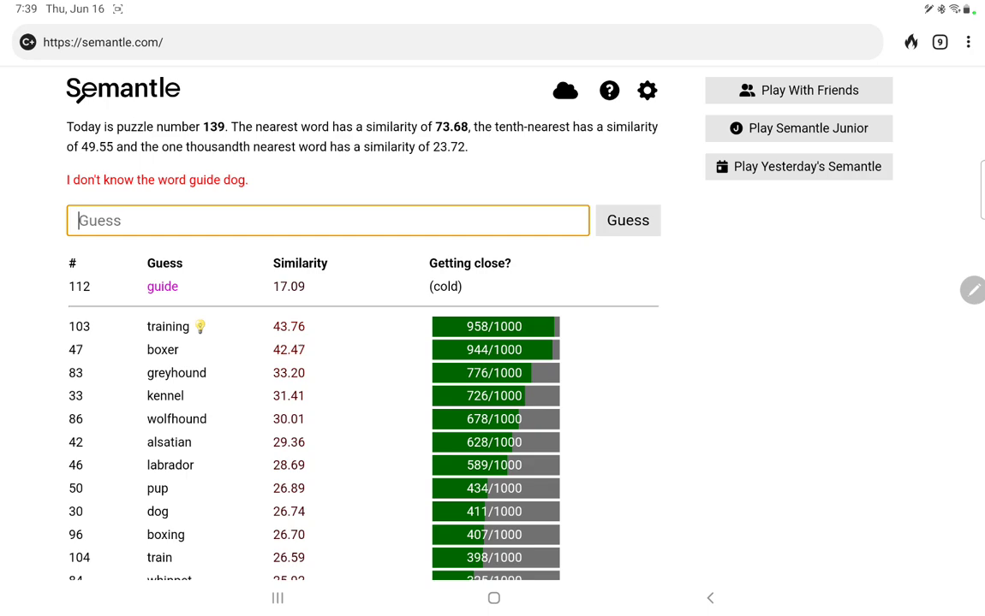
Step: Scroll the guess list and add ridgling, now leading at 45.11 (968/1000)
{"action": "scroll", "scroll_direction": "down", "scroll_amount": 3}
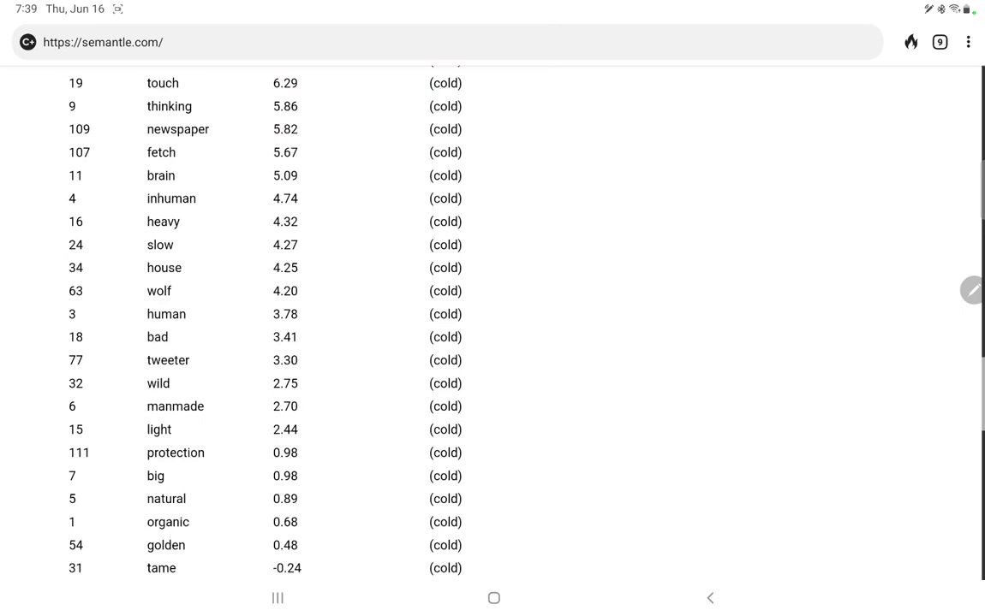
{"action": "scroll", "scroll_direction": "up", "scroll_amount": 3}
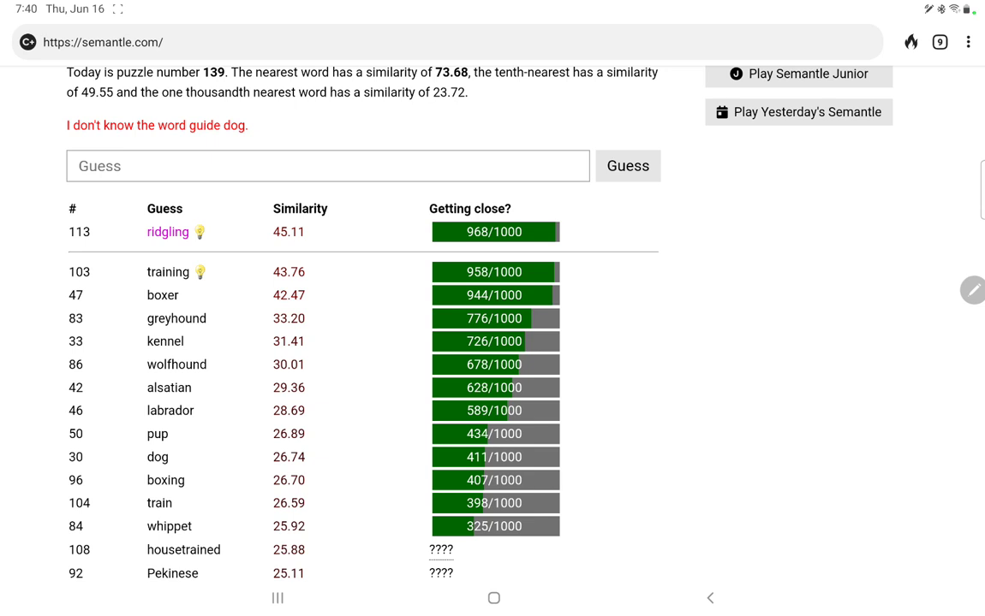
Step: Try ridgeling (rejected), then castrate, fix and toy, all scoring cold
{"action": "type", "text": "ridgeling"}
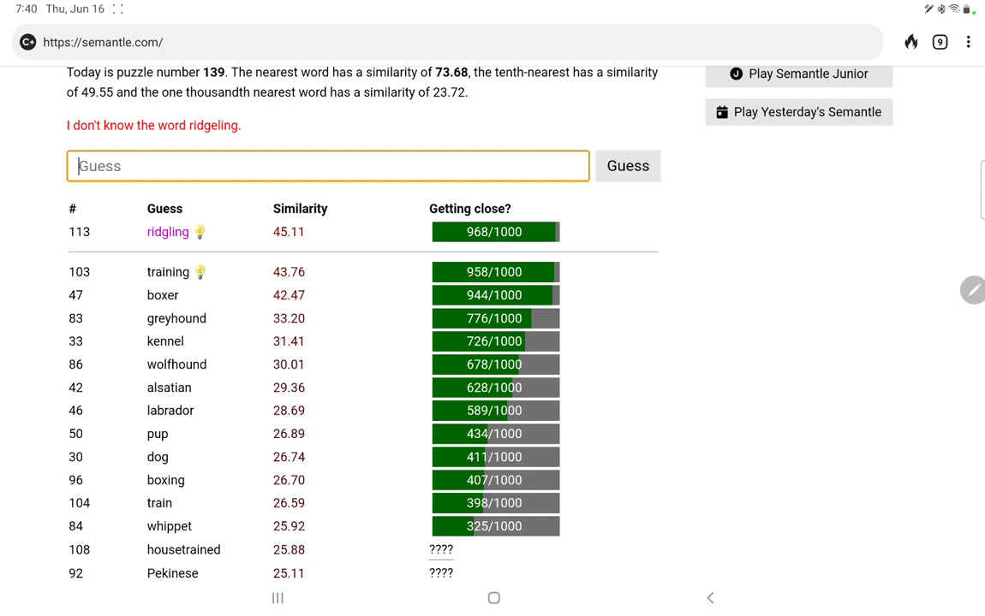
{"action": "type", "text": "castrat"}
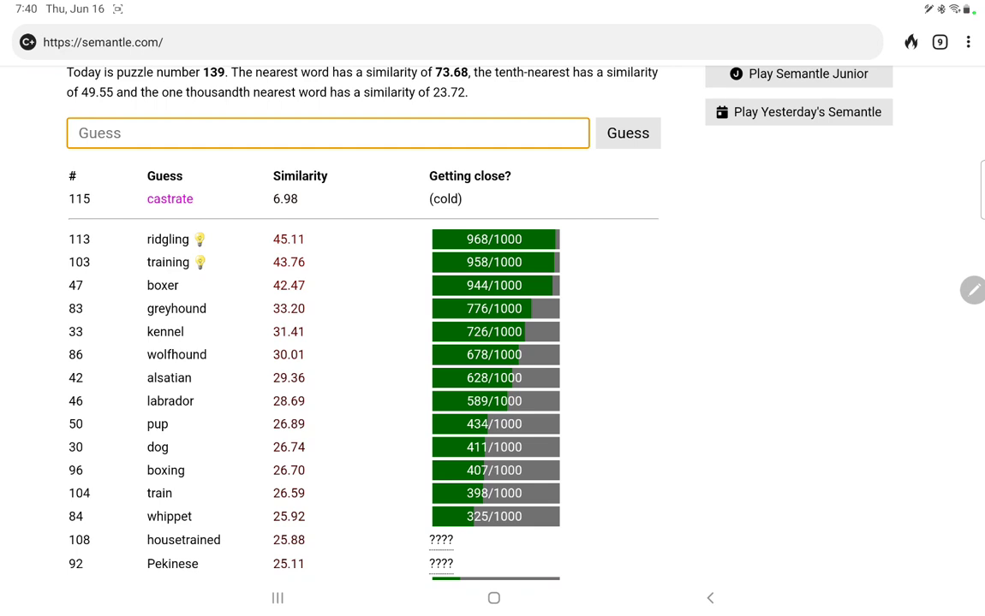
{"action": "left_click", "coordinate": [626, 133]}
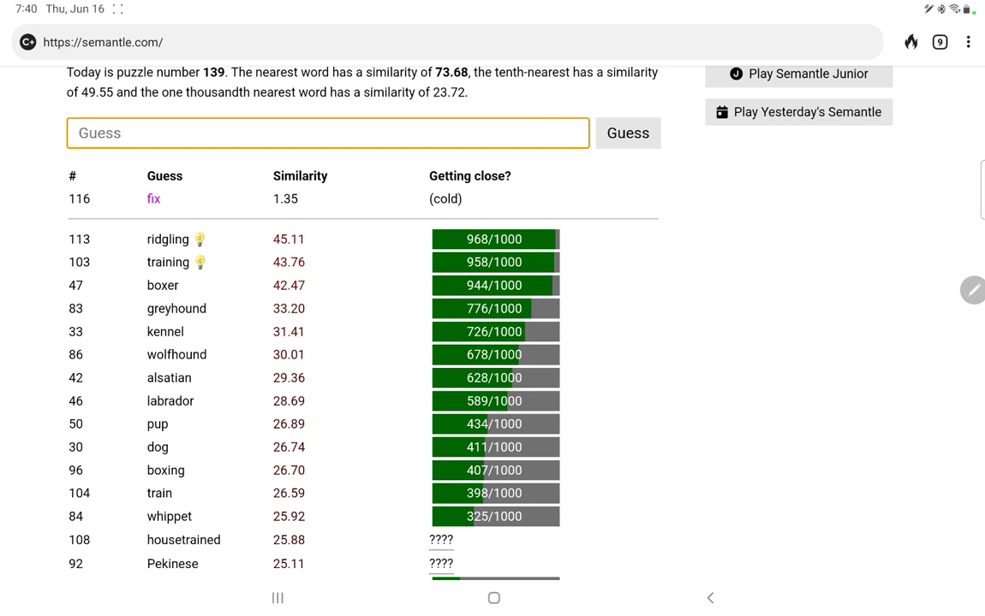
{"action": "left_click", "coordinate": [327, 133]}
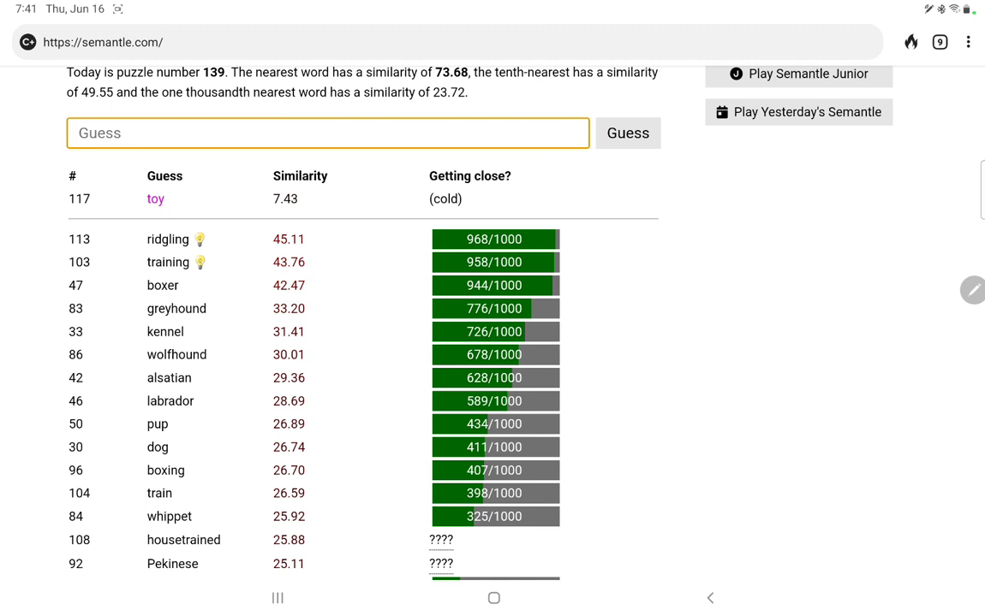
Step: Guess handicapper (976/1000) and horse, which now leads at 978/1000
{"action": "left_click", "coordinate": [327, 132]}
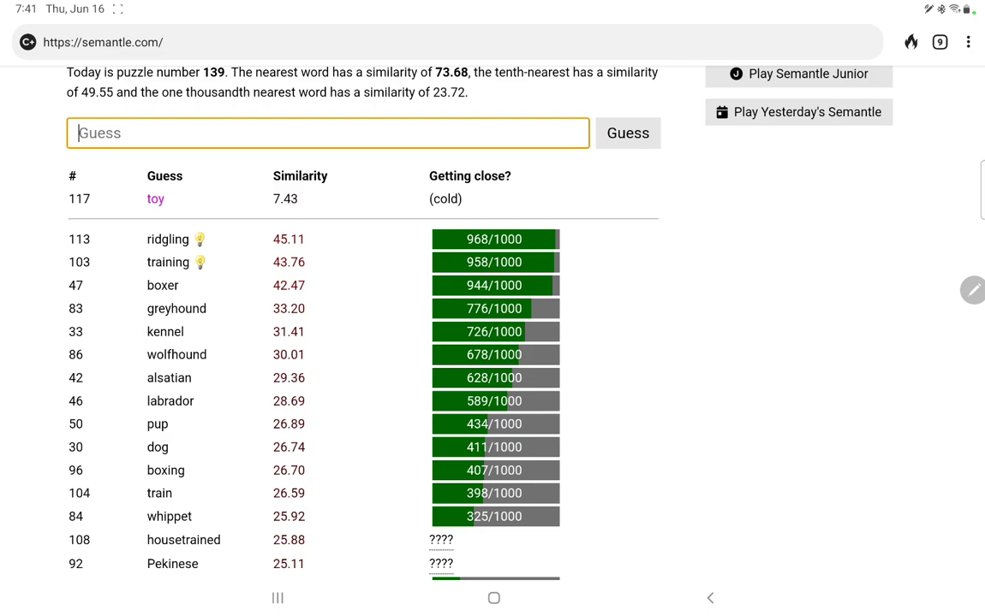
{"action": "scroll", "scroll_direction": "down", "scroll_amount": 3}
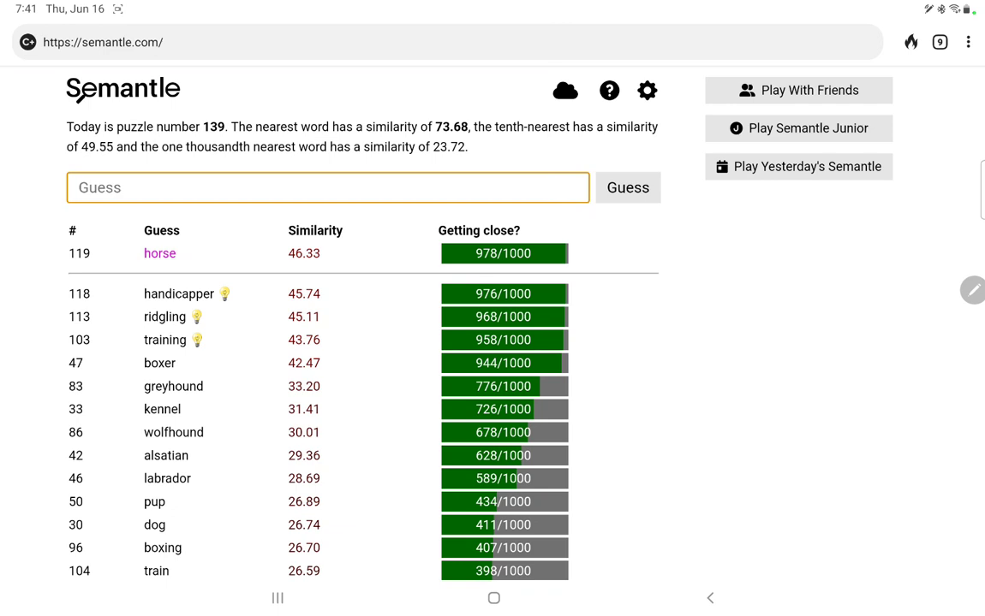
Step: Submit stallion, yearling, gelding, horses, stable, racing and mare; gelding leads at 993/1000
{"action": "left_click", "coordinate": [327, 187]}
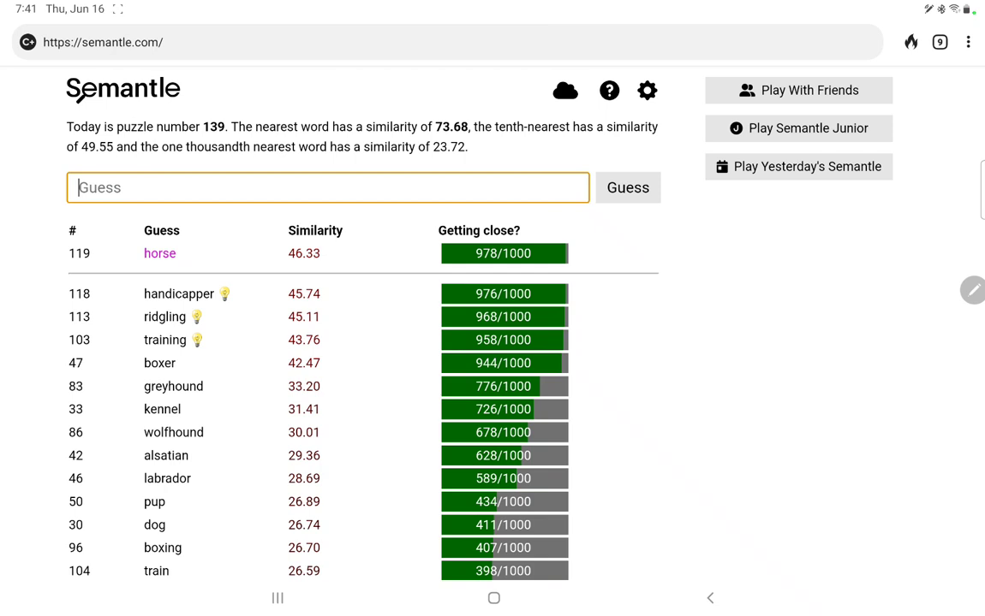
{"action": "type", "text": "stallion"}
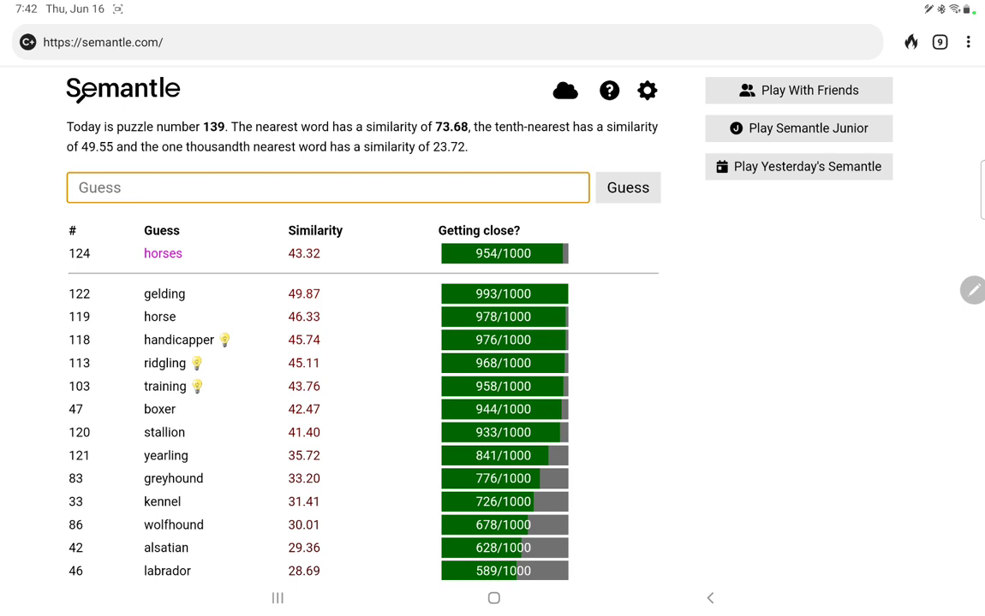
{"action": "left_click", "coordinate": [627, 187]}
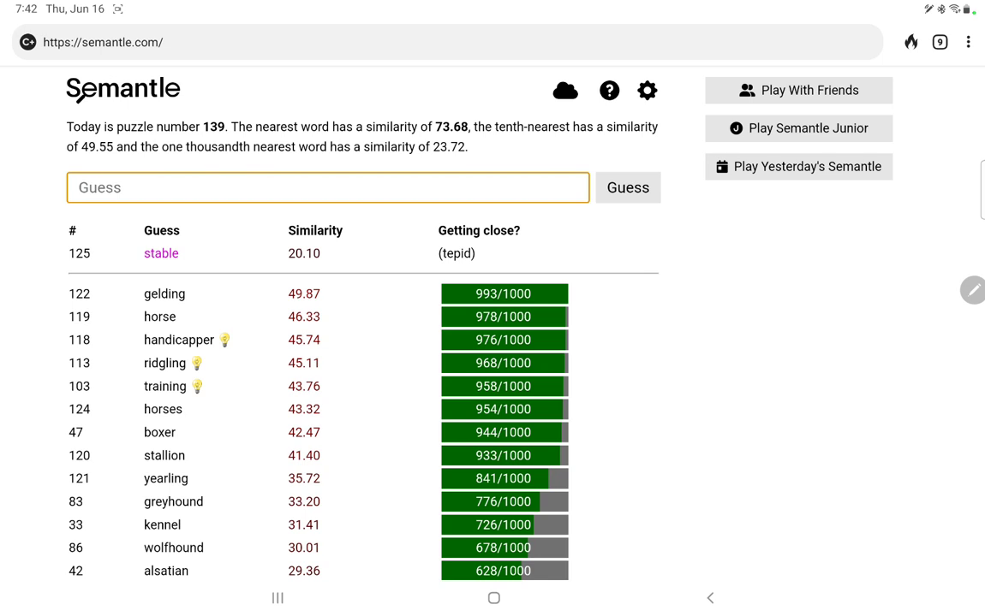
{"action": "left_click", "coordinate": [627, 188]}
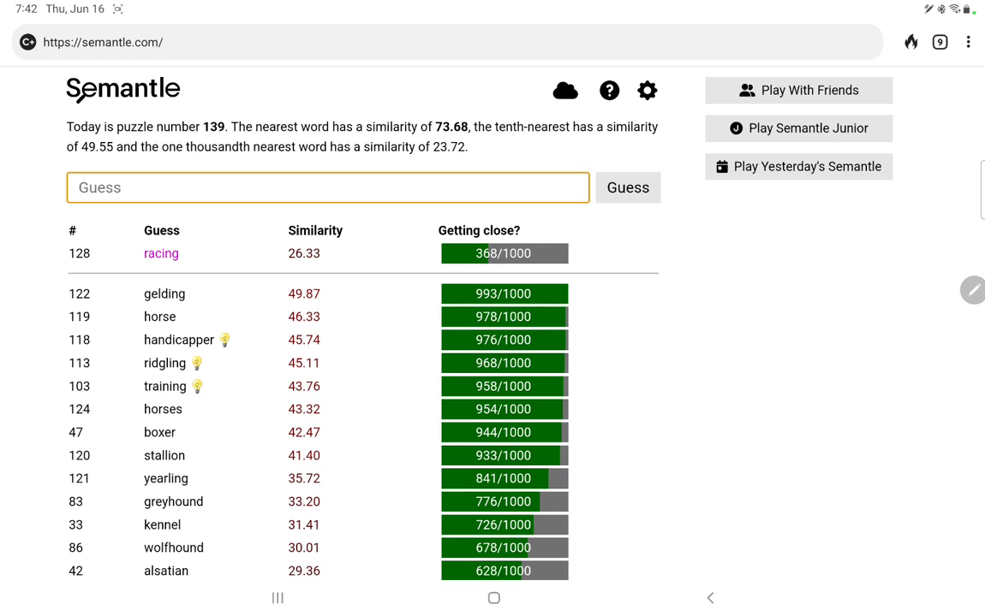
{"action": "type", "text": "piebal"}
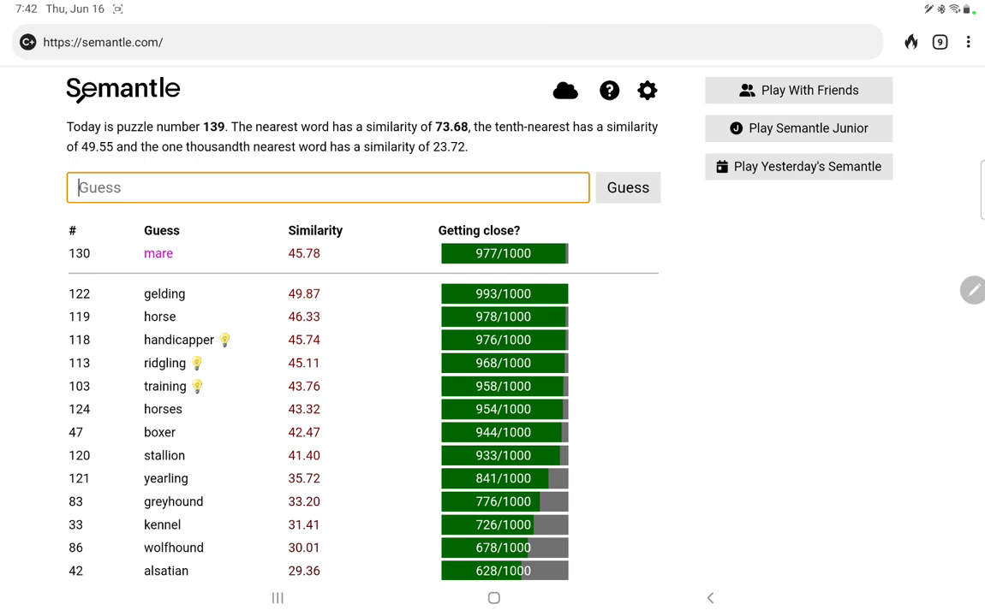
{"action": "type", "text": "ba"}
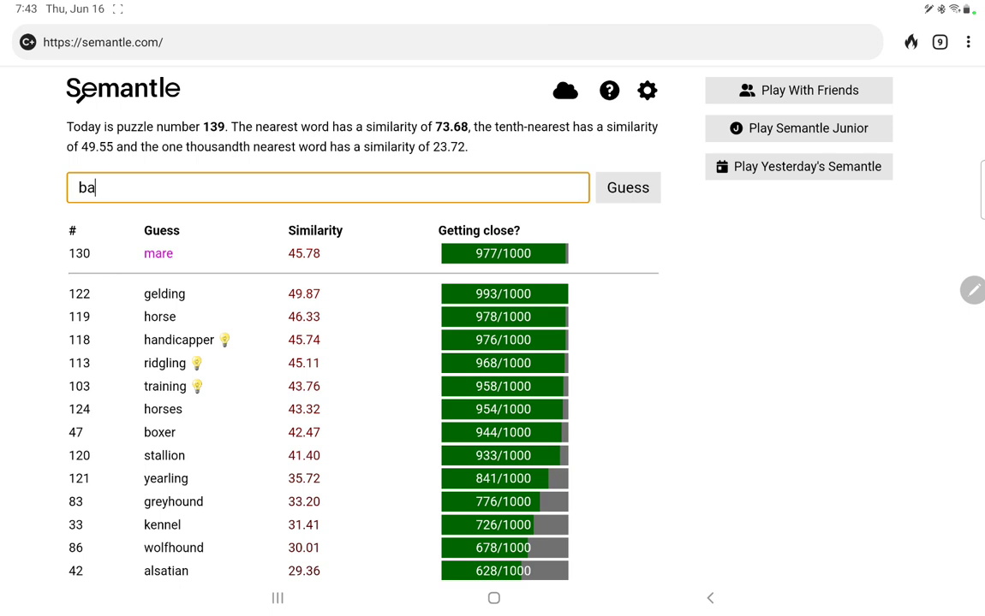
Step: Guess bay, filly (992/1000), equine (838/1000) and nag (cold)
{"action": "left_click", "coordinate": [628, 187]}
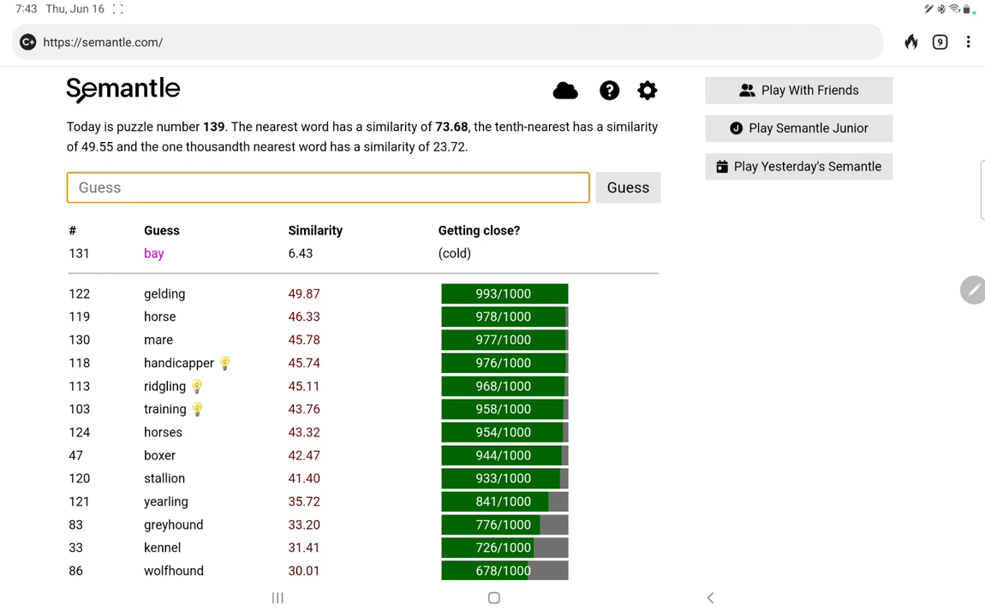
{"action": "left_click", "coordinate": [327, 187]}
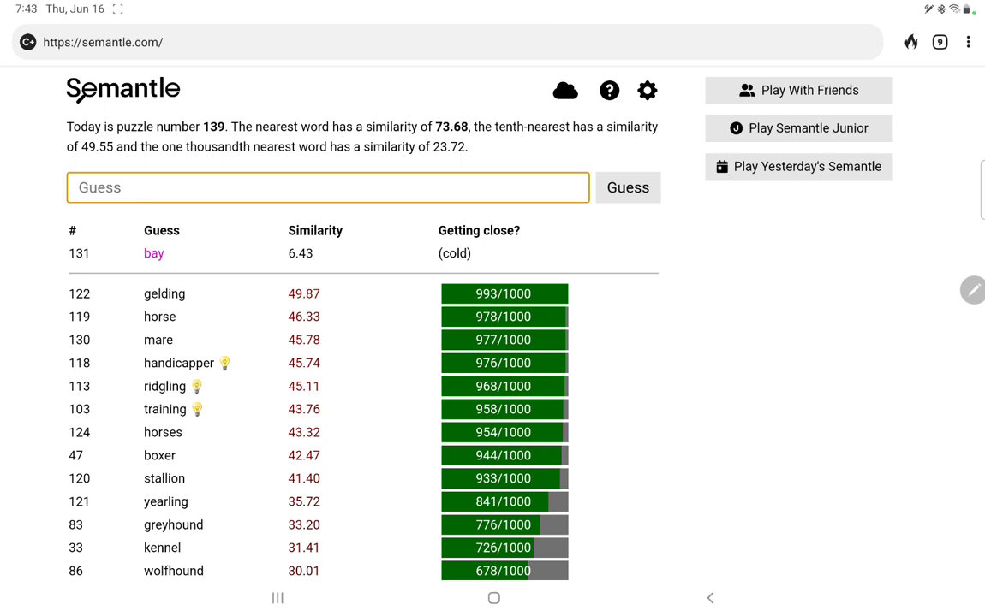
{"action": "left_click", "coordinate": [328, 188]}
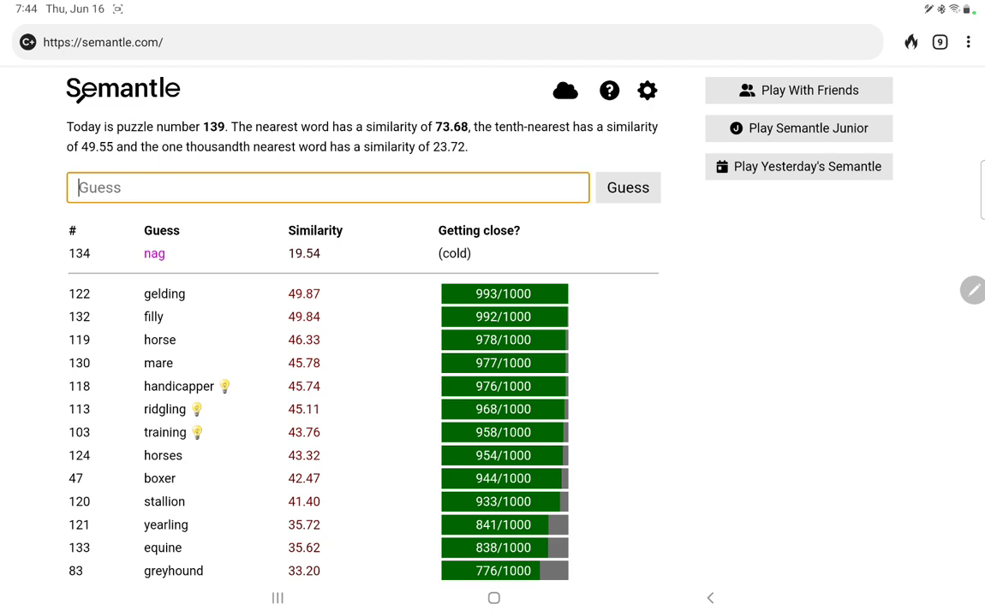
Step: Guess bronco, colt (989/1000) and racehorse (983/1000)
{"action": "type", "text": "bronco"}
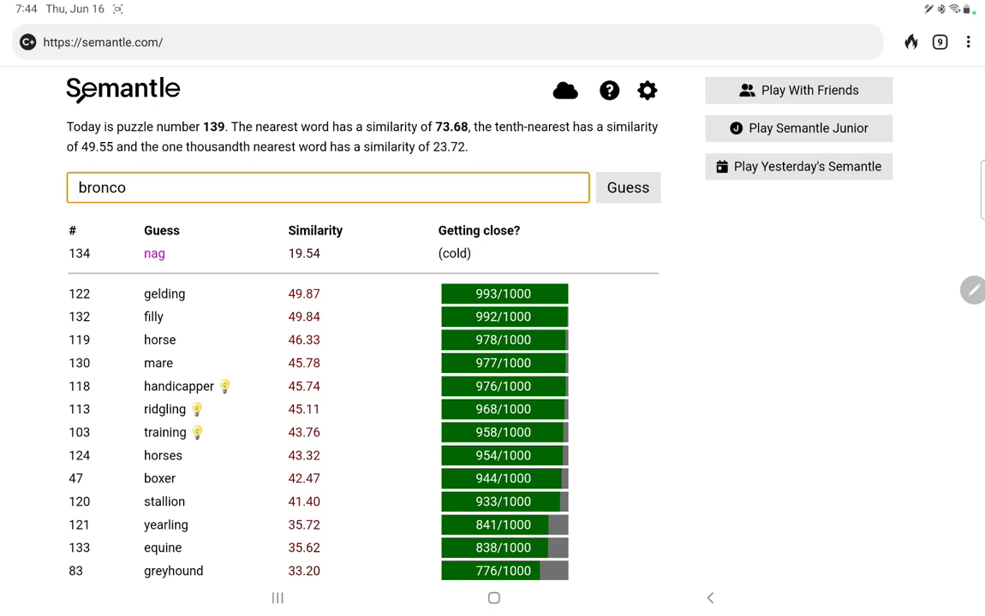
{"action": "type", "text": "col"}
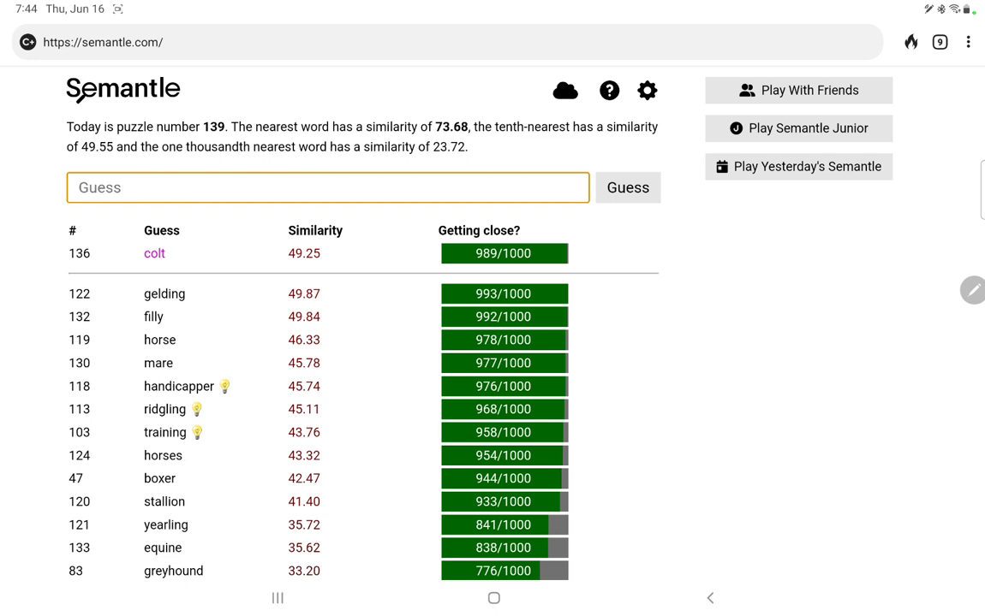
{"action": "left_click", "coordinate": [627, 188]}
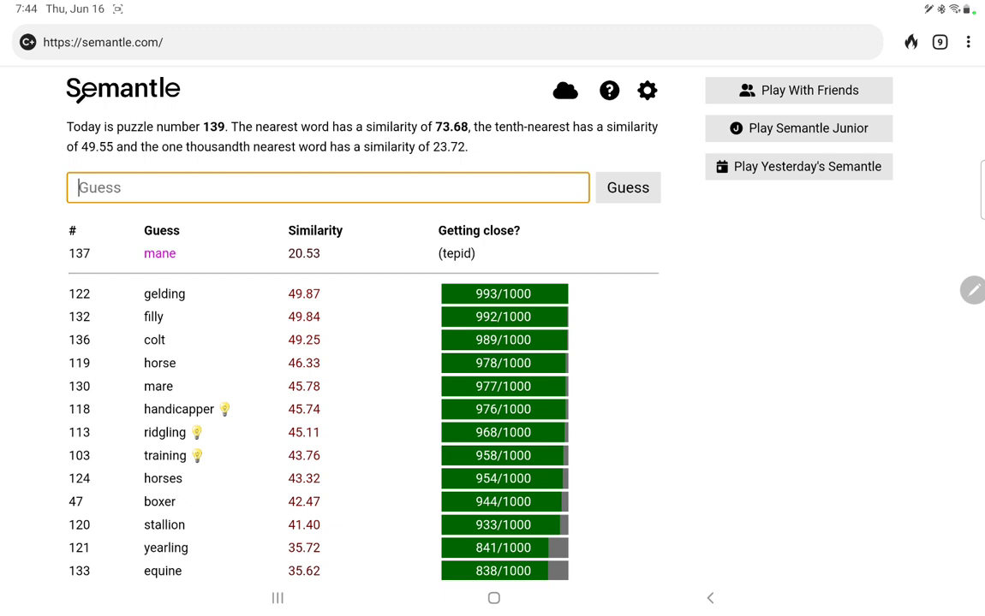
{"action": "type", "text": "hor"}
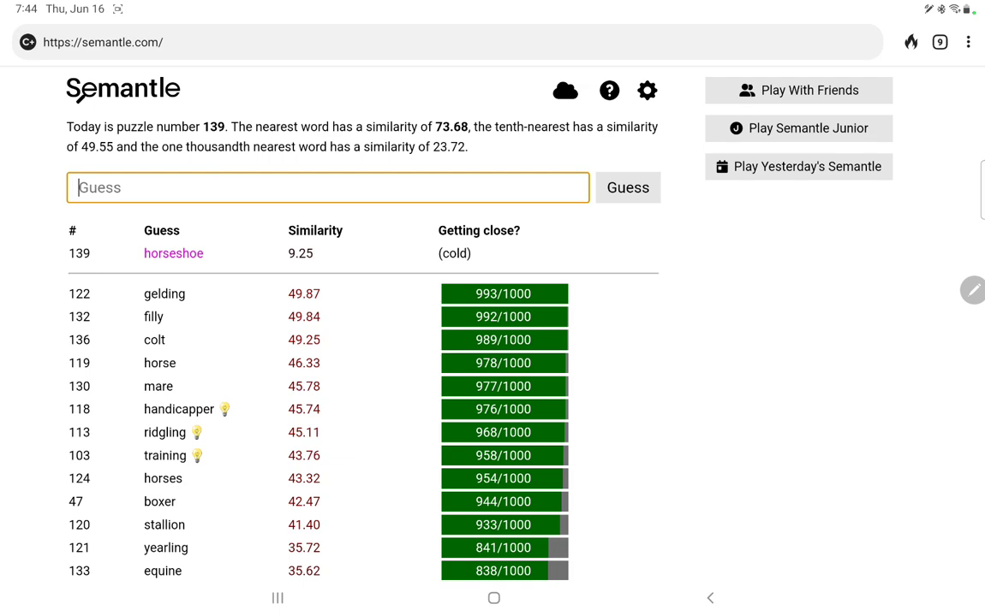
{"action": "scroll", "scroll_direction": "down", "scroll_amount": 3}
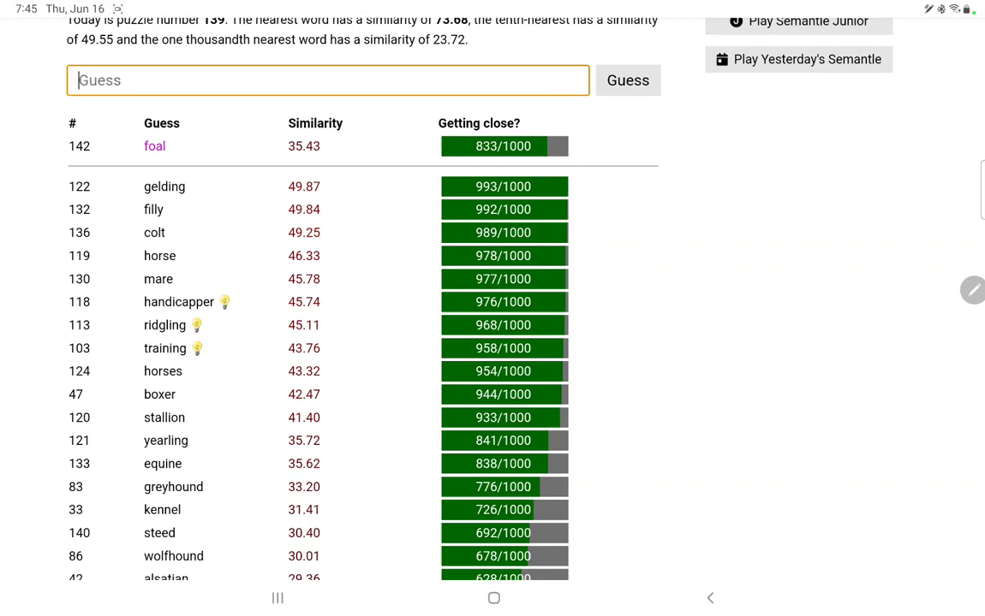
{"action": "type", "text": "racehorse"}
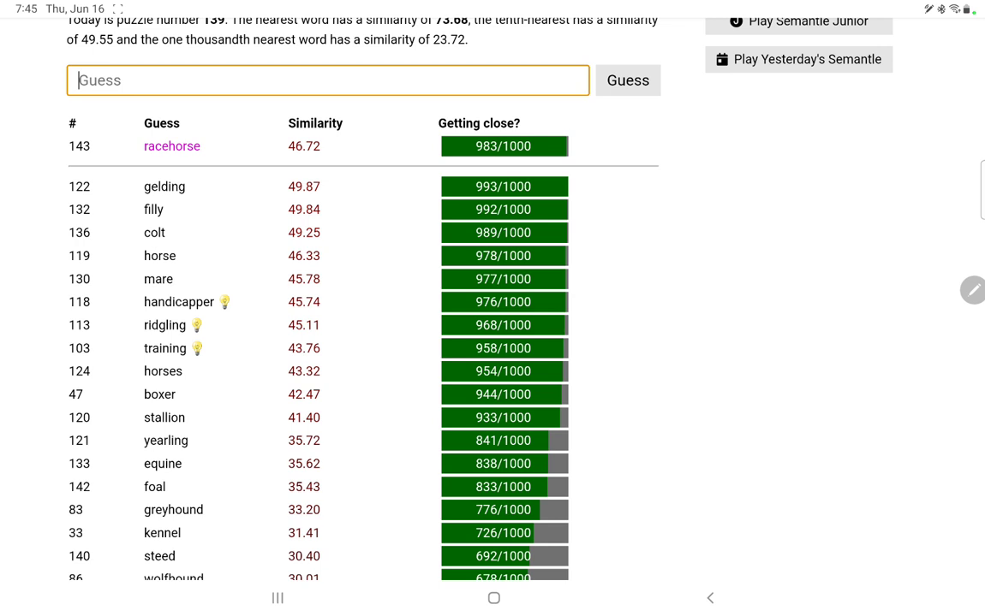
Step: Submit further horse-related guesses such as saddle, spurs and pig, which scores cold
{"action": "left_click", "coordinate": [628, 80]}
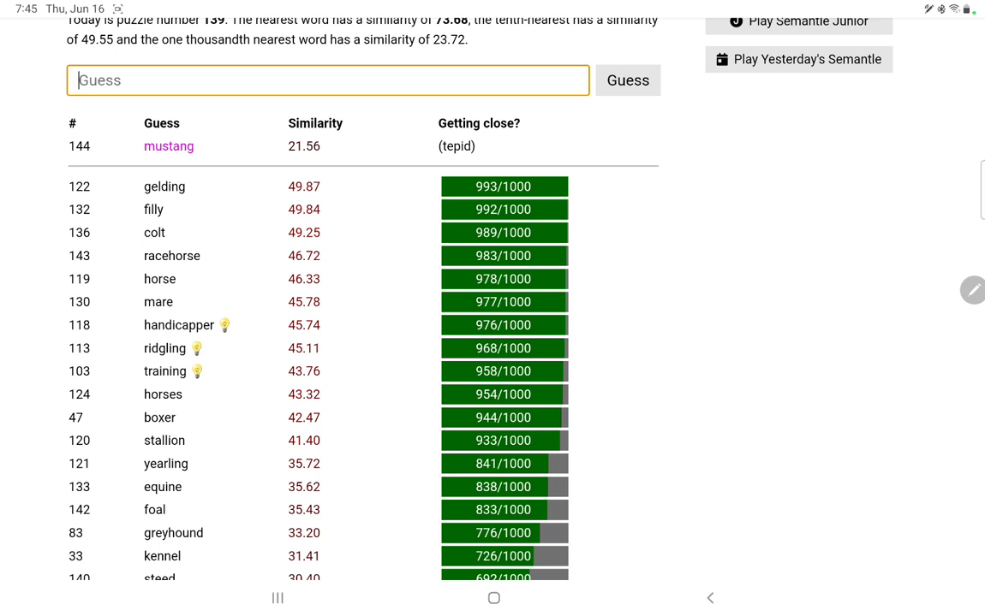
{"action": "left_click", "coordinate": [627, 80]}
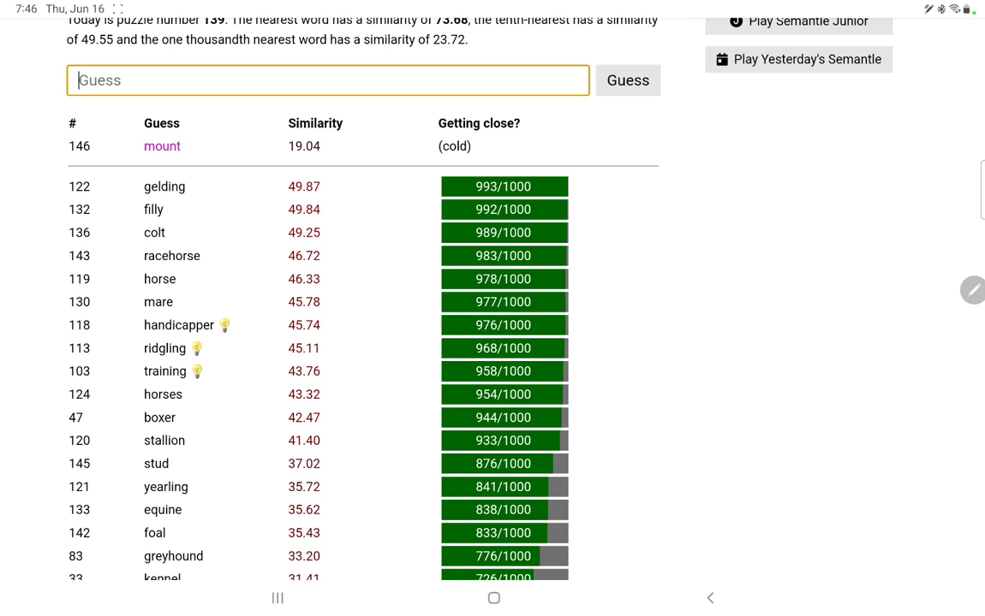
{"action": "left_click", "coordinate": [628, 79]}
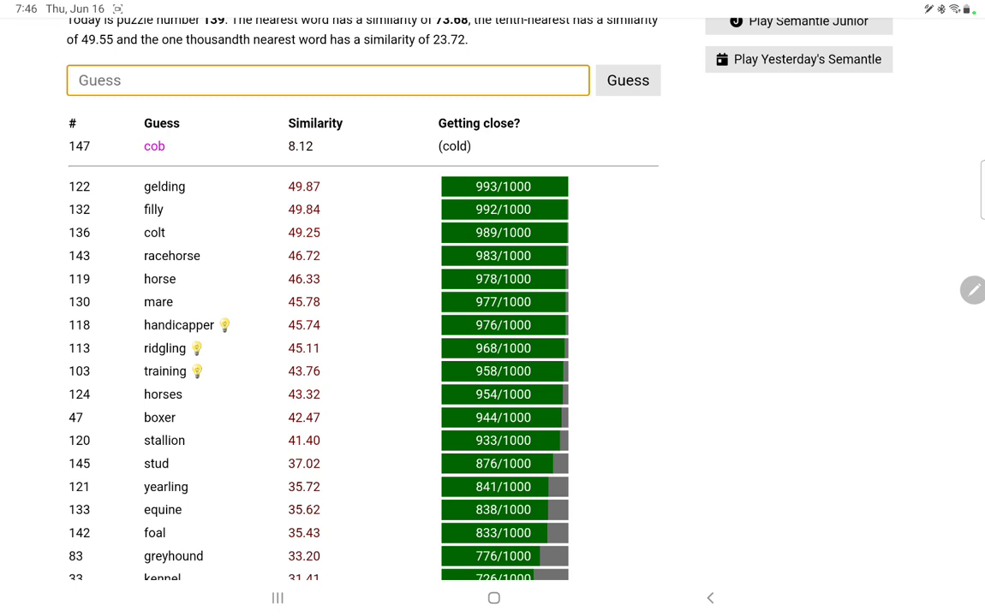
{"action": "type", "text": "p"}
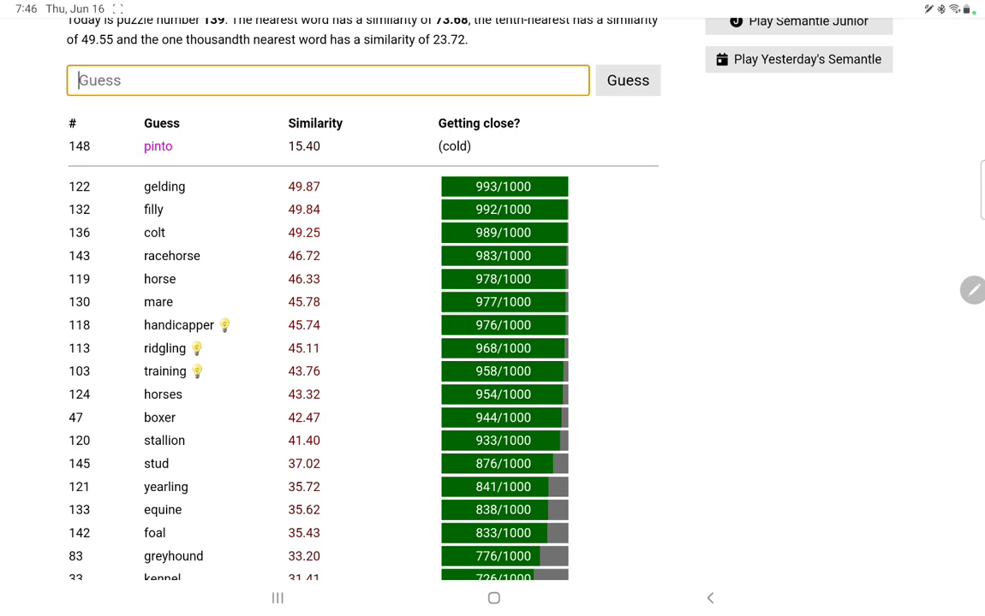
{"action": "left_click", "coordinate": [627, 80]}
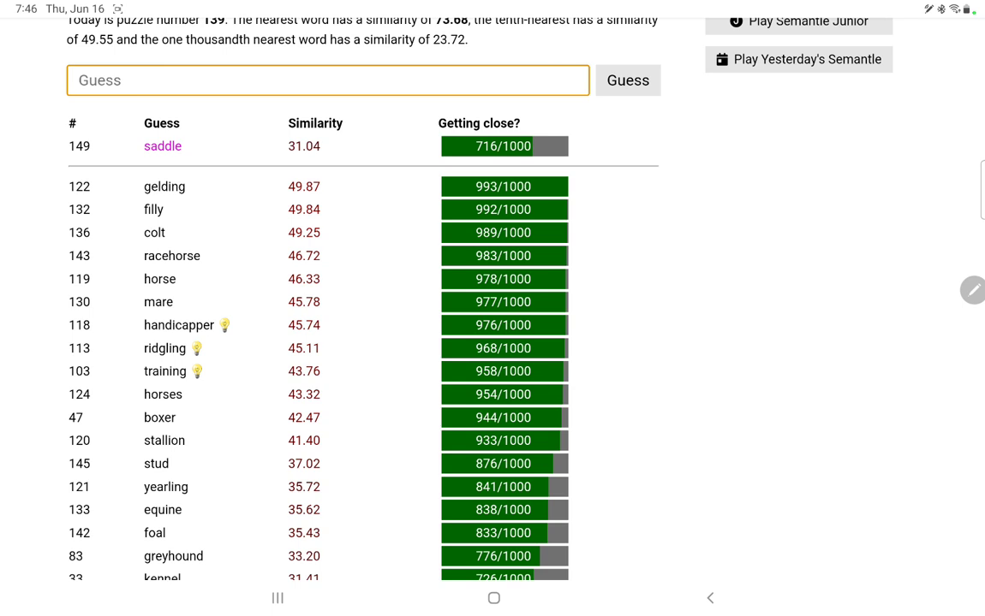
{"action": "left_click", "coordinate": [627, 80]}
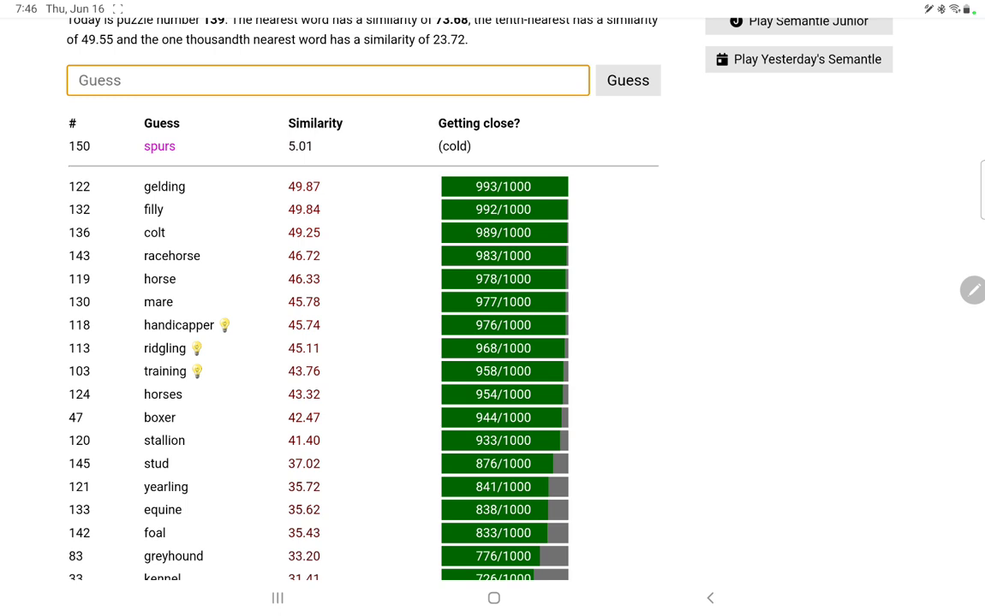
{"action": "left_click", "coordinate": [628, 81]}
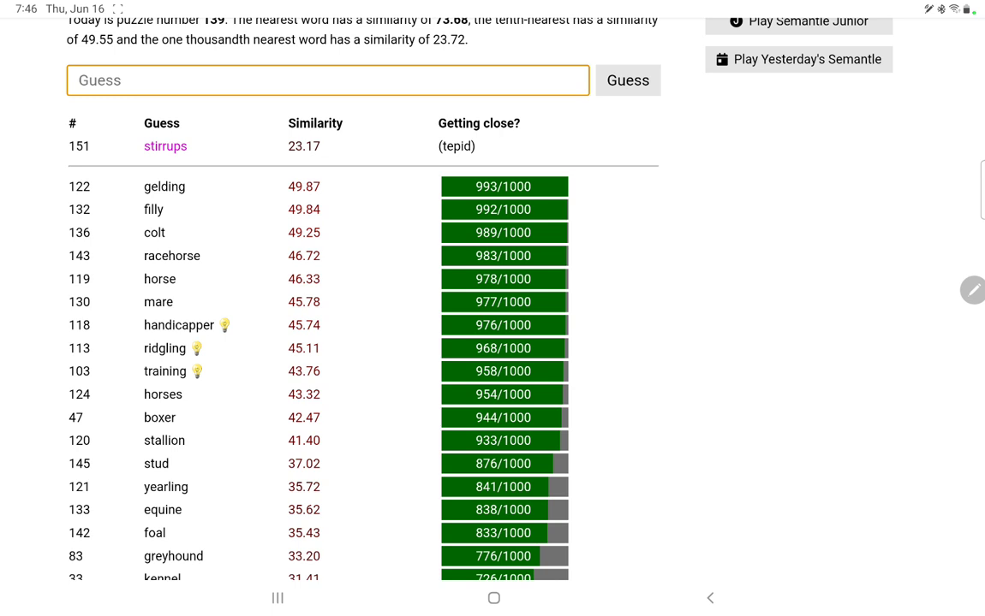
Step: Guess rider (943/1000) and gymkhana, correcting the 'gynkhana' misspelling
{"action": "type", "text": "hor"}
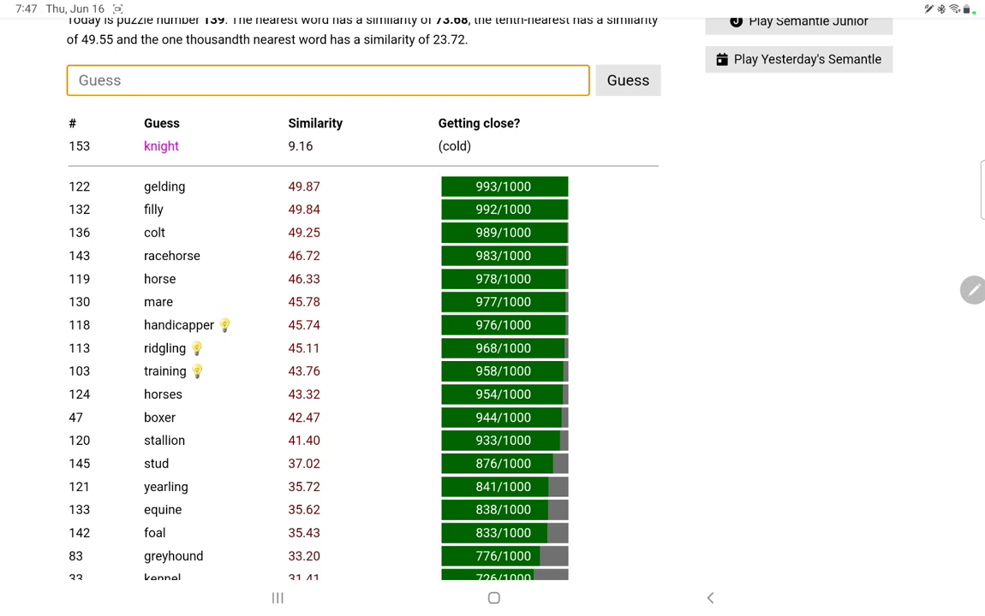
{"action": "type", "text": "rider"}
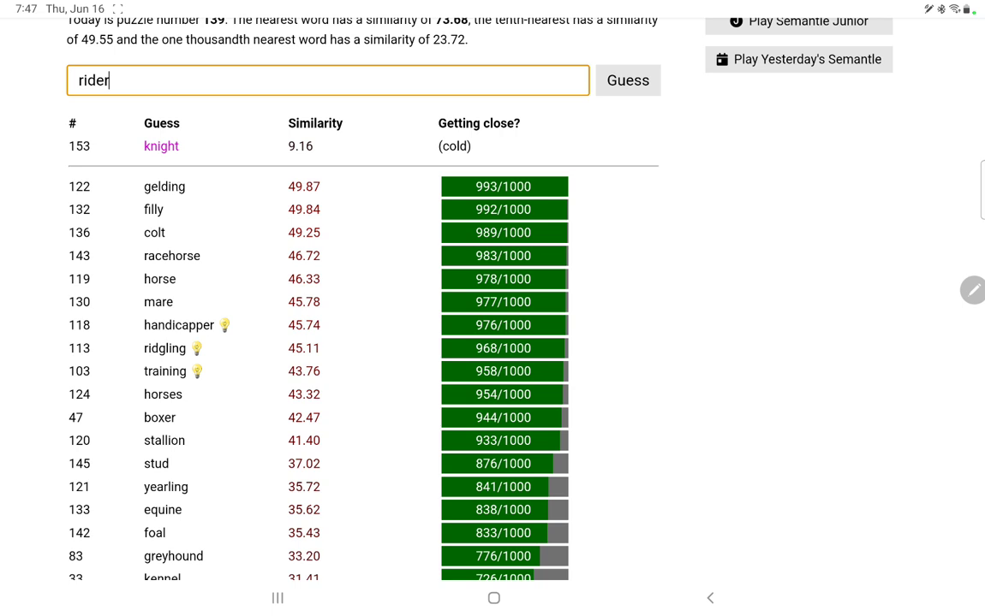
{"action": "type", "text": "gynkhana"}
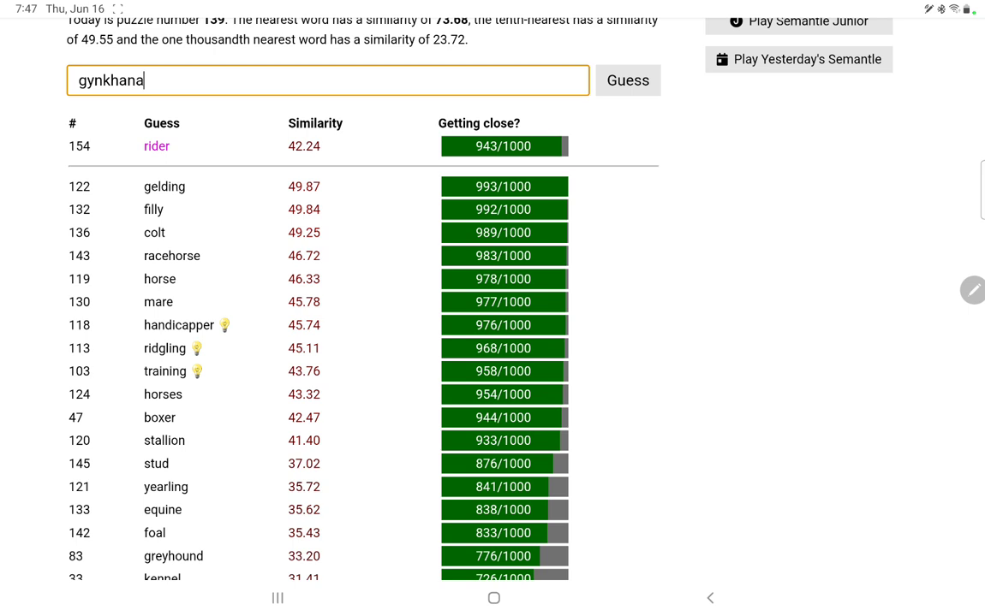
{"action": "type", "text": "gymkhana"}
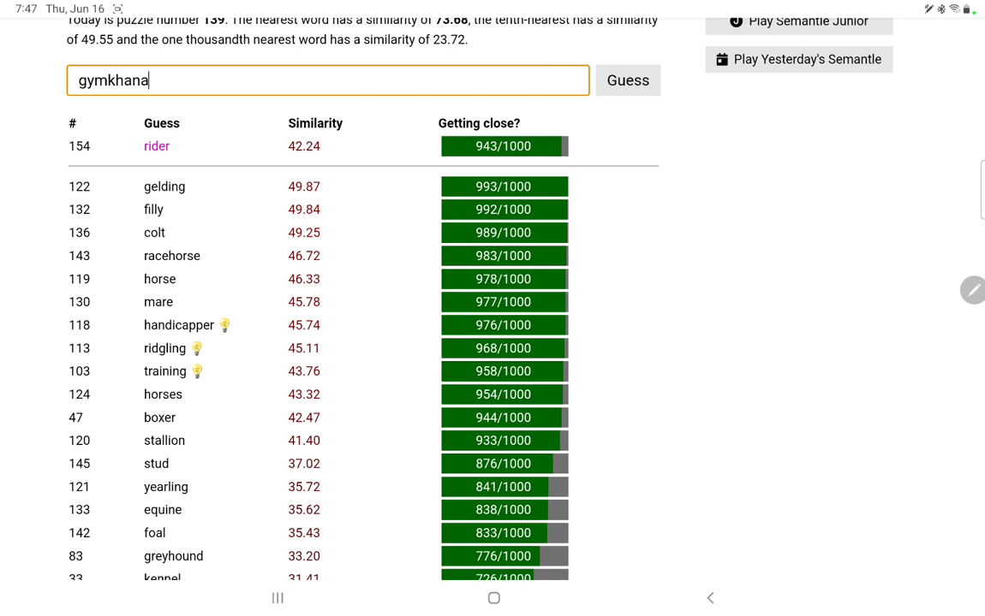
{"action": "type", "text": "equ"}
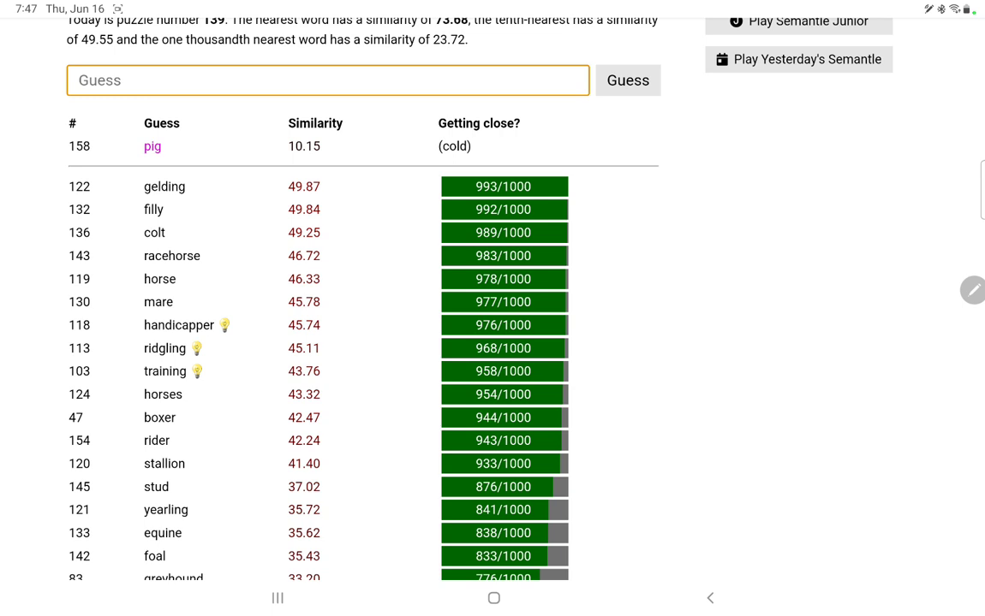
Step: Guess donkey and clocker; clocker takes the lead at 52.23 (994/1000), donkey 20.07
{"action": "left_click", "coordinate": [628, 80]}
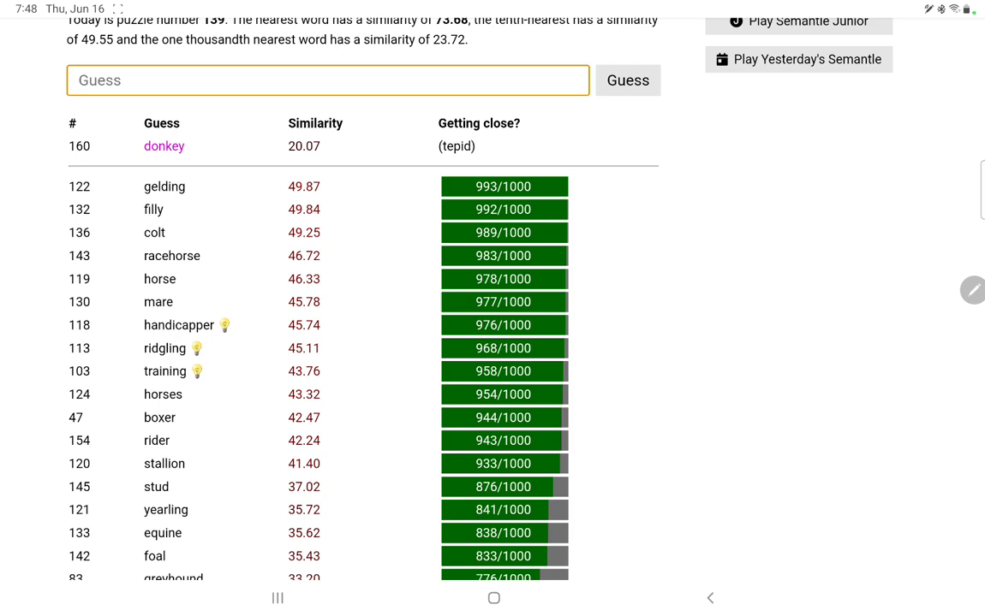
{"action": "scroll", "scroll_direction": "down", "scroll_amount": 3}
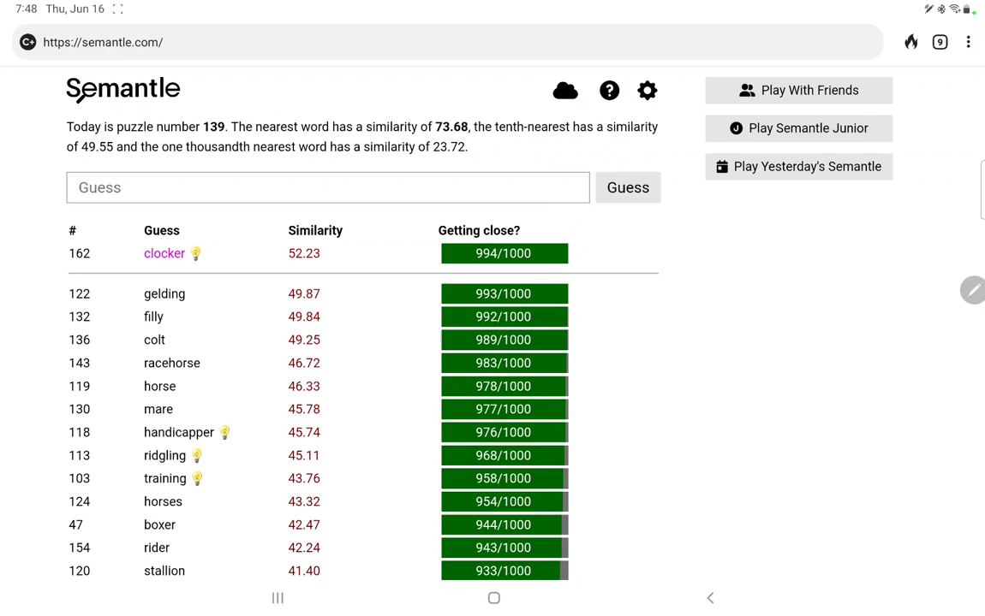
Step: Guess timer, jockey, spur and horseman; jockey leads at 58.84, horseman 56.31
{"action": "type", "text": "t"}
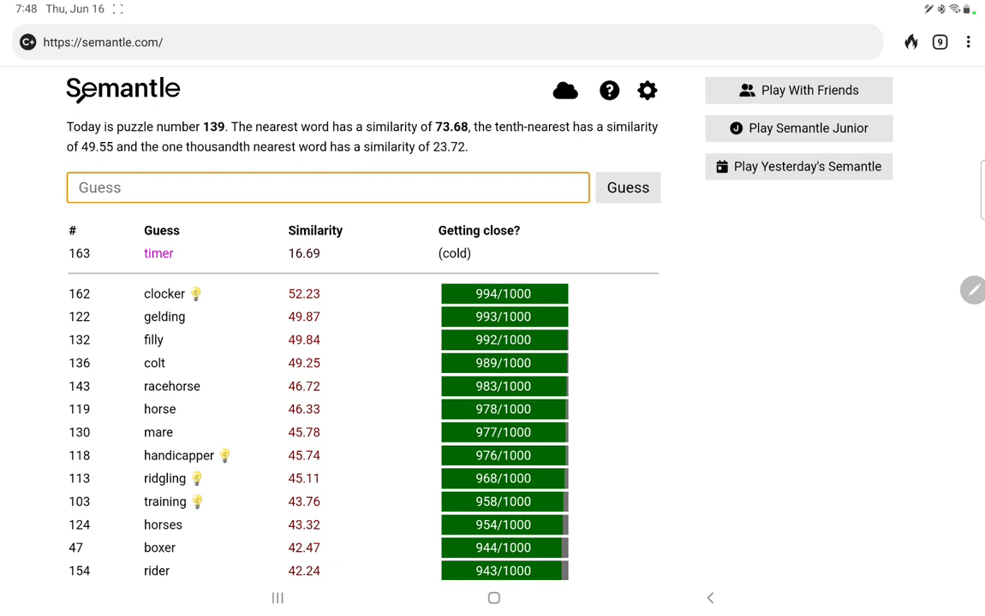
{"action": "left_click", "coordinate": [627, 187]}
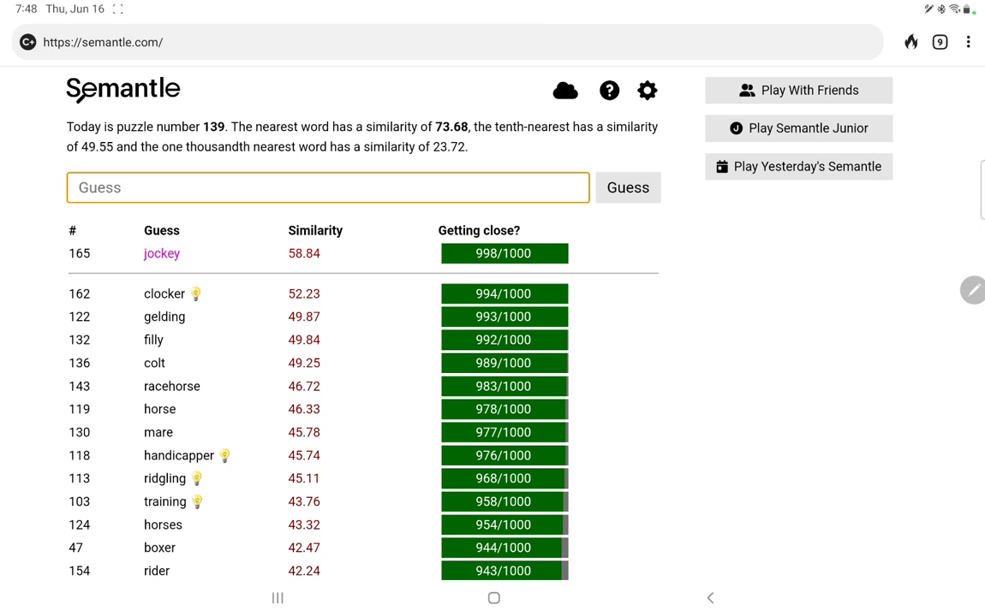
{"action": "type", "text": "jockey"}
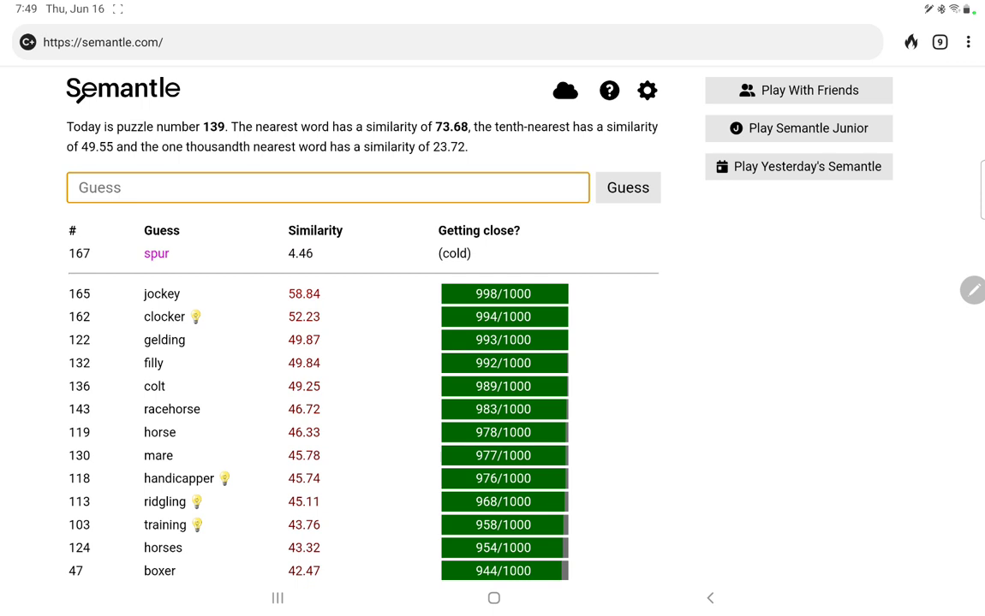
{"action": "left_click", "coordinate": [328, 188]}
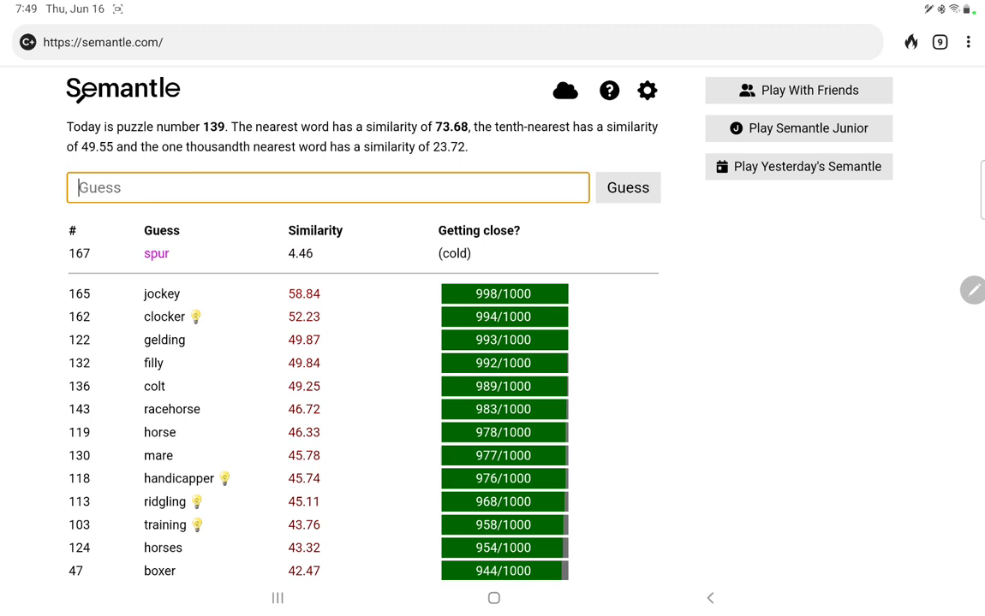
{"action": "type", "text": "hors"}
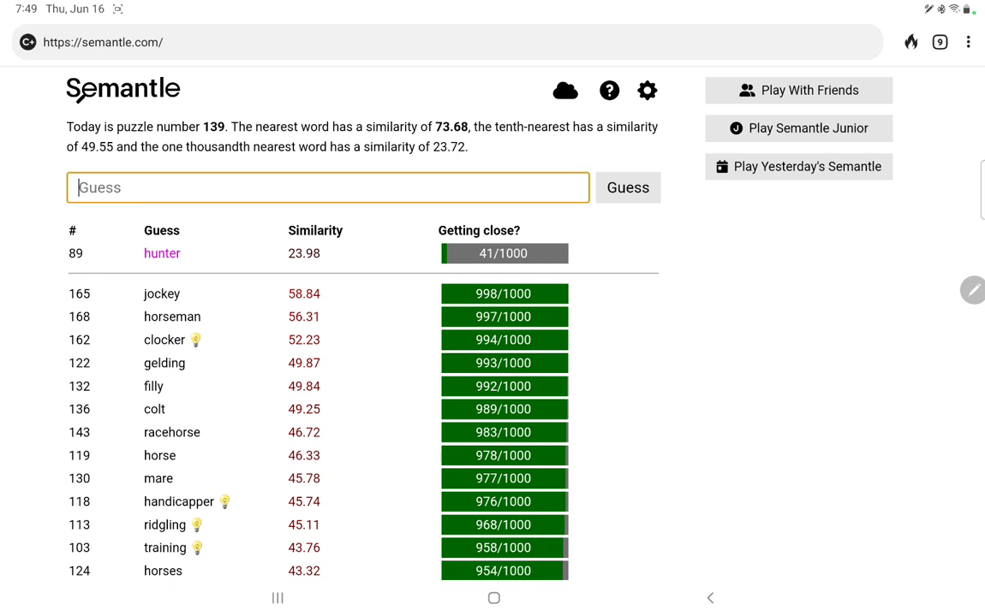
Step: Guess huntsman, cavalry, mounted and trainer, solving puzzle 139 on guess 177
{"action": "type", "text": "huntsman"}
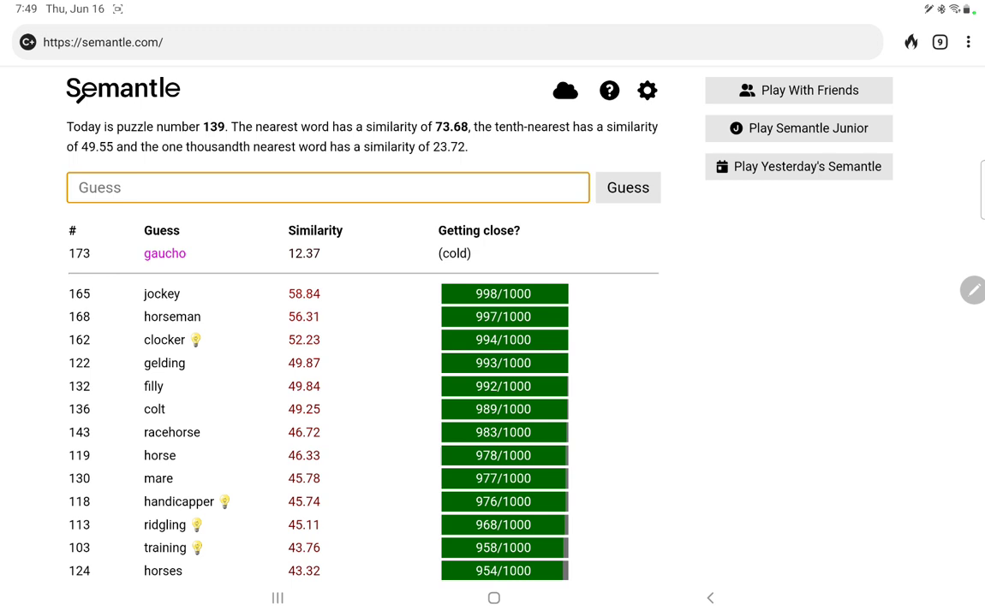
{"action": "type", "text": "cava"}
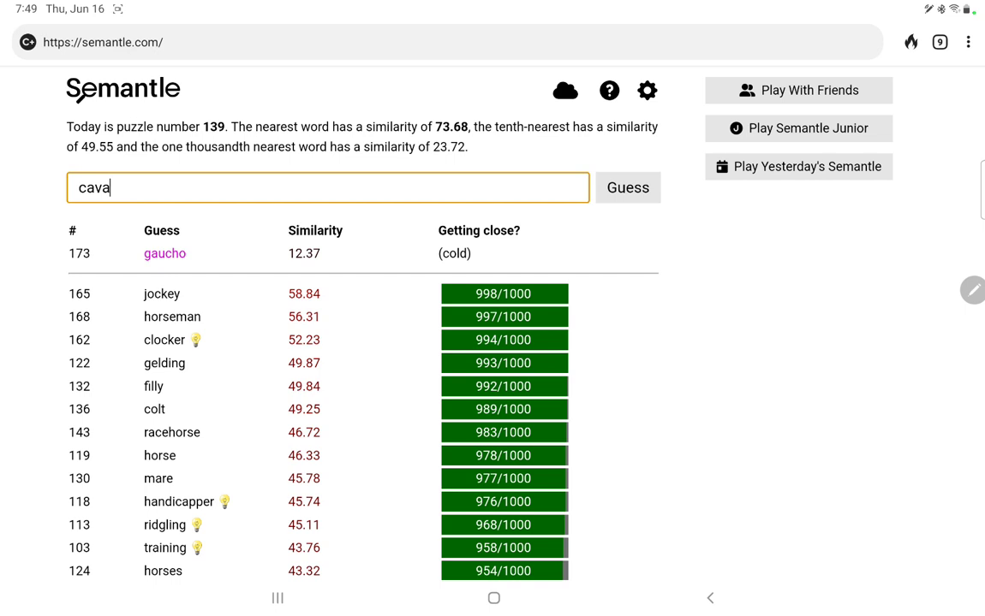
{"action": "type", "text": "mounted"}
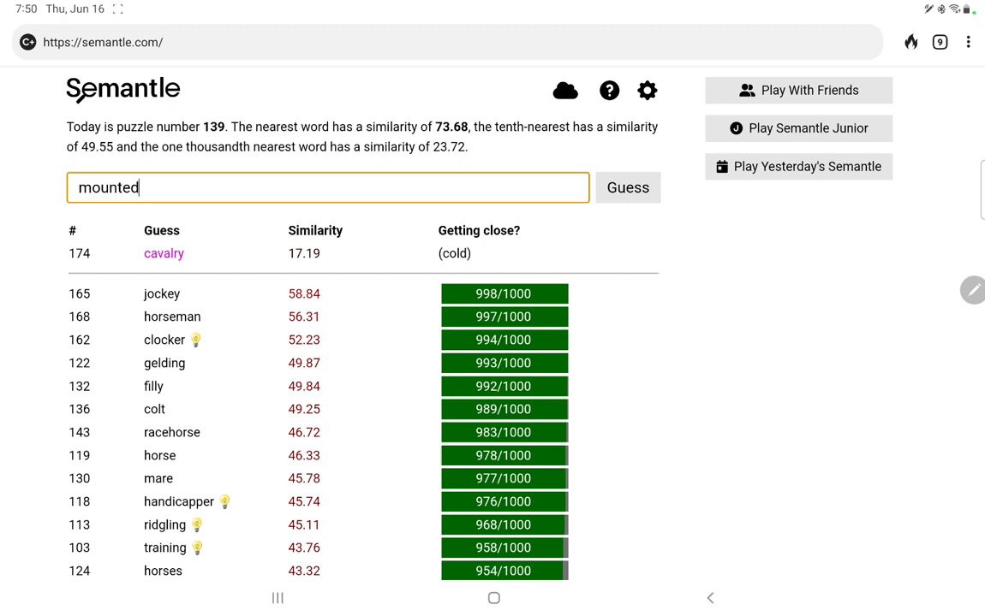
{"action": "left_click", "coordinate": [627, 187]}
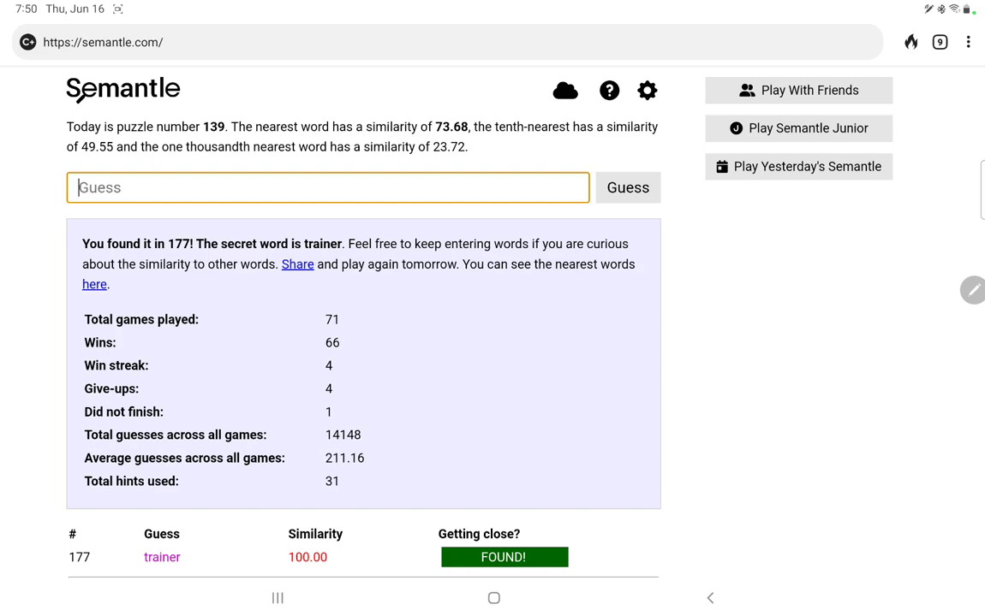
Step: Scroll past the win statistics to the nearest-words link and open its spoiler page
{"action": "scroll", "scroll_direction": "down", "scroll_amount": 3}
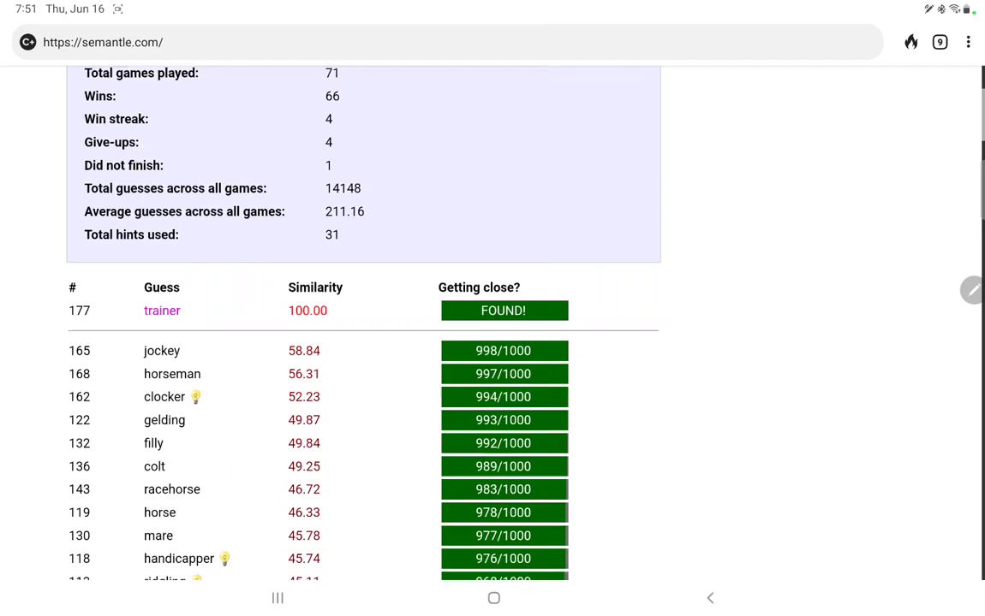
{"action": "scroll", "scroll_direction": "down", "scroll_amount": 3}
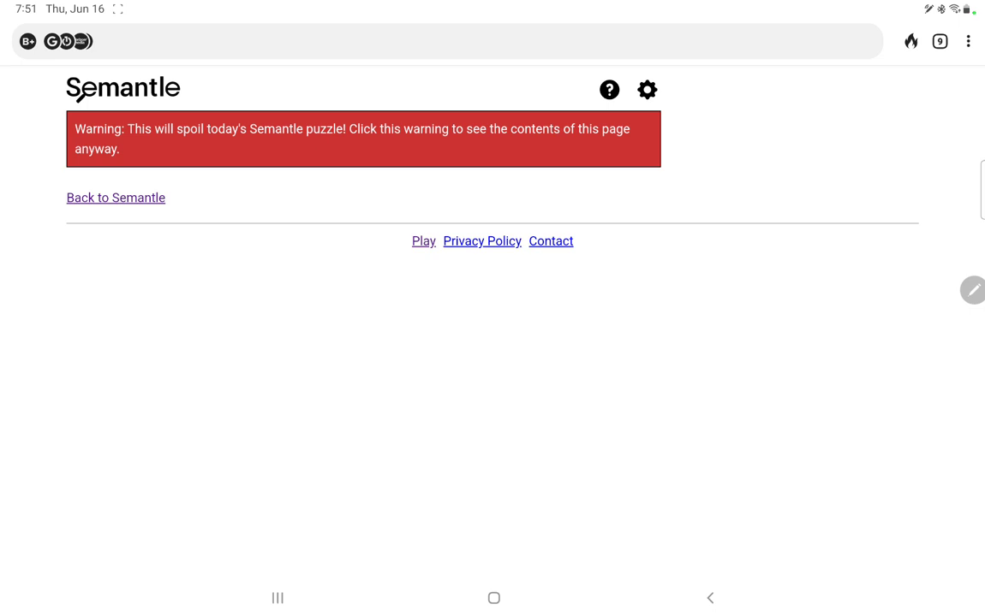
Step: Dismiss the spoiler warning and scroll through trainer's nearest-words table
{"action": "left_click", "coordinate": [362, 140]}
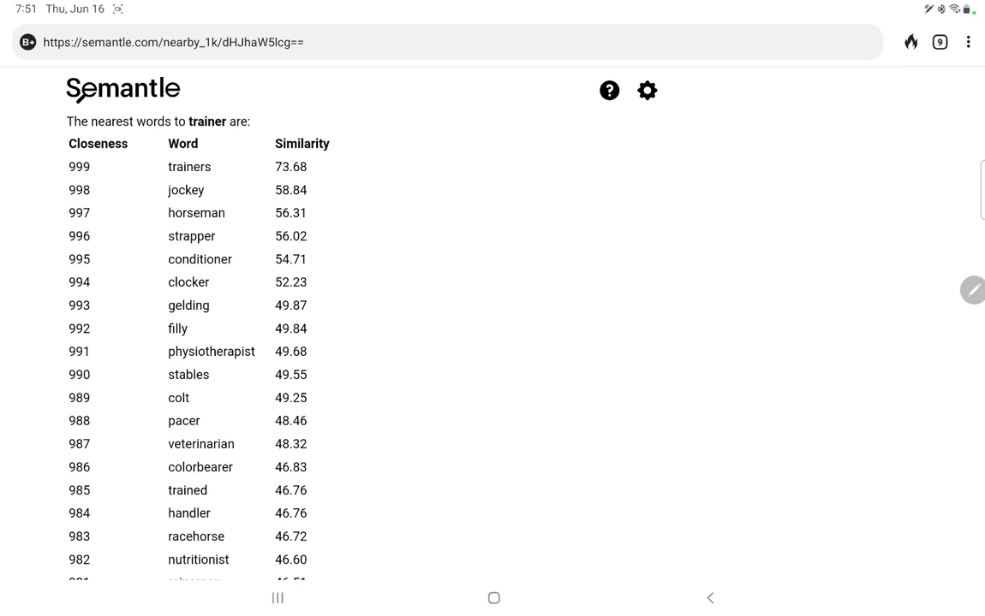
{"action": "scroll", "scroll_direction": "down", "scroll_amount": 3}
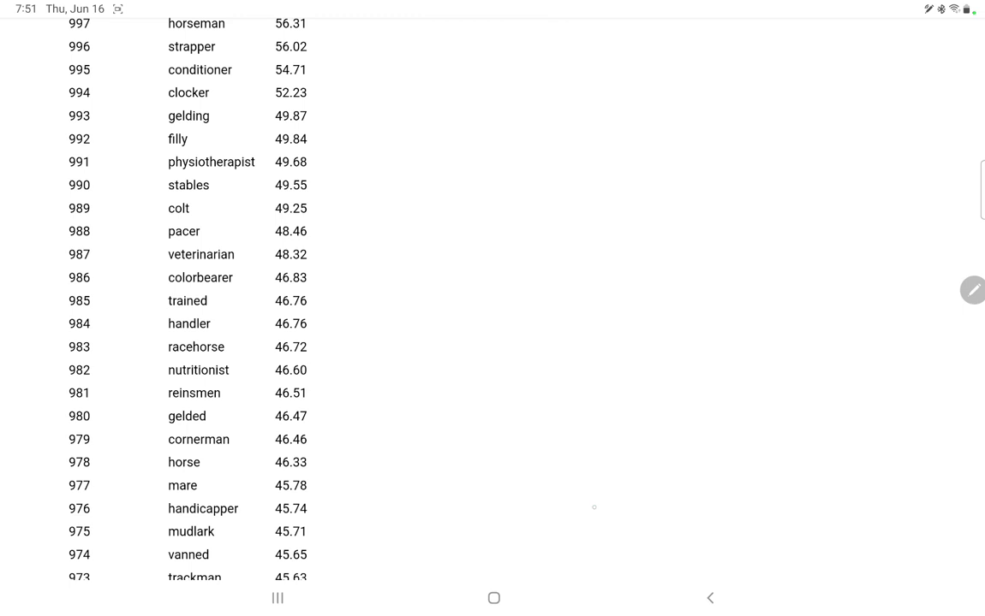
{"action": "scroll", "scroll_direction": "down", "scroll_amount": 3}
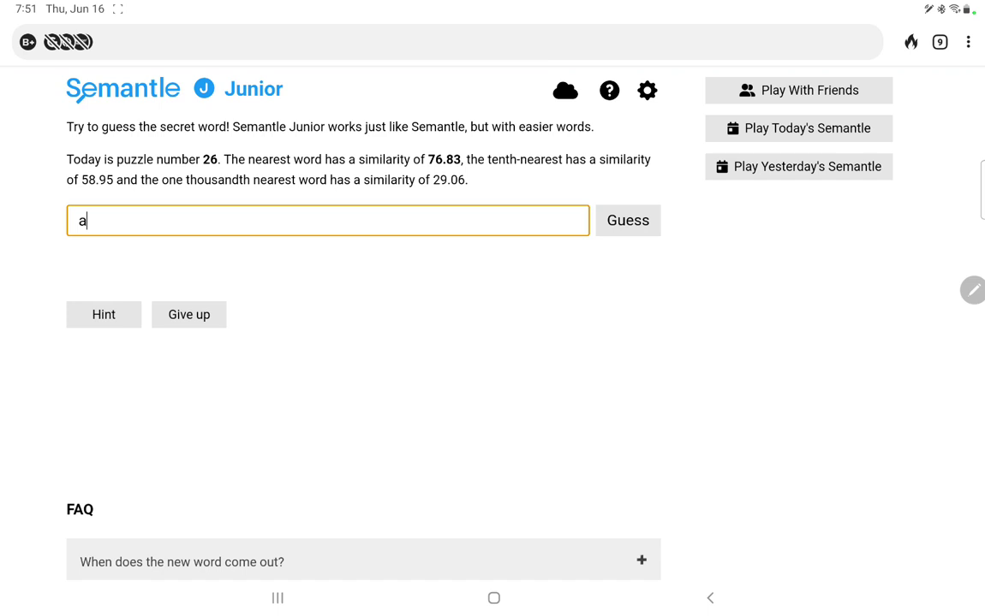
Step: Guess elf, hobbit, school and play in Junior puzzle 26, all cold
{"action": "left_click", "coordinate": [628, 220]}
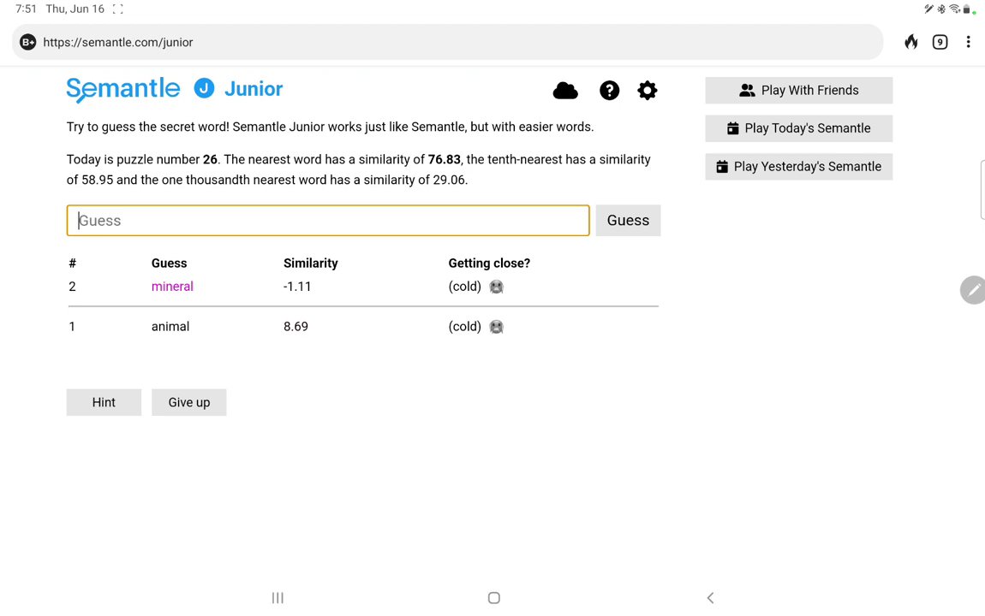
{"action": "left_click", "coordinate": [628, 220]}
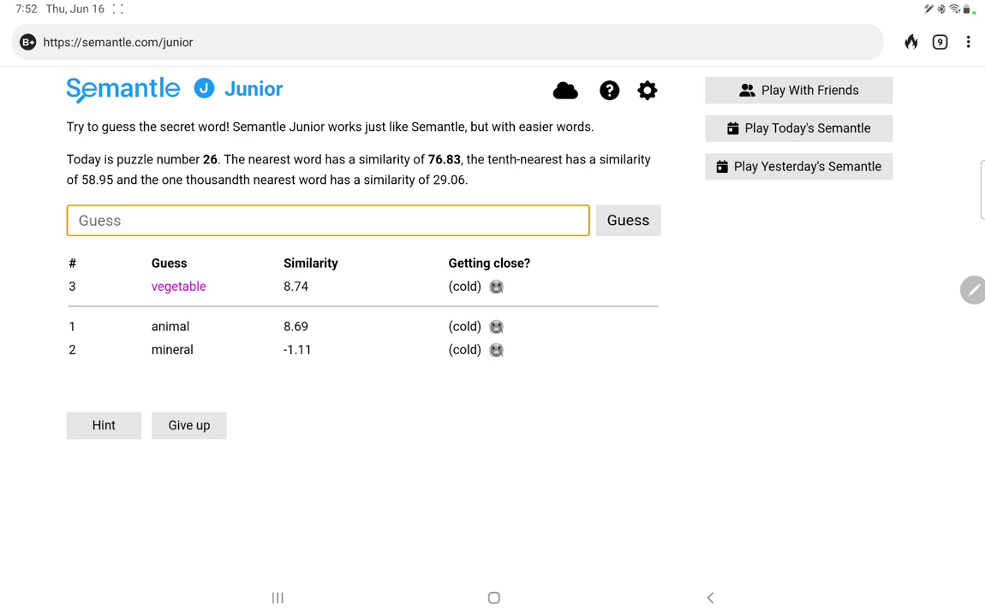
{"action": "type", "text": "hum"}
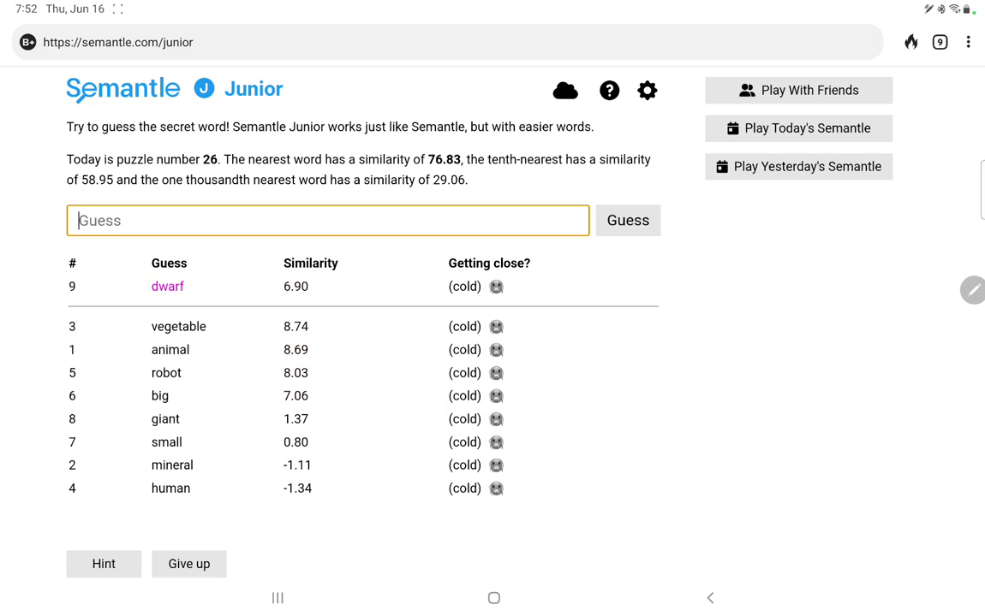
{"action": "type", "text": "e"}
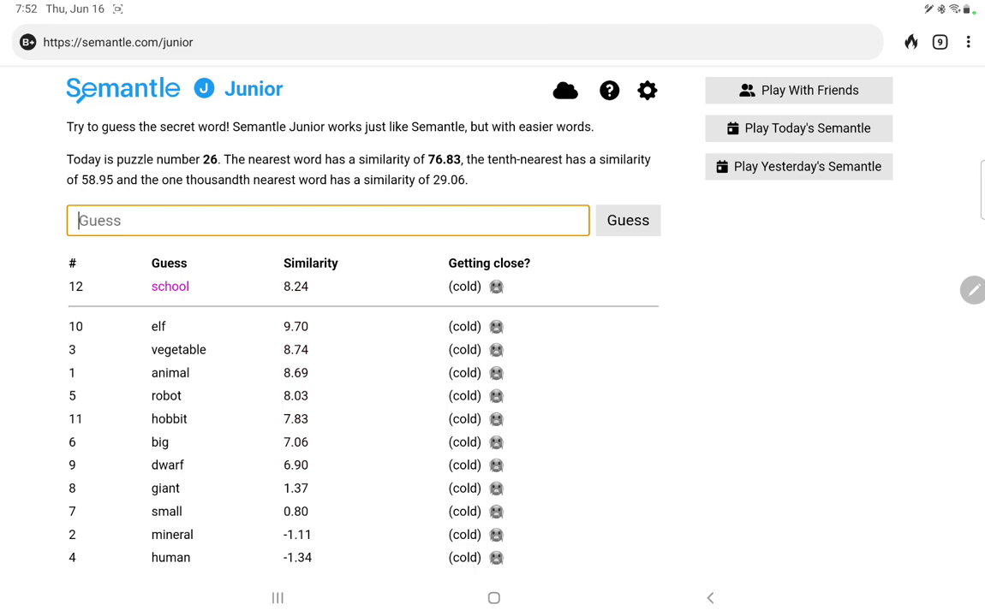
Step: Guess sport, game, board, computer and chess; game leads at 18.68, chess 0.52
{"action": "type", "text": "sport"}
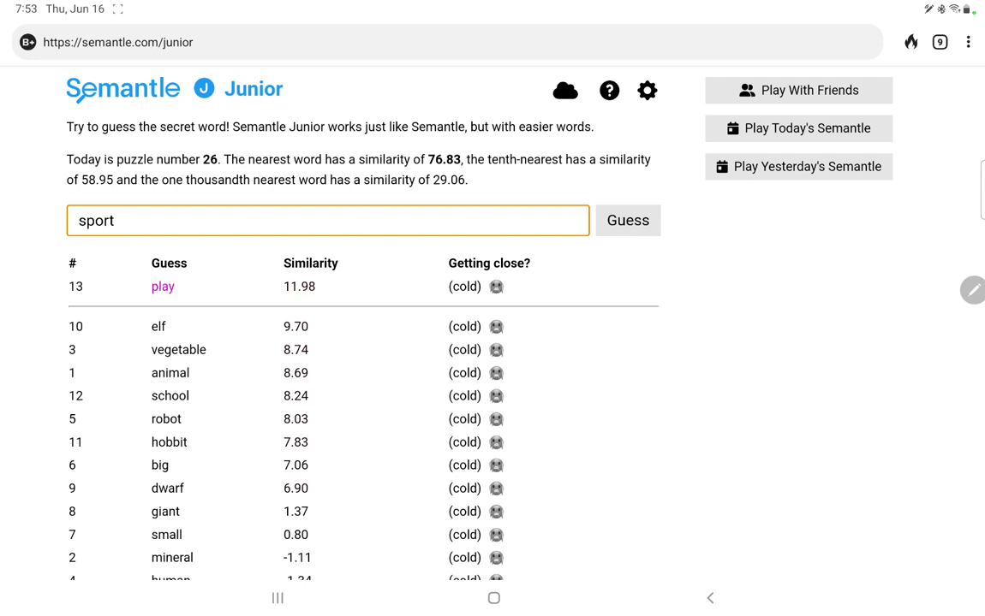
{"action": "left_click", "coordinate": [627, 220]}
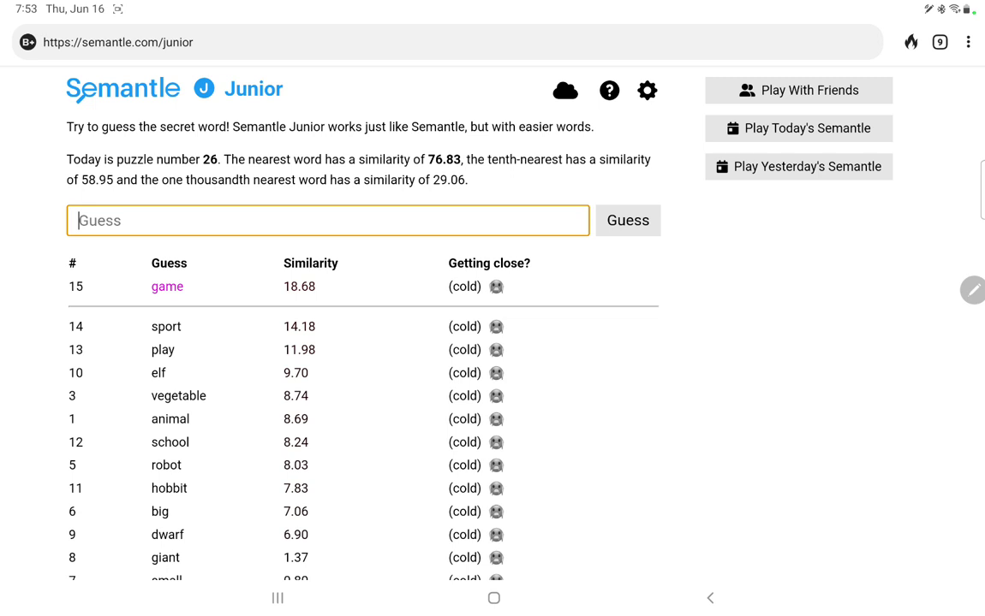
{"action": "type", "text": "computer"}
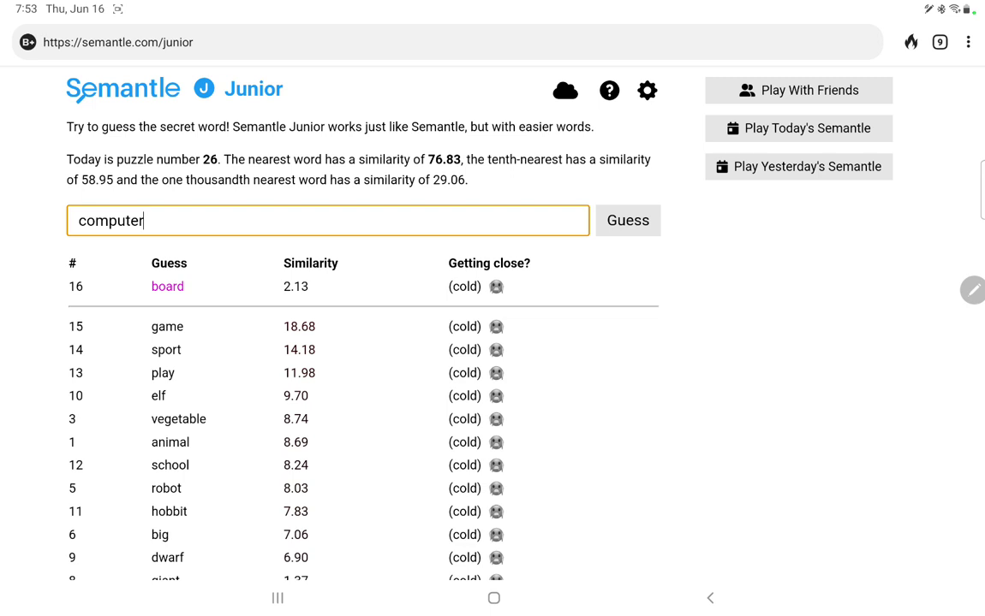
{"action": "left_click", "coordinate": [628, 220]}
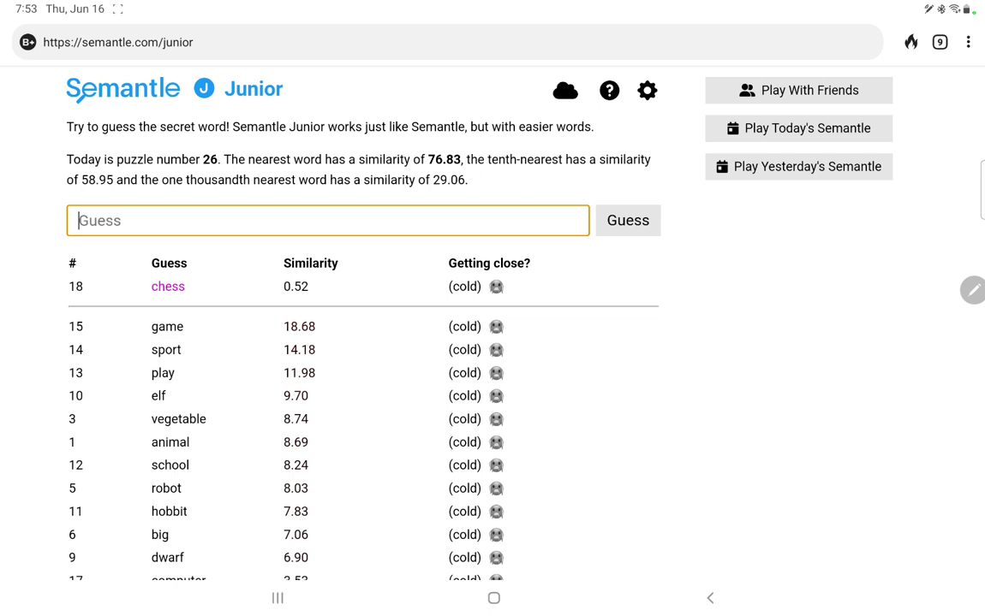
Step: Guess checkers, cards, paper, plastic, greeting, credit, hello, goodbye and low; cards leads at 25.38
{"action": "left_click", "coordinate": [627, 220]}
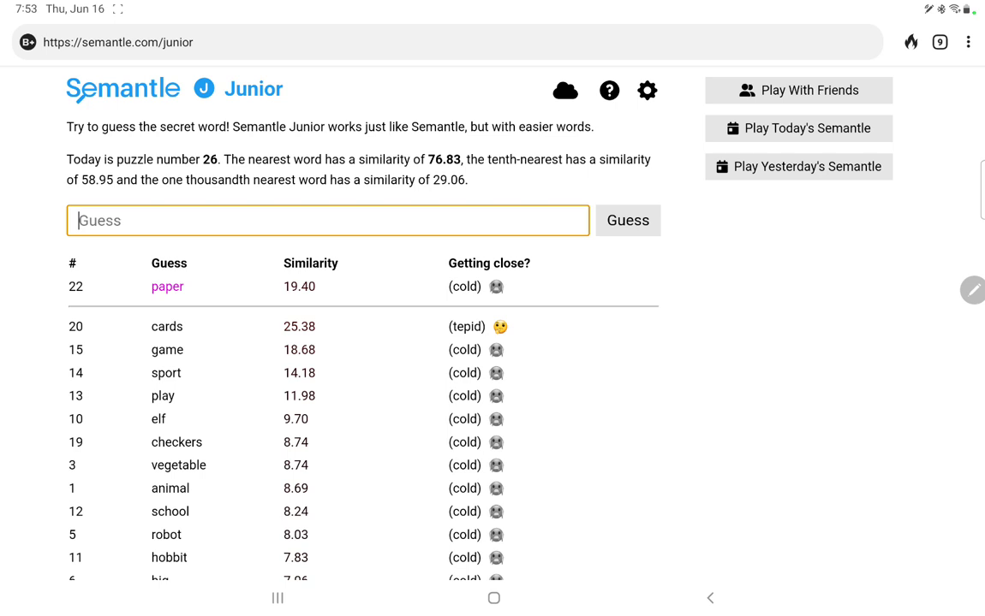
{"action": "type", "text": "plastic"}
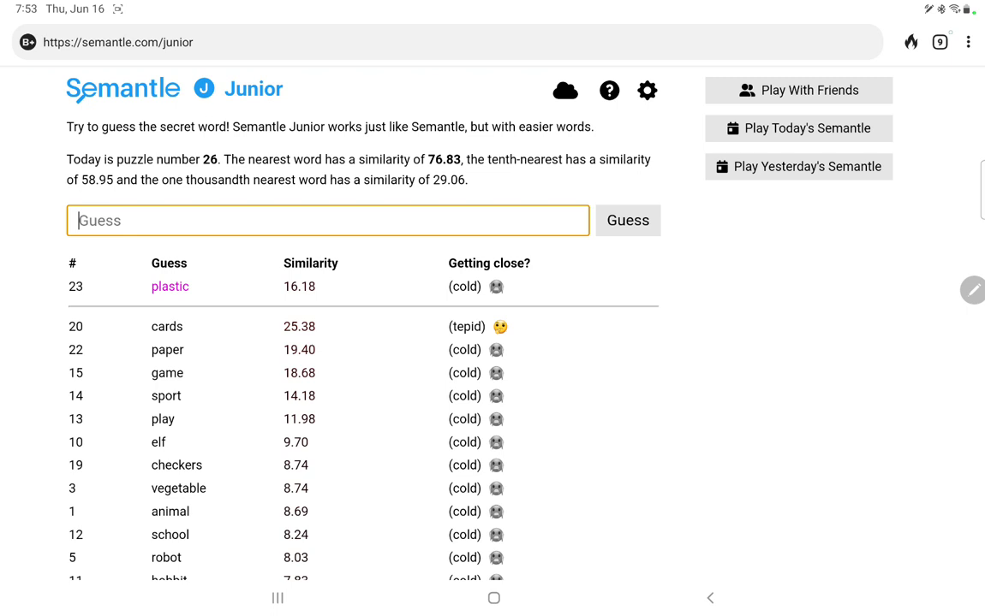
{"action": "type", "text": "greeting"}
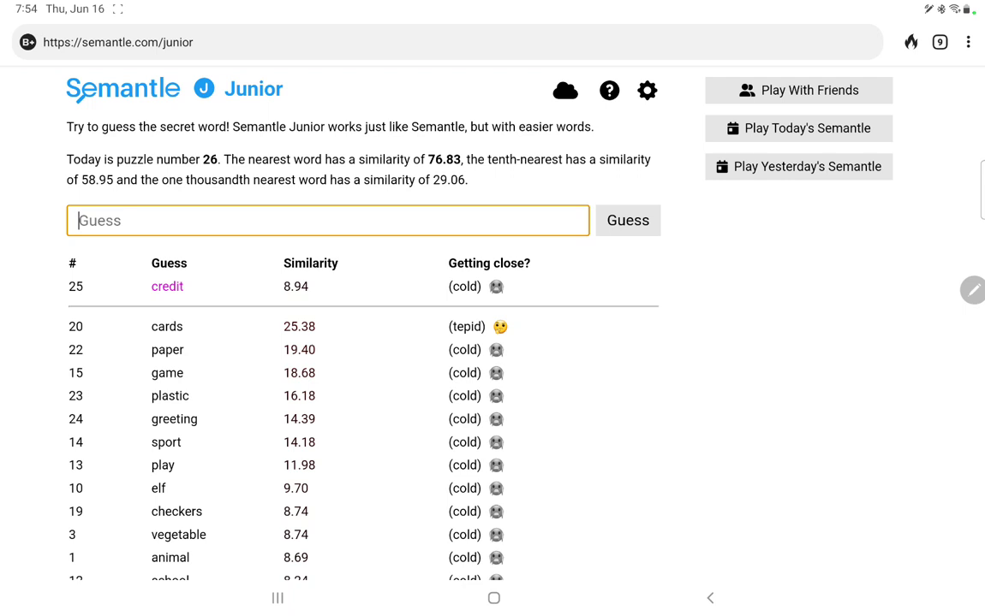
{"action": "type", "text": "g"}
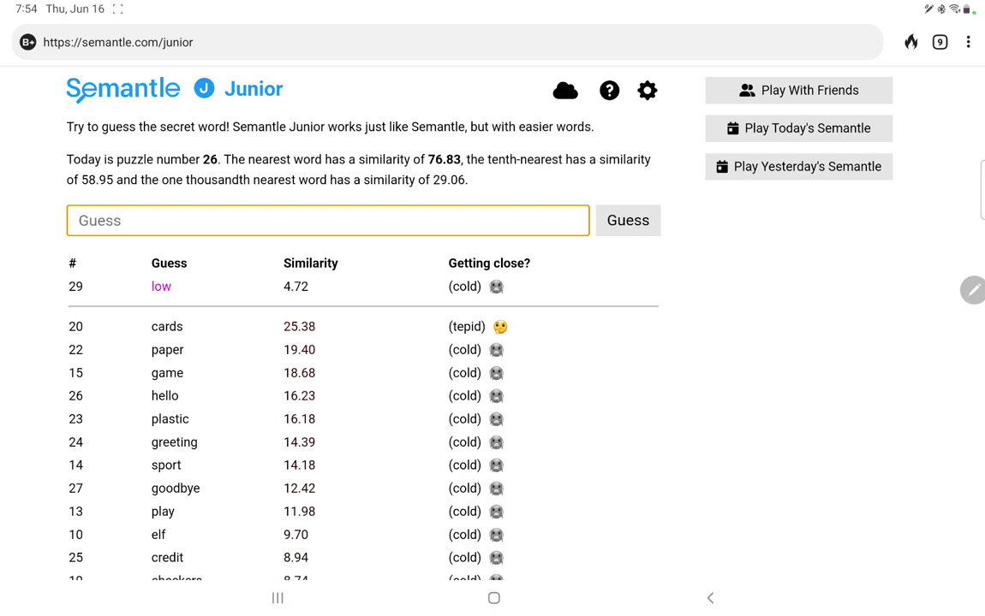
Step: Guess make, break, crack, fun and pain in Junior puzzle 26
{"action": "type", "text": "make"}
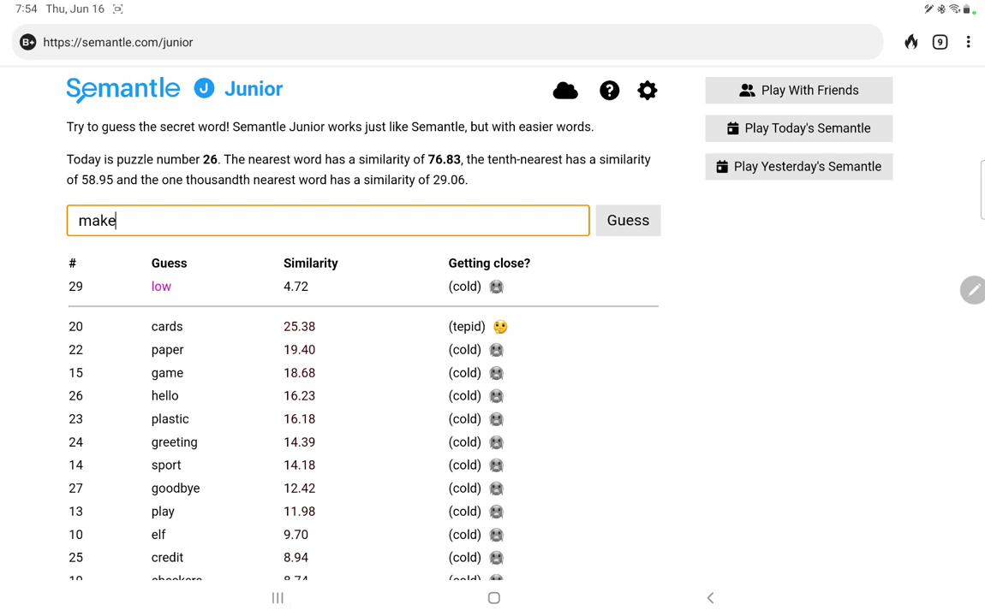
{"action": "left_click", "coordinate": [627, 220]}
{"action": "type", "text": "cr"}
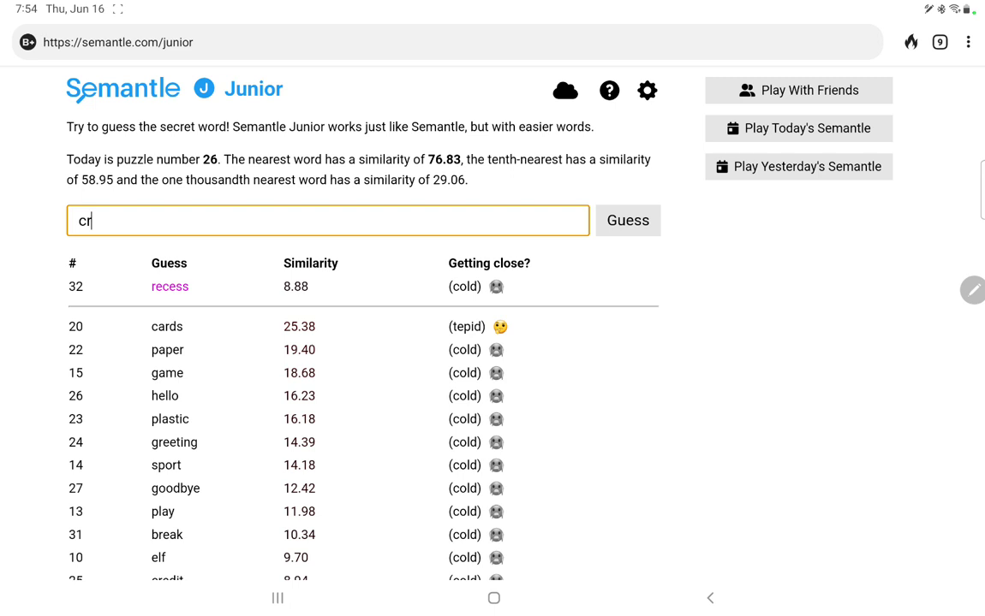
{"action": "left_click", "coordinate": [628, 220]}
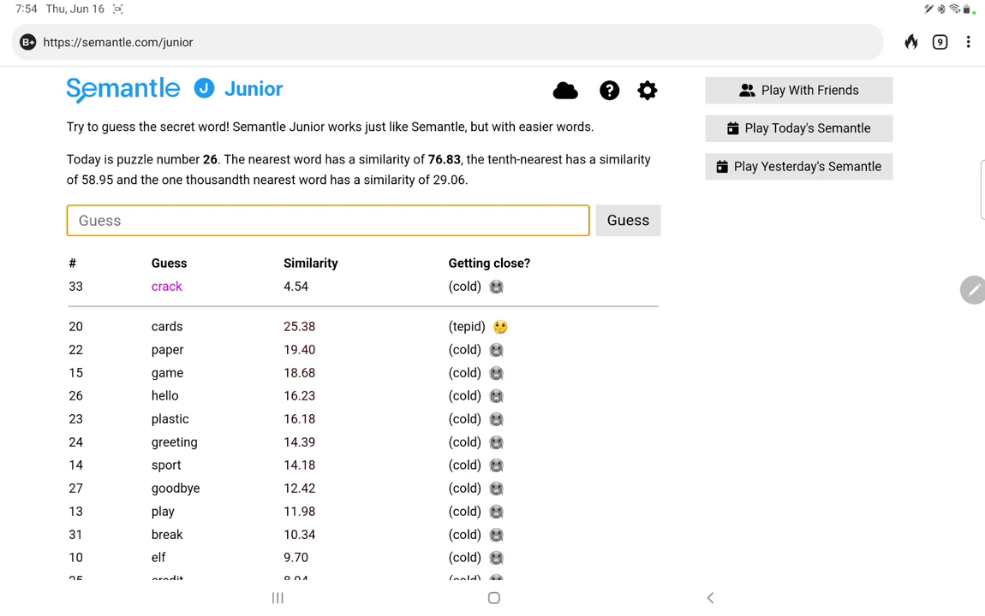
{"action": "type", "text": "pain"}
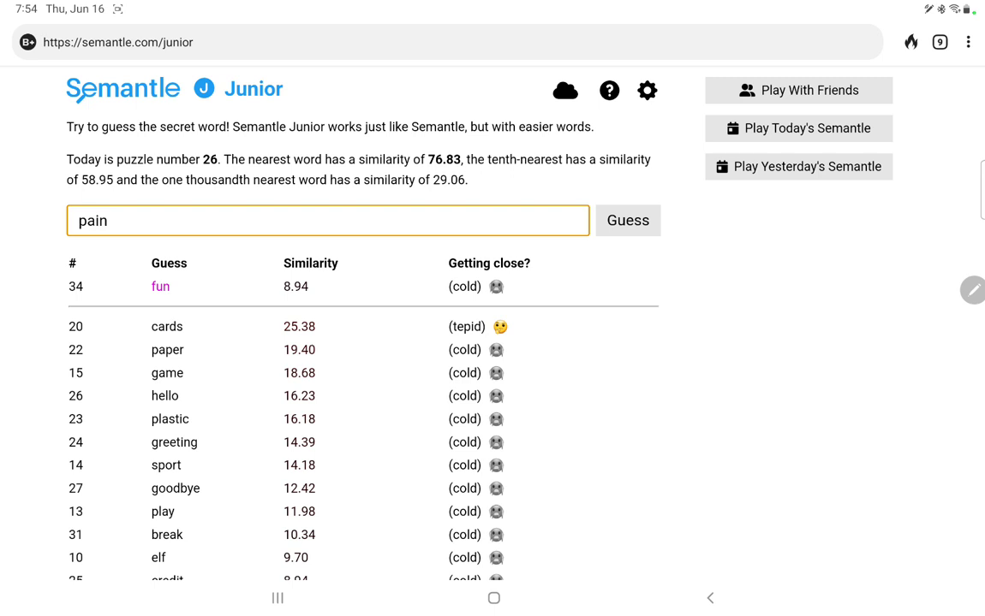
{"action": "left_click", "coordinate": [627, 220]}
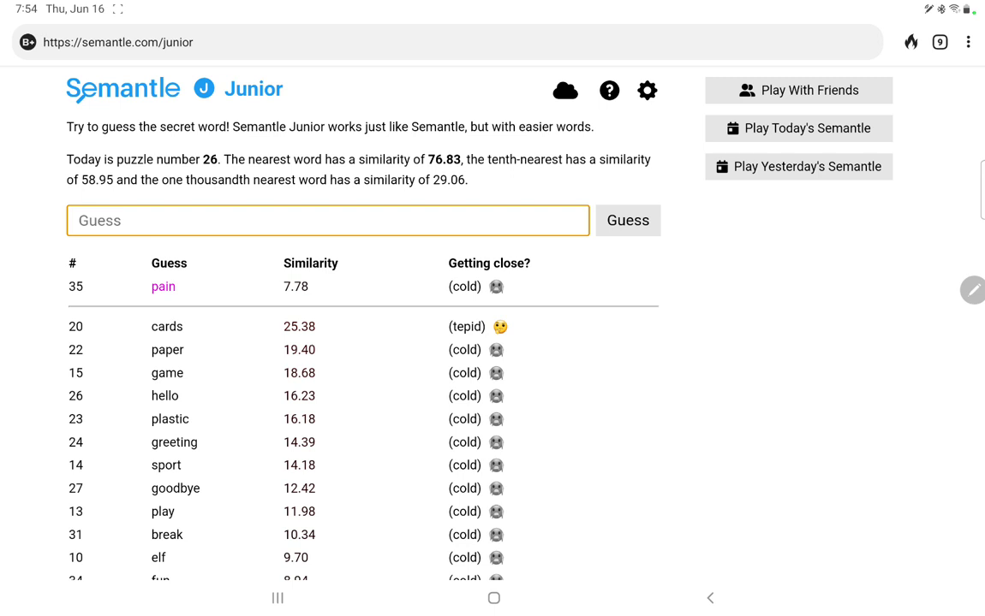
Step: Guess draw, read, class, summer and winter; summer 13.15, winter 5.58, cards still leads
{"action": "type", "text": "wr"}
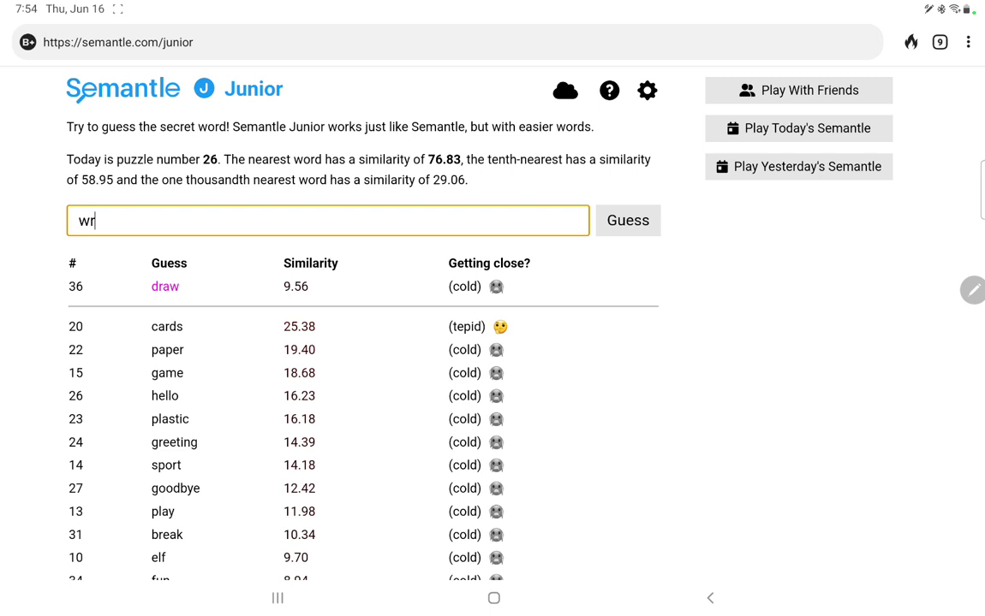
{"action": "left_click", "coordinate": [627, 220]}
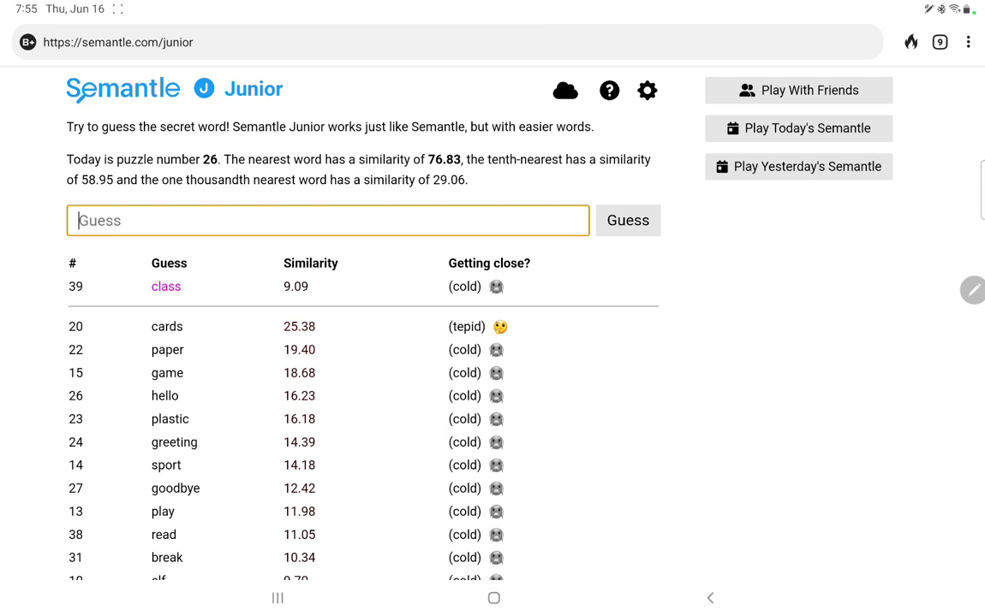
{"action": "left_click", "coordinate": [628, 220]}
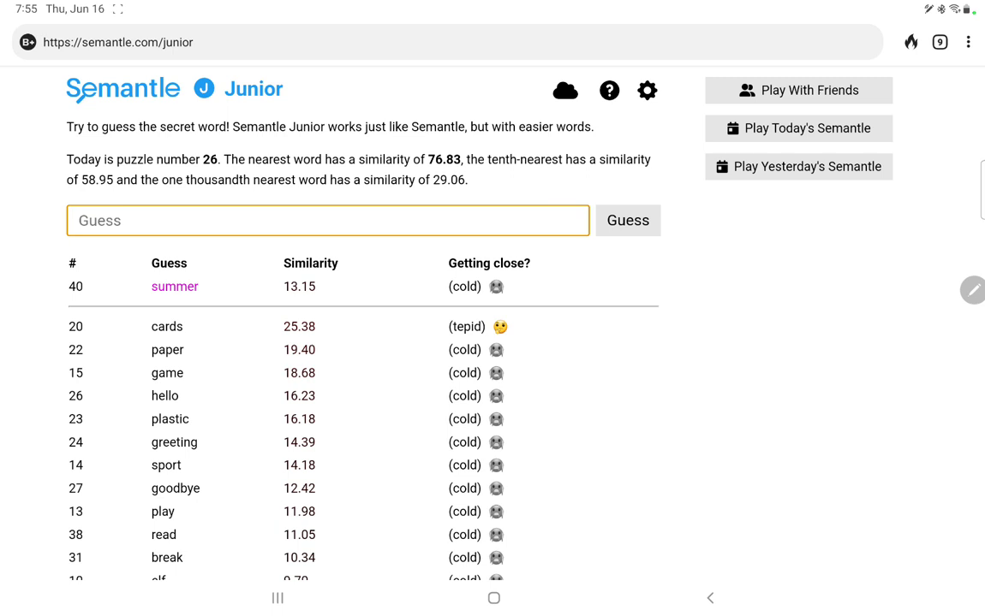
{"action": "type", "text": "spring"}
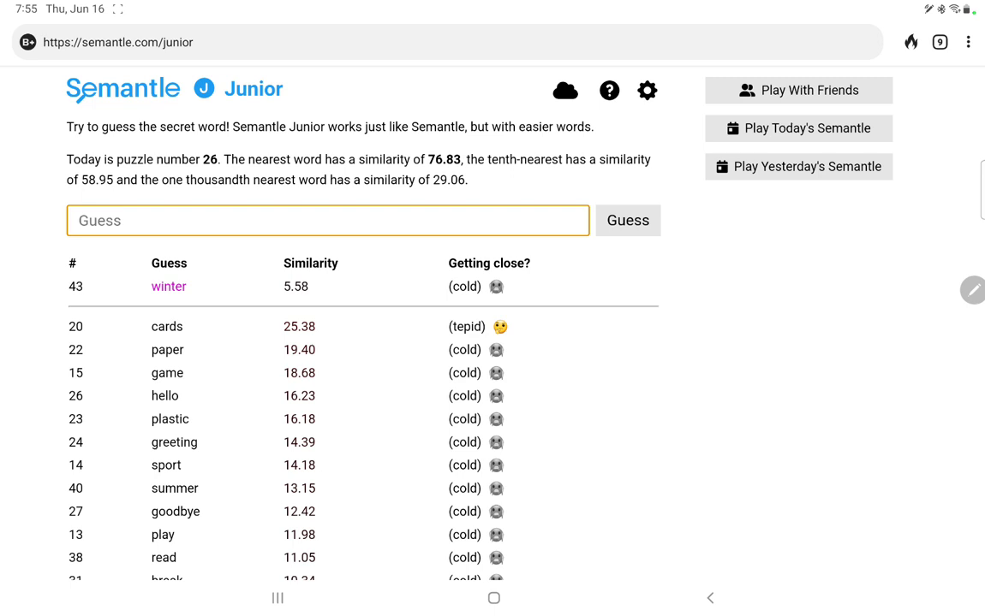
Step: Guess baseball, football, square, pitch, tent and rope; tent leads at 25.61, pitch 22.39
{"action": "type", "text": "baseball"}
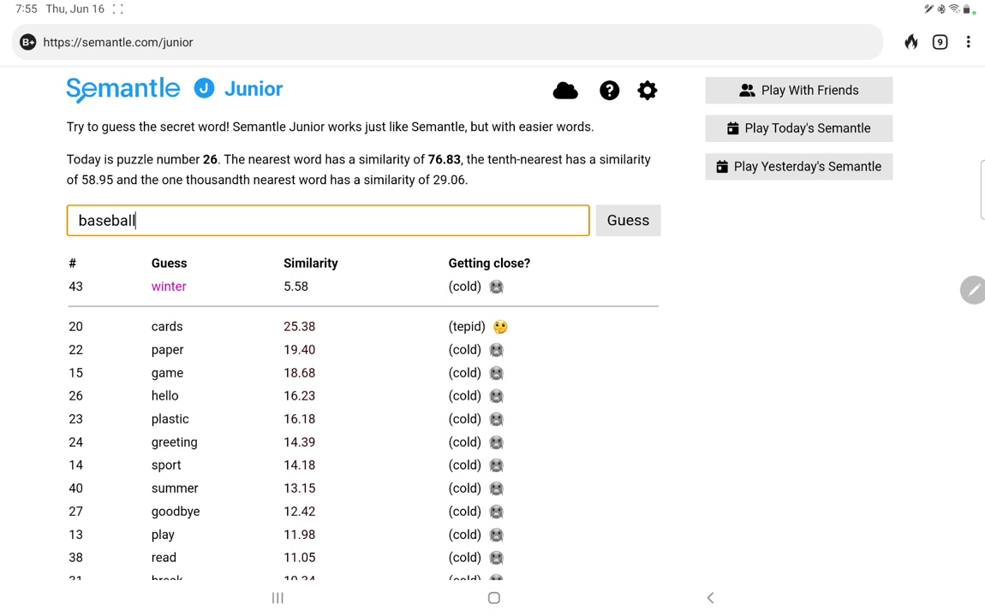
{"action": "left_click", "coordinate": [627, 220]}
{"action": "type", "text": "squa"}
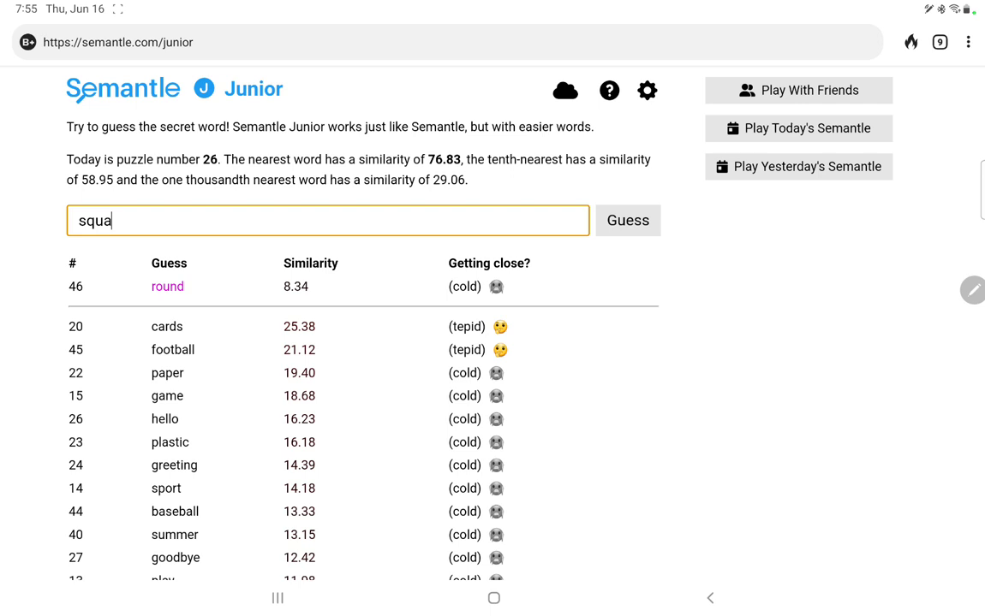
{"action": "left_click", "coordinate": [627, 220]}
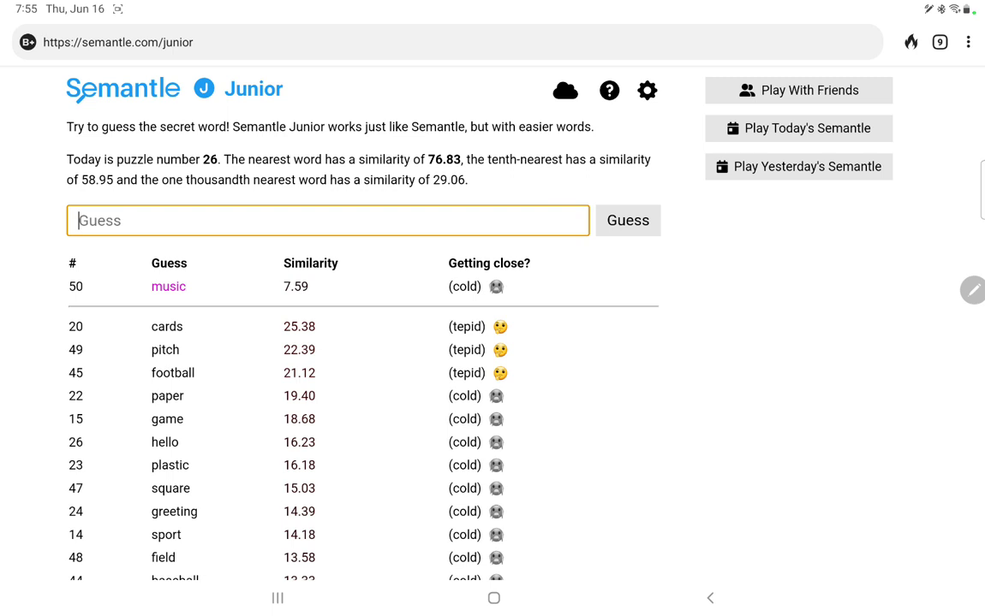
{"action": "left_click", "coordinate": [628, 220]}
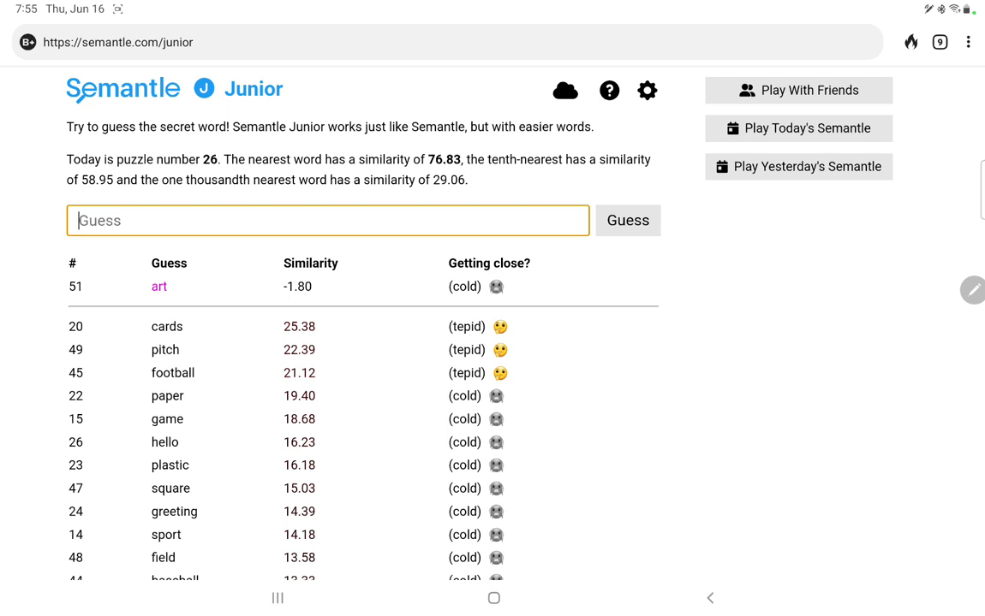
{"action": "left_click", "coordinate": [627, 220]}
{"action": "type", "text": "strin"}
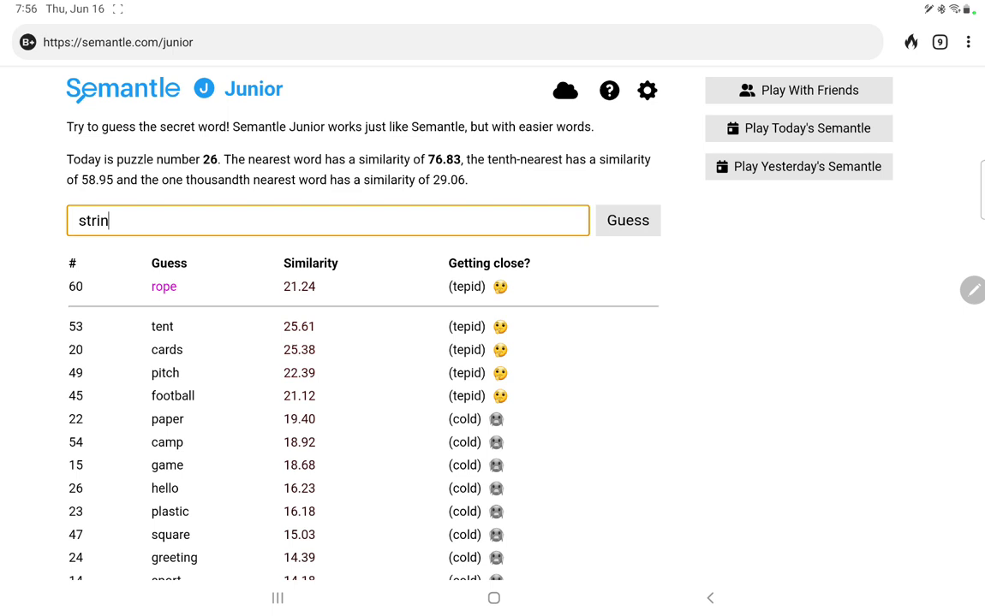
Step: Submit further guesses including help, blue and red
{"action": "left_click", "coordinate": [628, 220]}
{"action": "type", "text": "br"}
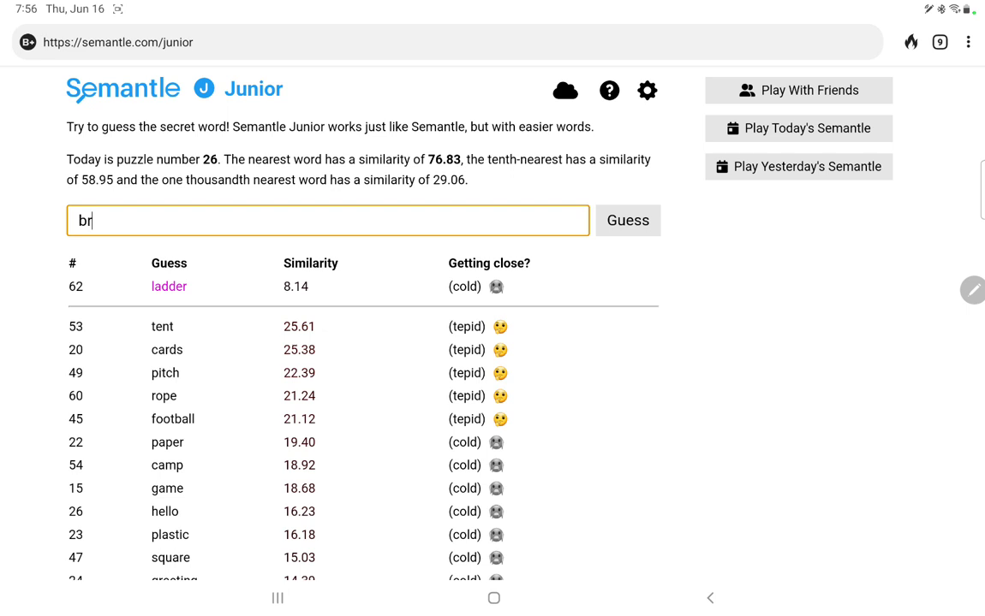
{"action": "left_click", "coordinate": [628, 220]}
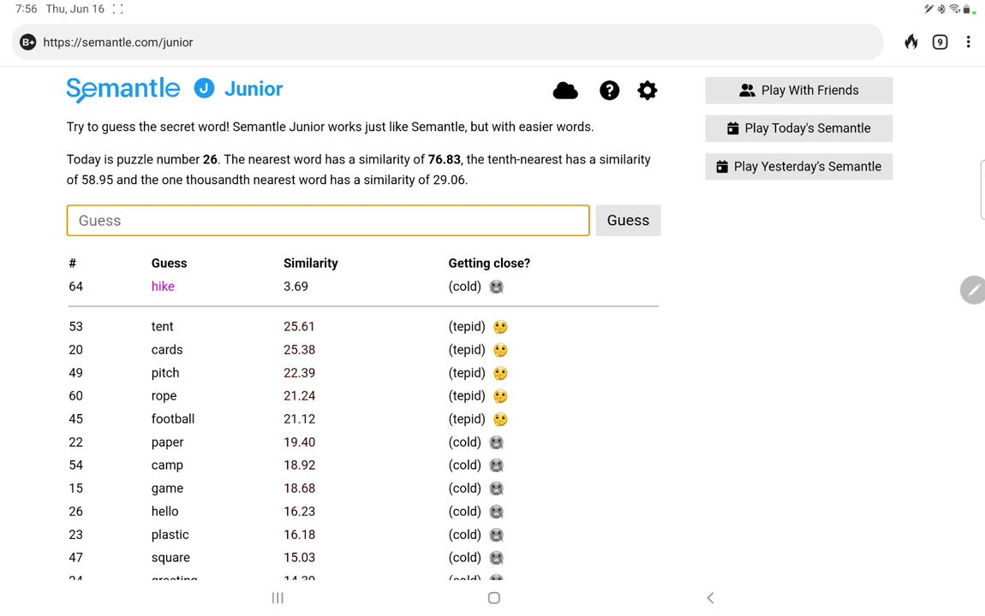
{"action": "type", "text": "help"}
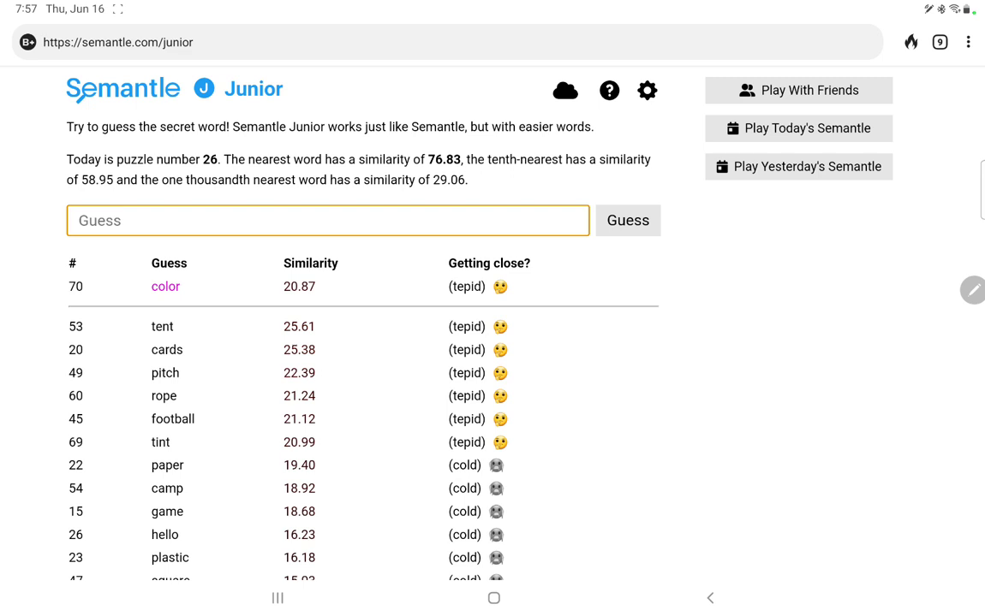
{"action": "type", "text": "blue"}
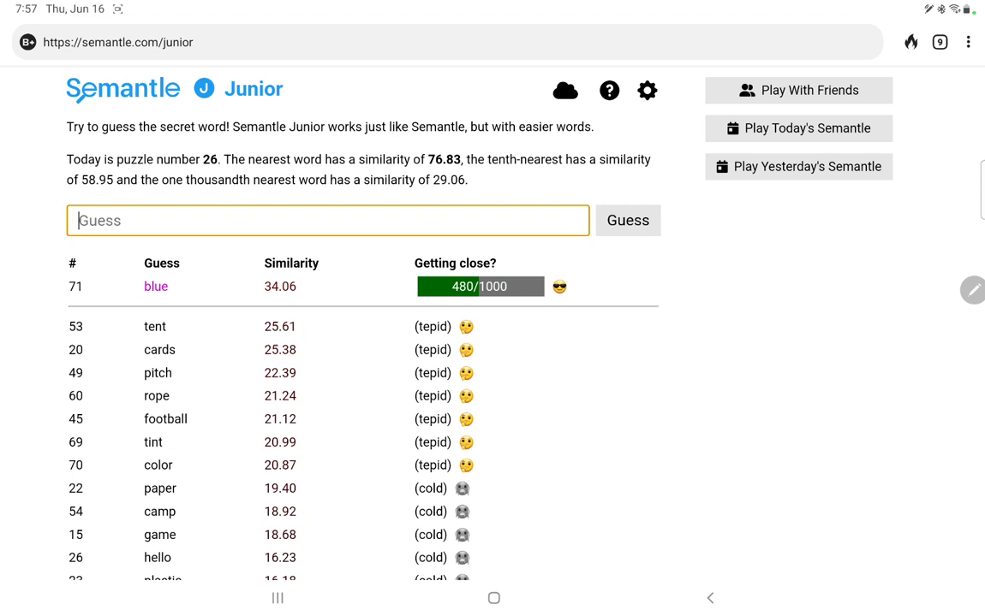
{"action": "type", "text": "red"}
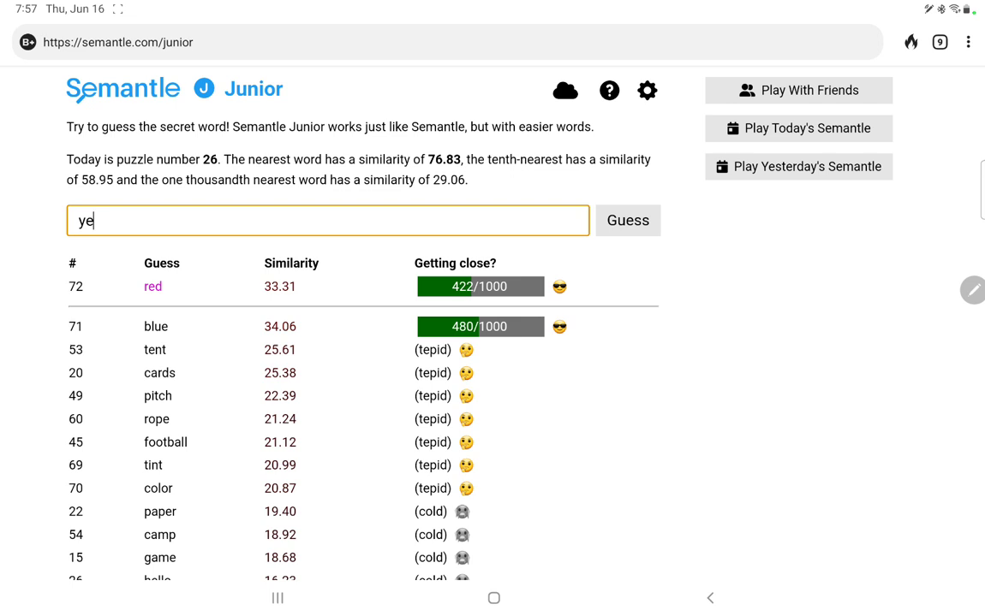
Step: Guess yellow, purple, orange, black and puce; purple leads at 616/1000, puce 565/1000
{"action": "left_click", "coordinate": [627, 220]}
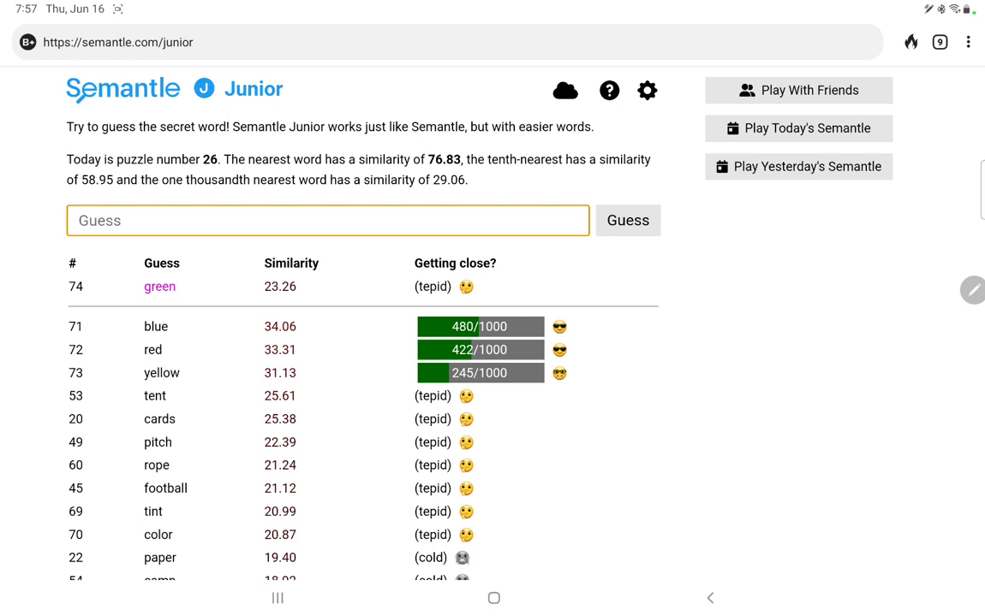
{"action": "type", "text": "purple"}
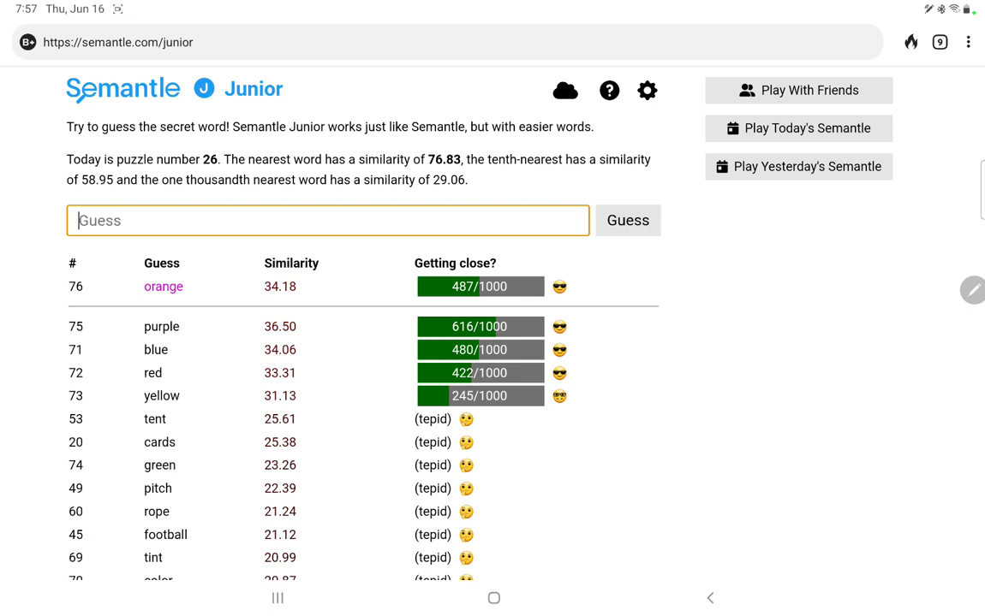
{"action": "type", "text": "bla"}
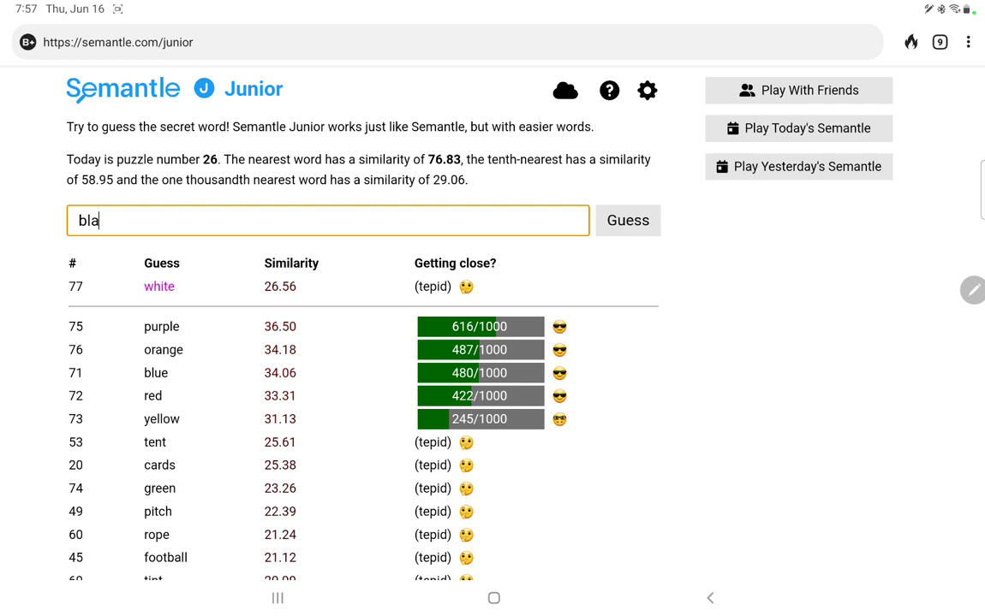
{"action": "left_click", "coordinate": [627, 220]}
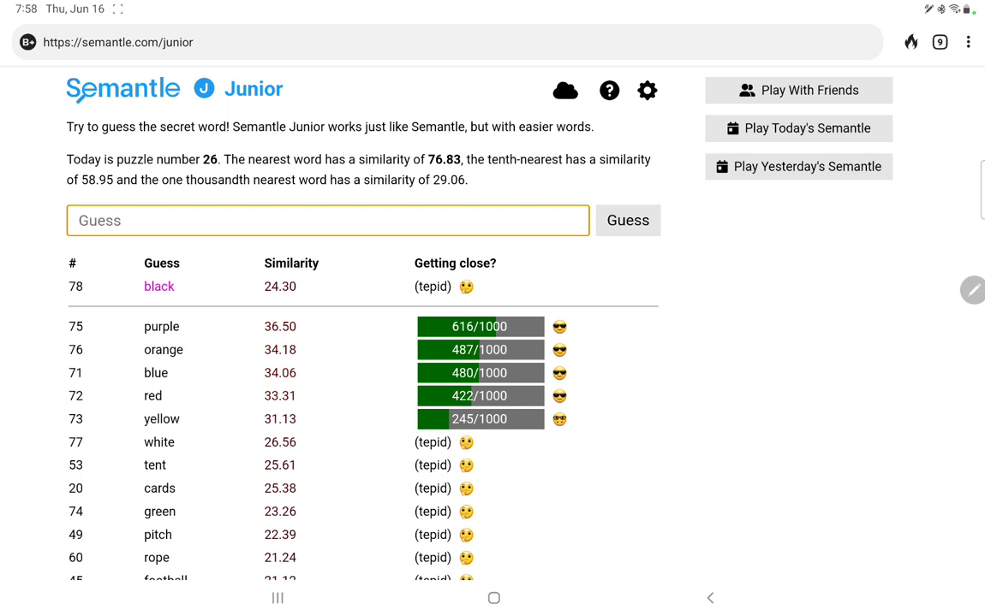
{"action": "left_click", "coordinate": [628, 220]}
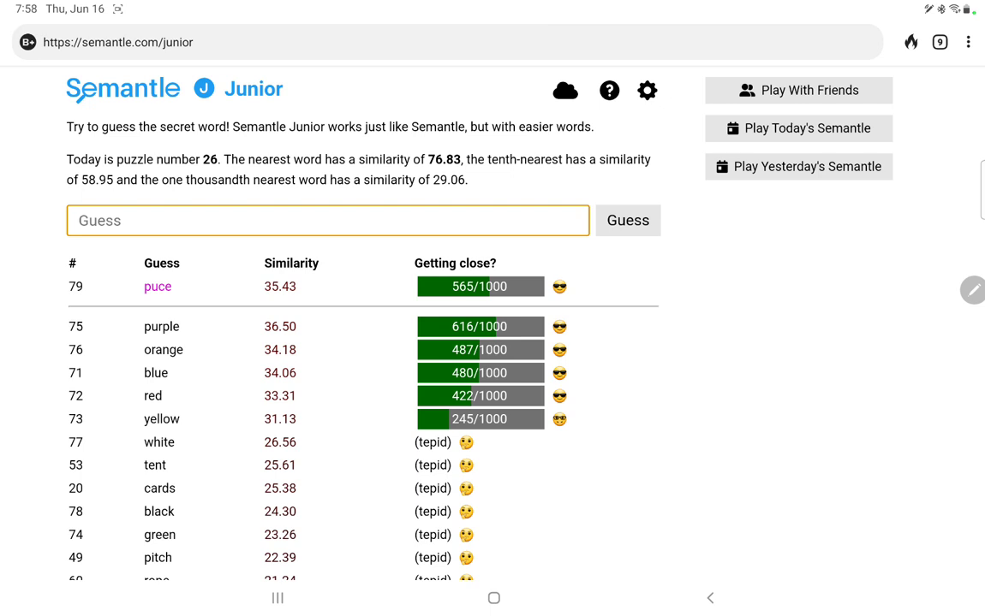
Step: Guess mauve, bruise and further colour words, reaching 92 guesses with purple still leading at 616
{"action": "type", "text": "mauve"}
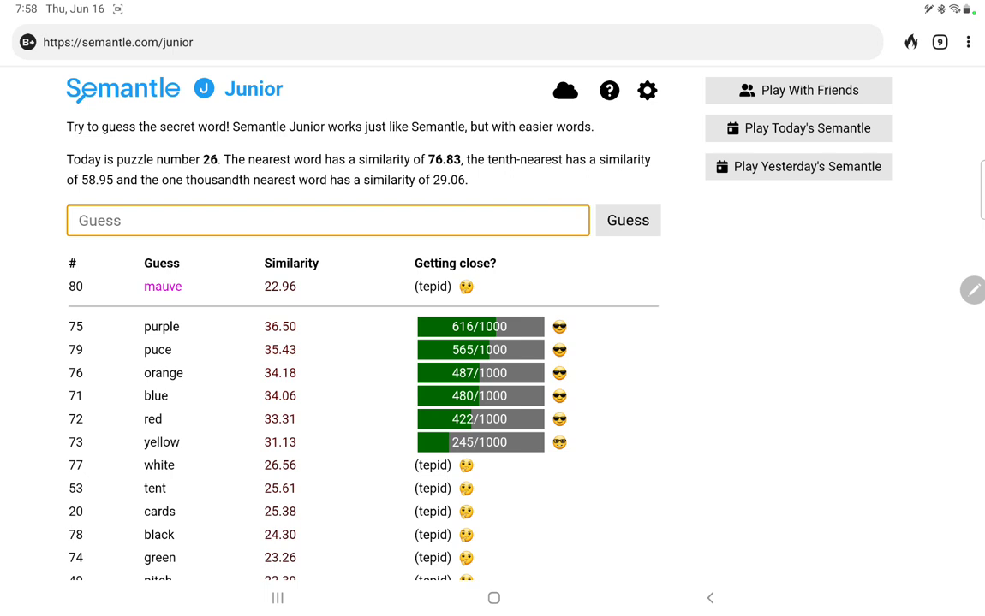
{"action": "left_click", "coordinate": [328, 221]}
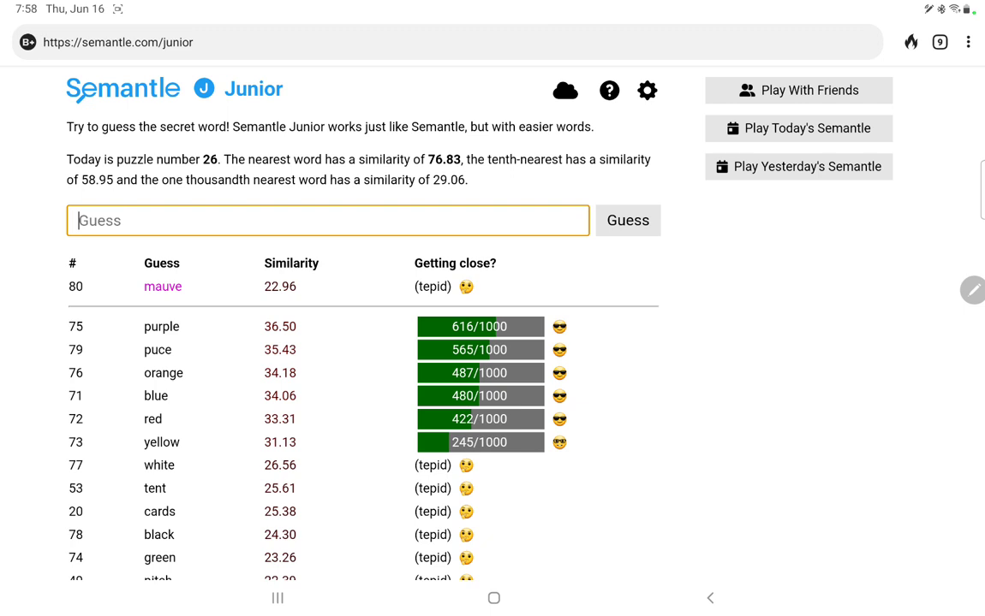
{"action": "type", "text": "bruise"}
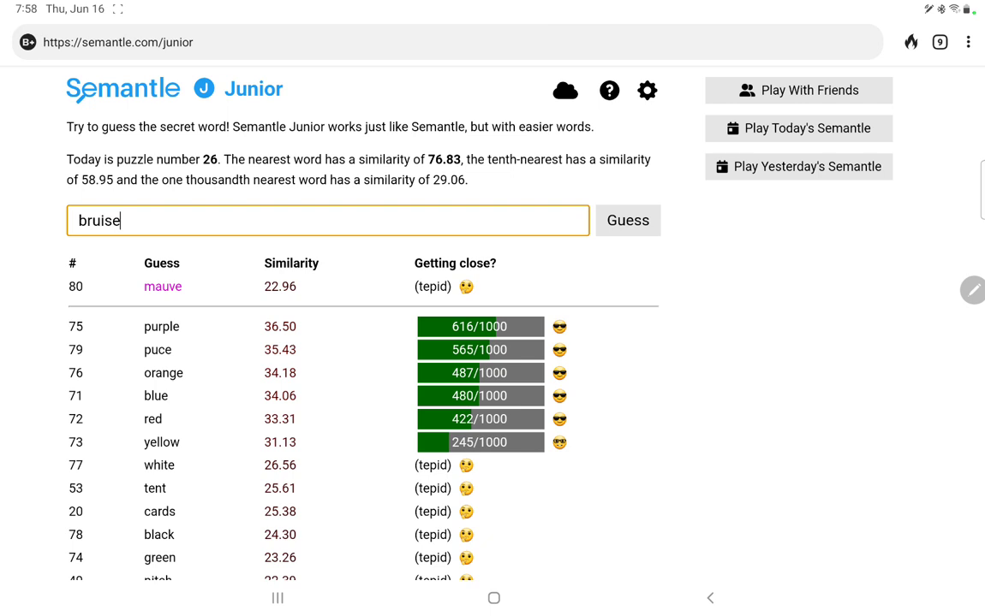
{"action": "left_click", "coordinate": [627, 220]}
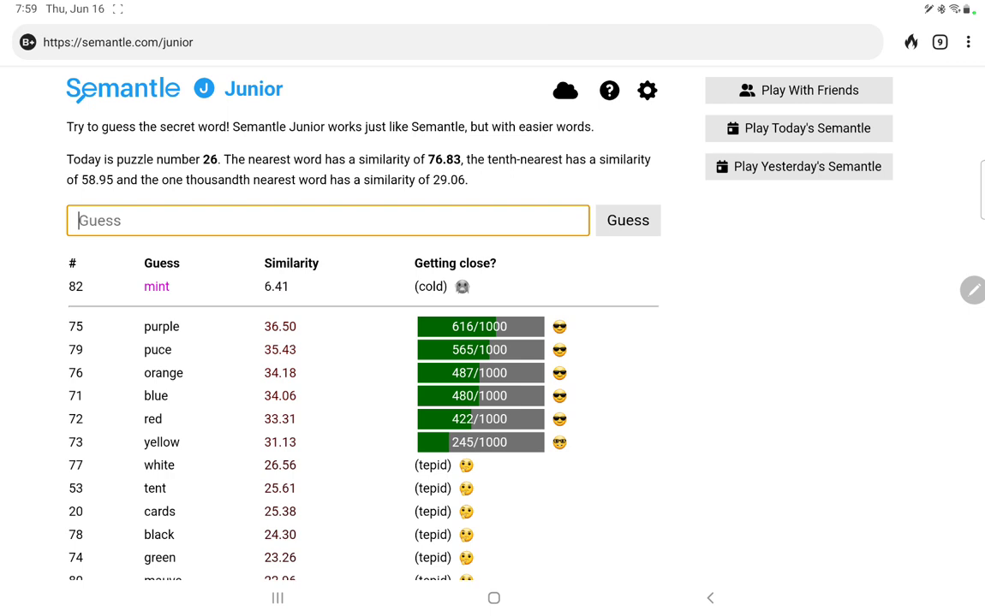
{"action": "left_click", "coordinate": [627, 220]}
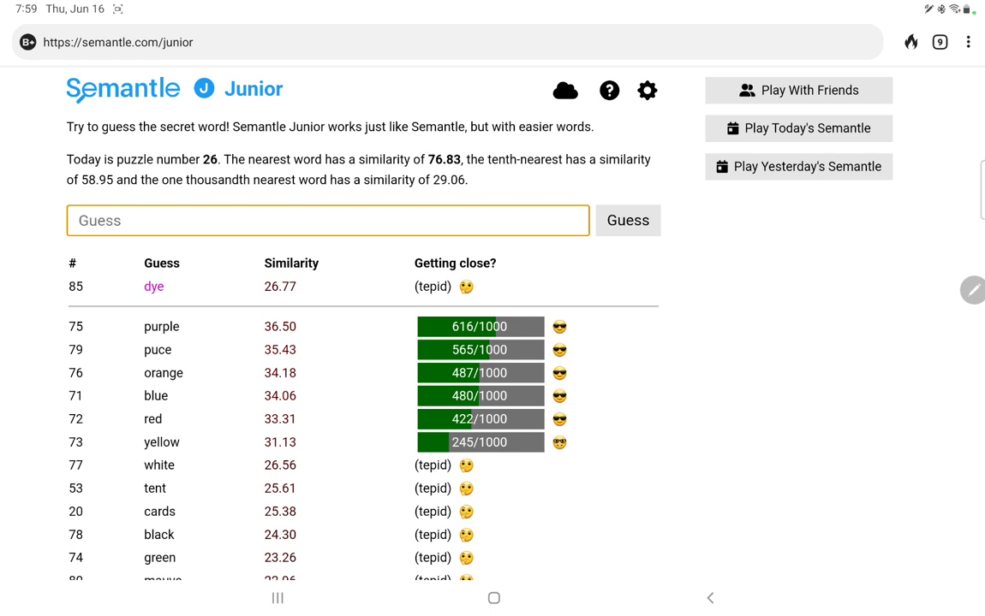
{"action": "type", "text": "h"}
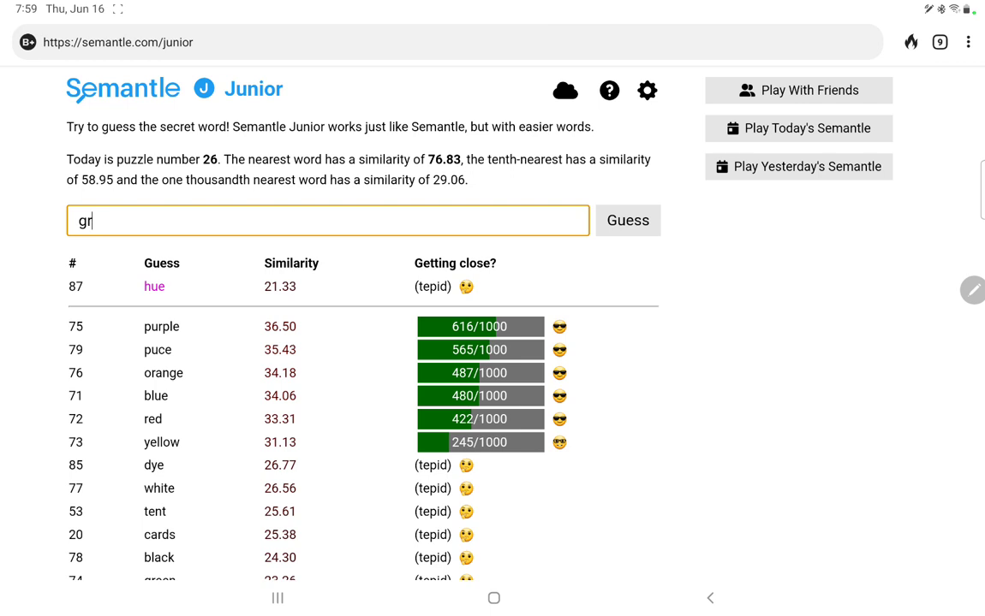
{"action": "type", "text": "wat"}
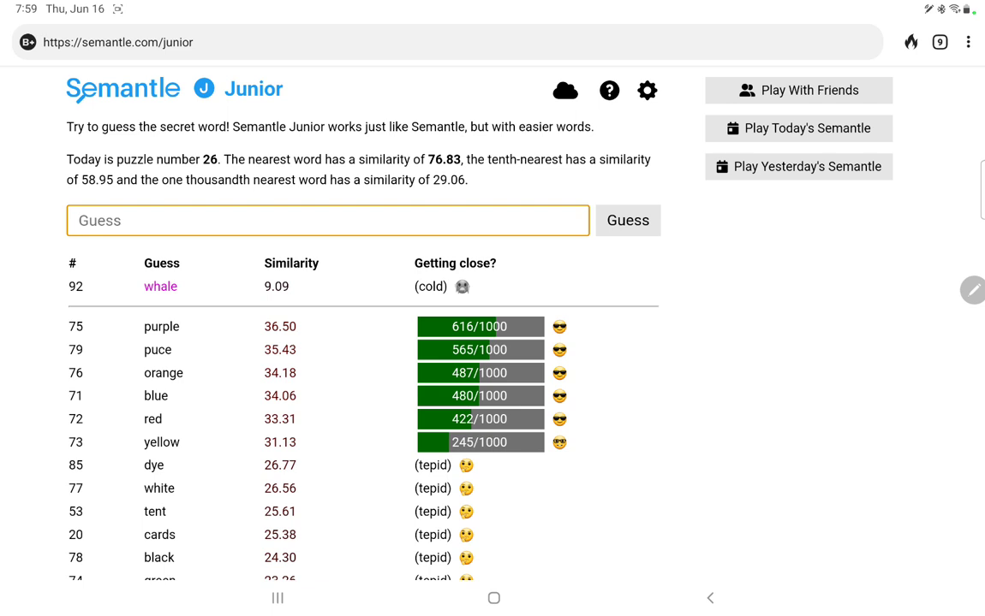
Step: Guess burgundy and more clothing words, then submit shirt as the winning 102nd guess
{"action": "left_click", "coordinate": [328, 220]}
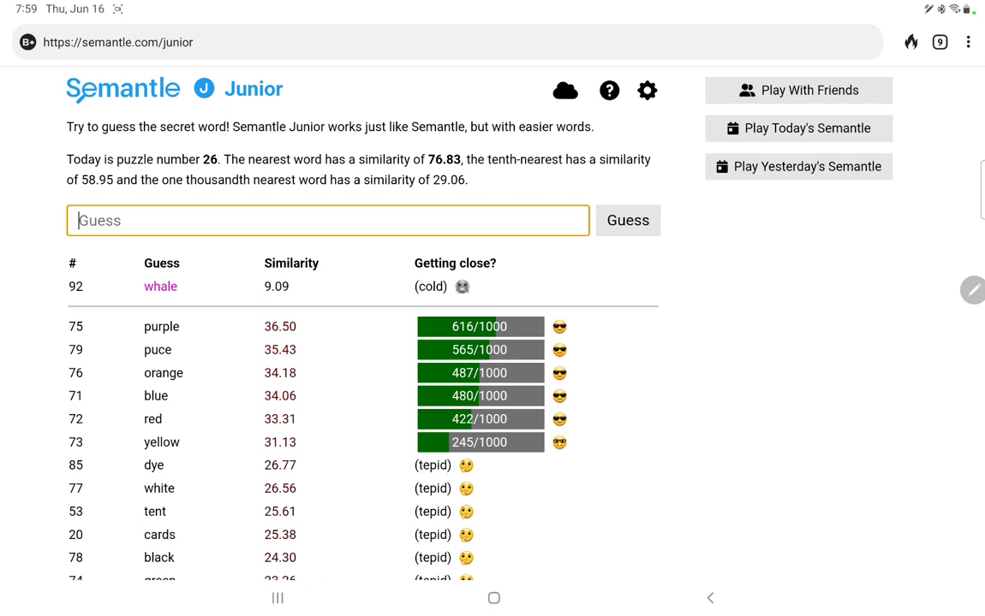
{"action": "type", "text": "burg"}
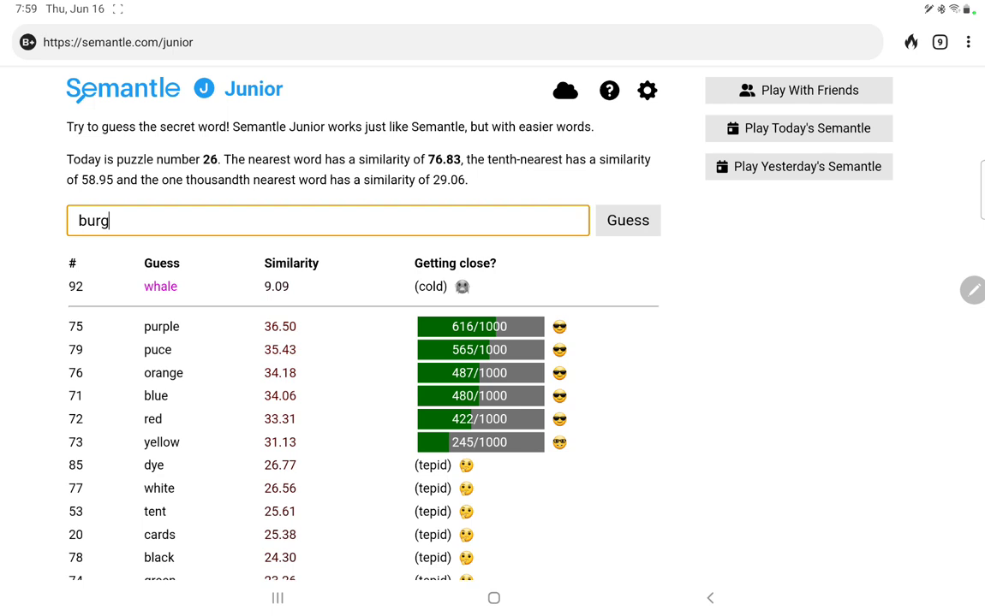
{"action": "left_click", "coordinate": [628, 221]}
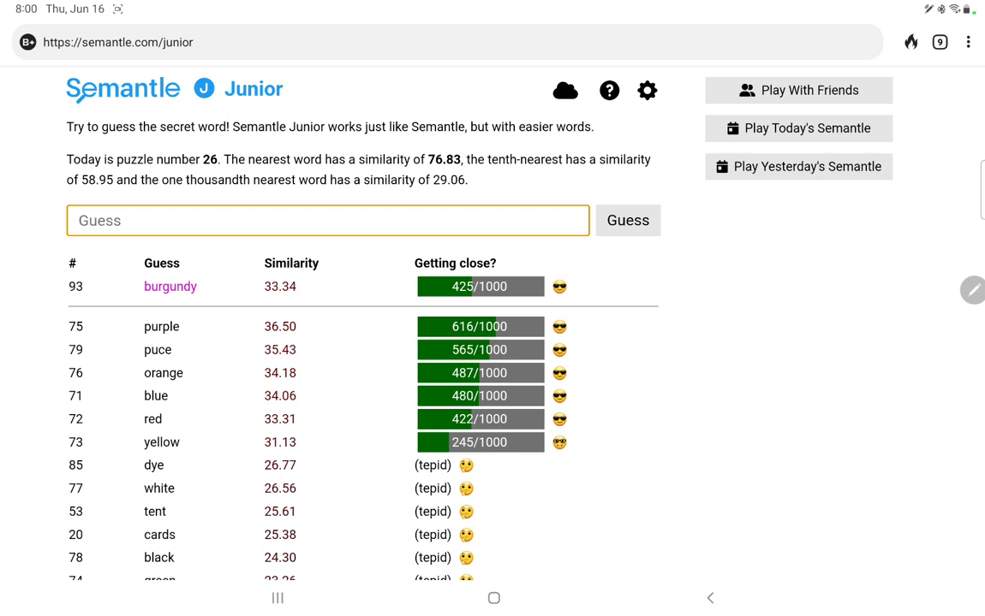
{"action": "type", "text": "mer"}
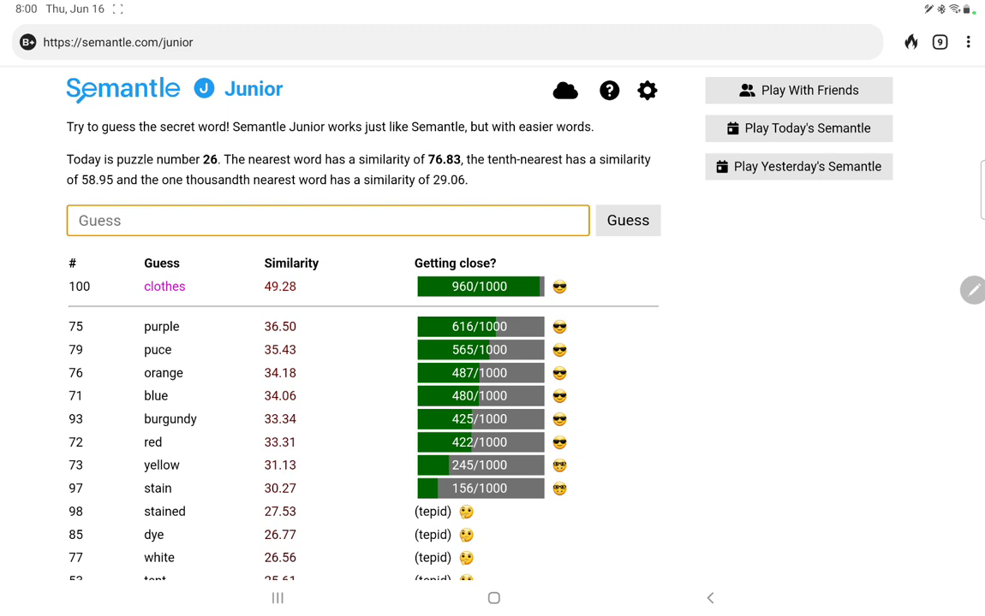
{"action": "type", "text": "shirt"}
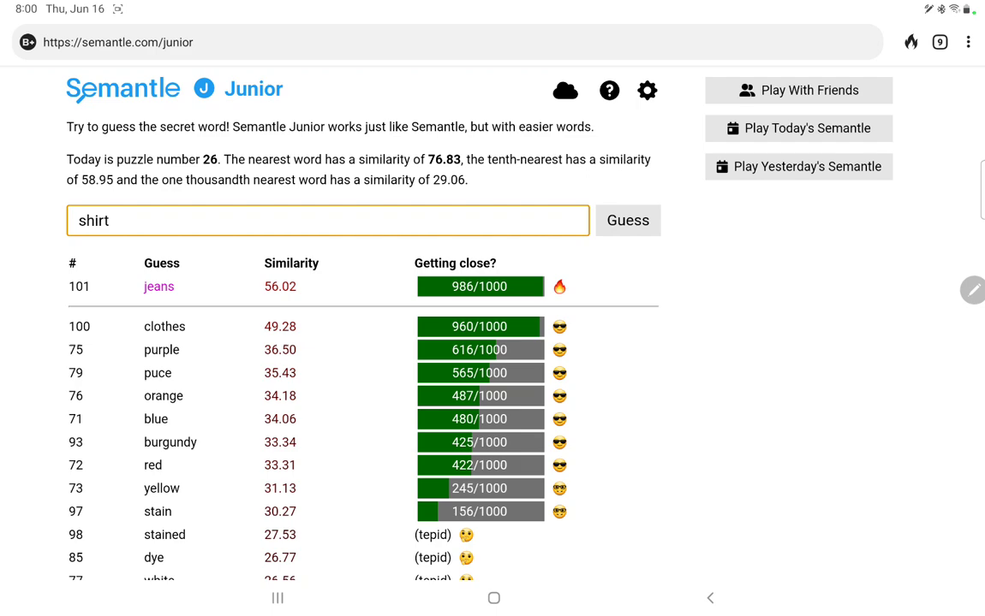
{"action": "left_click", "coordinate": [628, 220]}
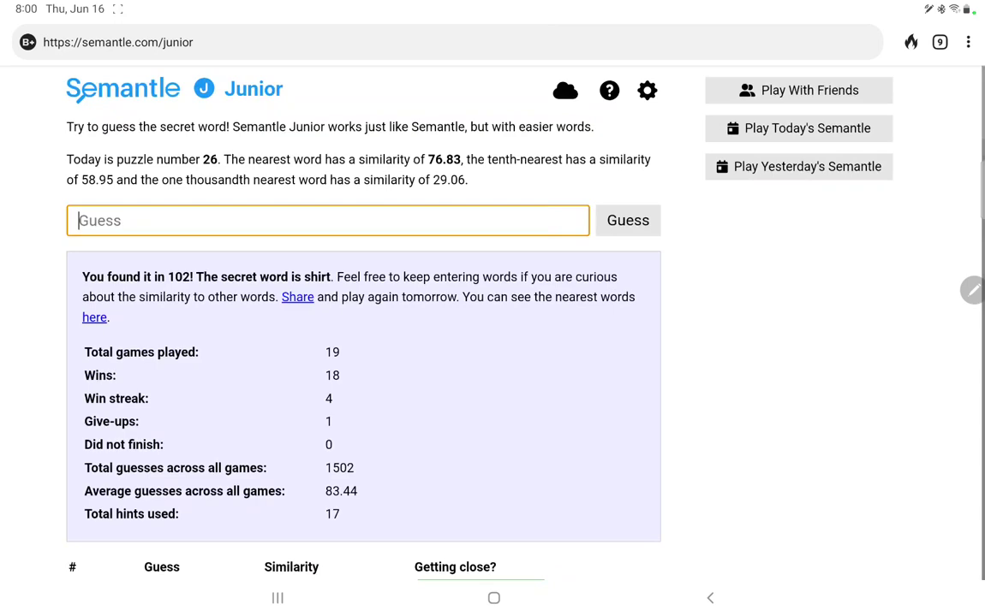
Step: Scroll to the win message and follow its 'here' link to the words nearest shirt
{"action": "scroll", "scroll_direction": "down", "scroll_amount": 3}
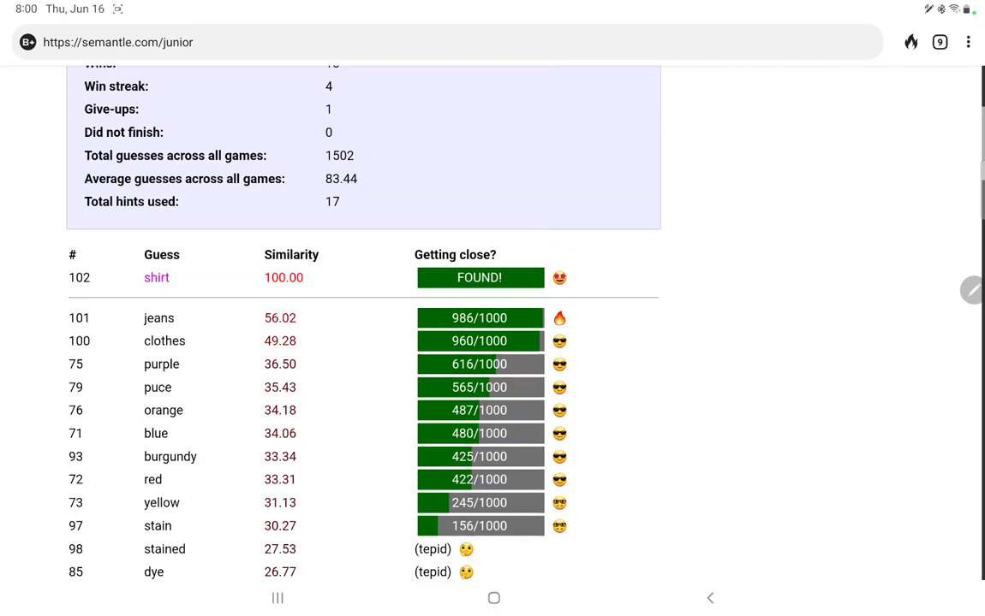
{"action": "left_click", "coordinate": [94, 318]}
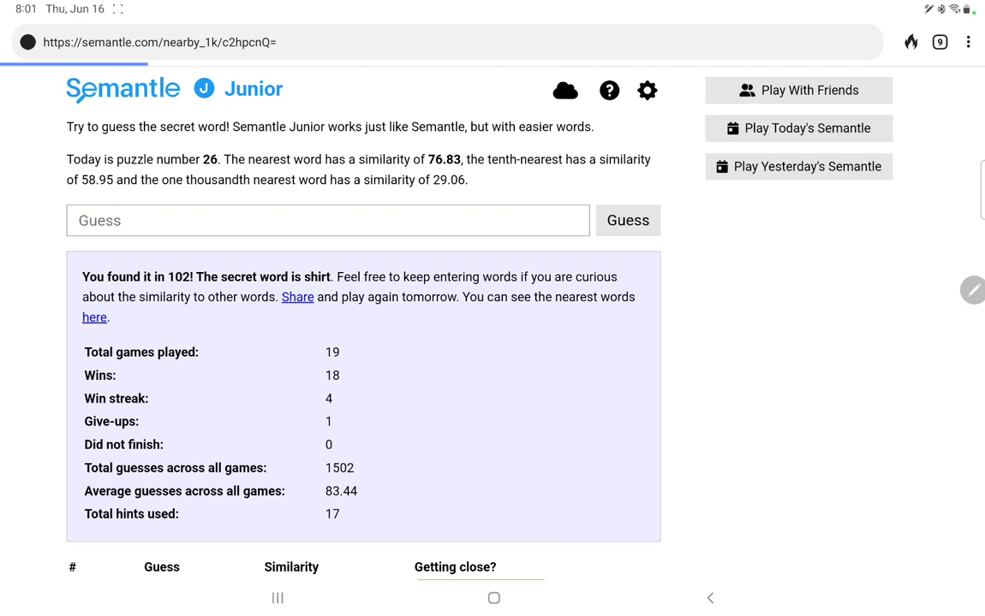
Step: Load the nearest-words table for shirt and scroll from shirts (76.83) past breeks (47.06)
{"action": "left_click", "coordinate": [95, 317]}
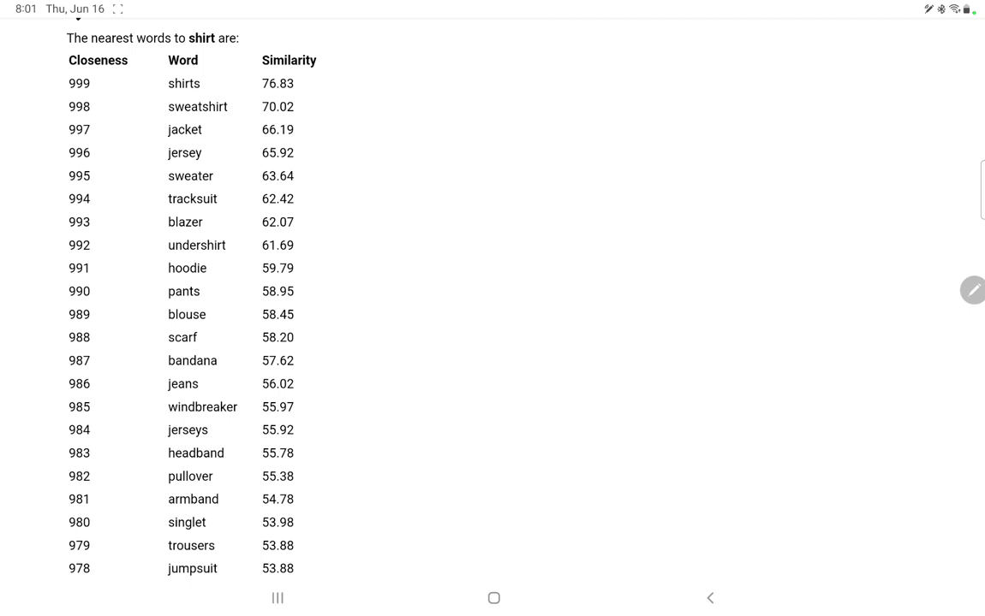
{"action": "scroll", "scroll_direction": "down", "scroll_amount": 3}
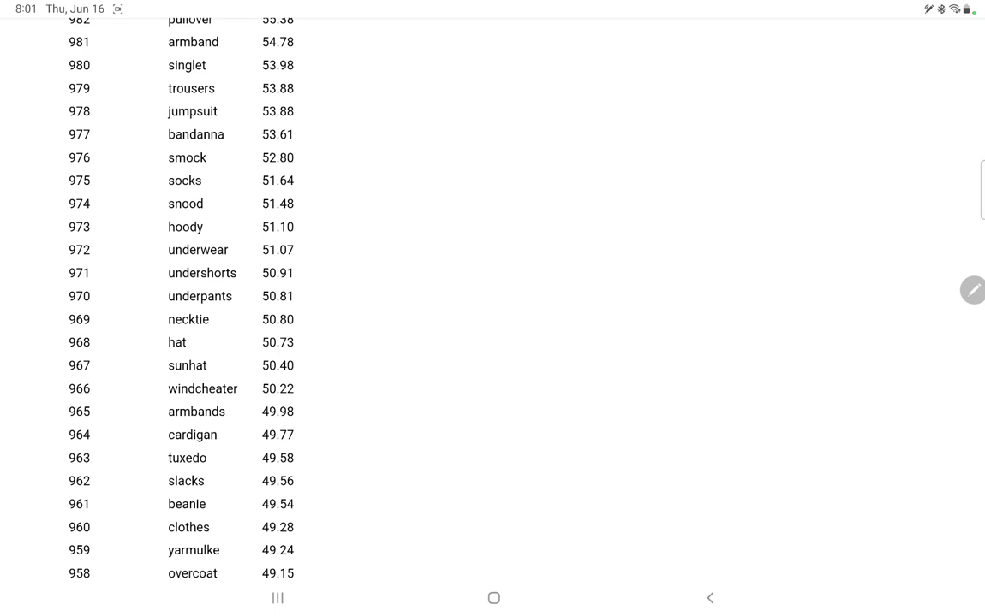
{"action": "scroll", "scroll_direction": "down", "scroll_amount": 3}
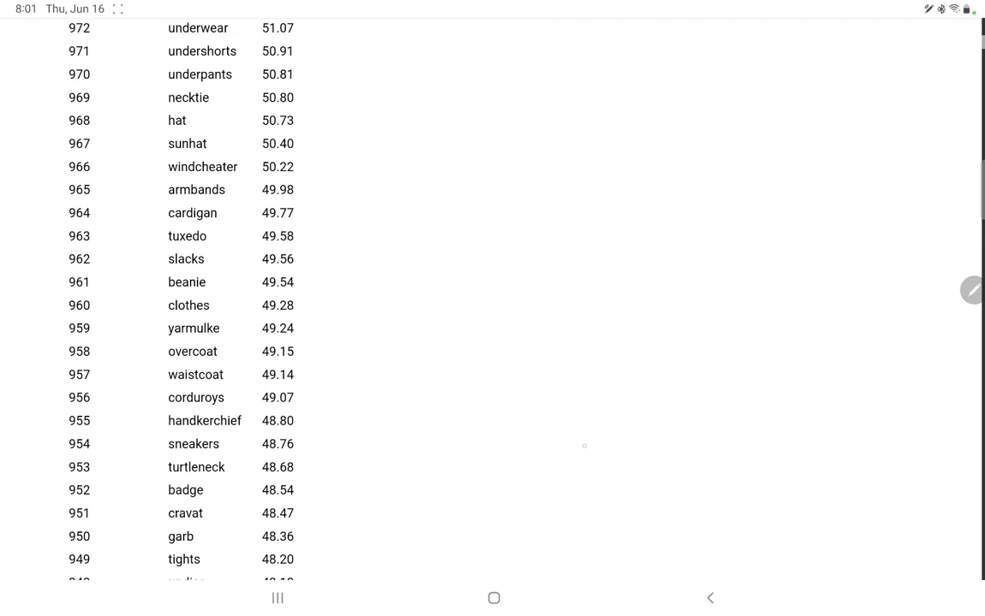
{"action": "scroll", "scroll_direction": "down", "scroll_amount": 3}
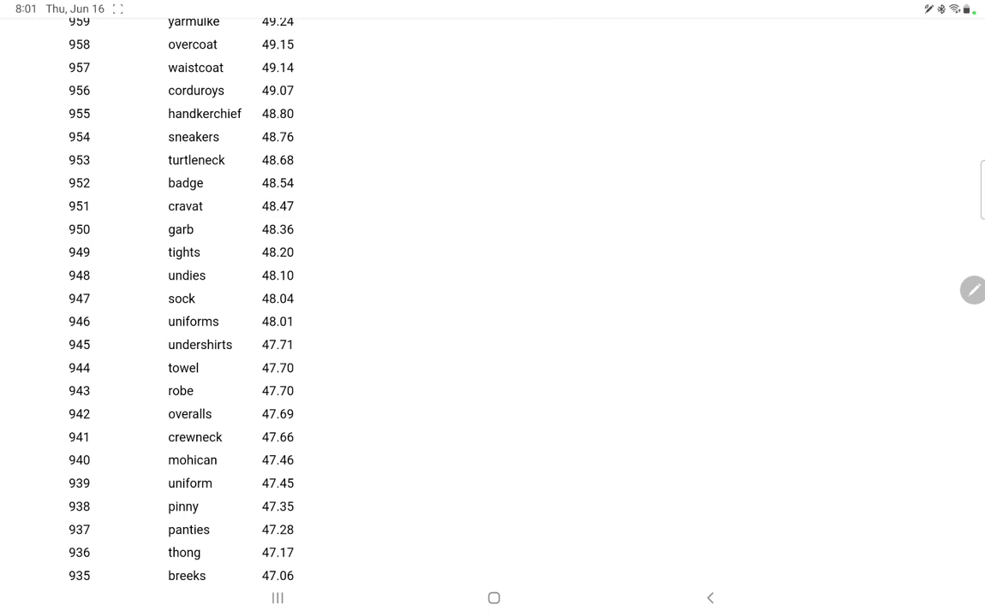